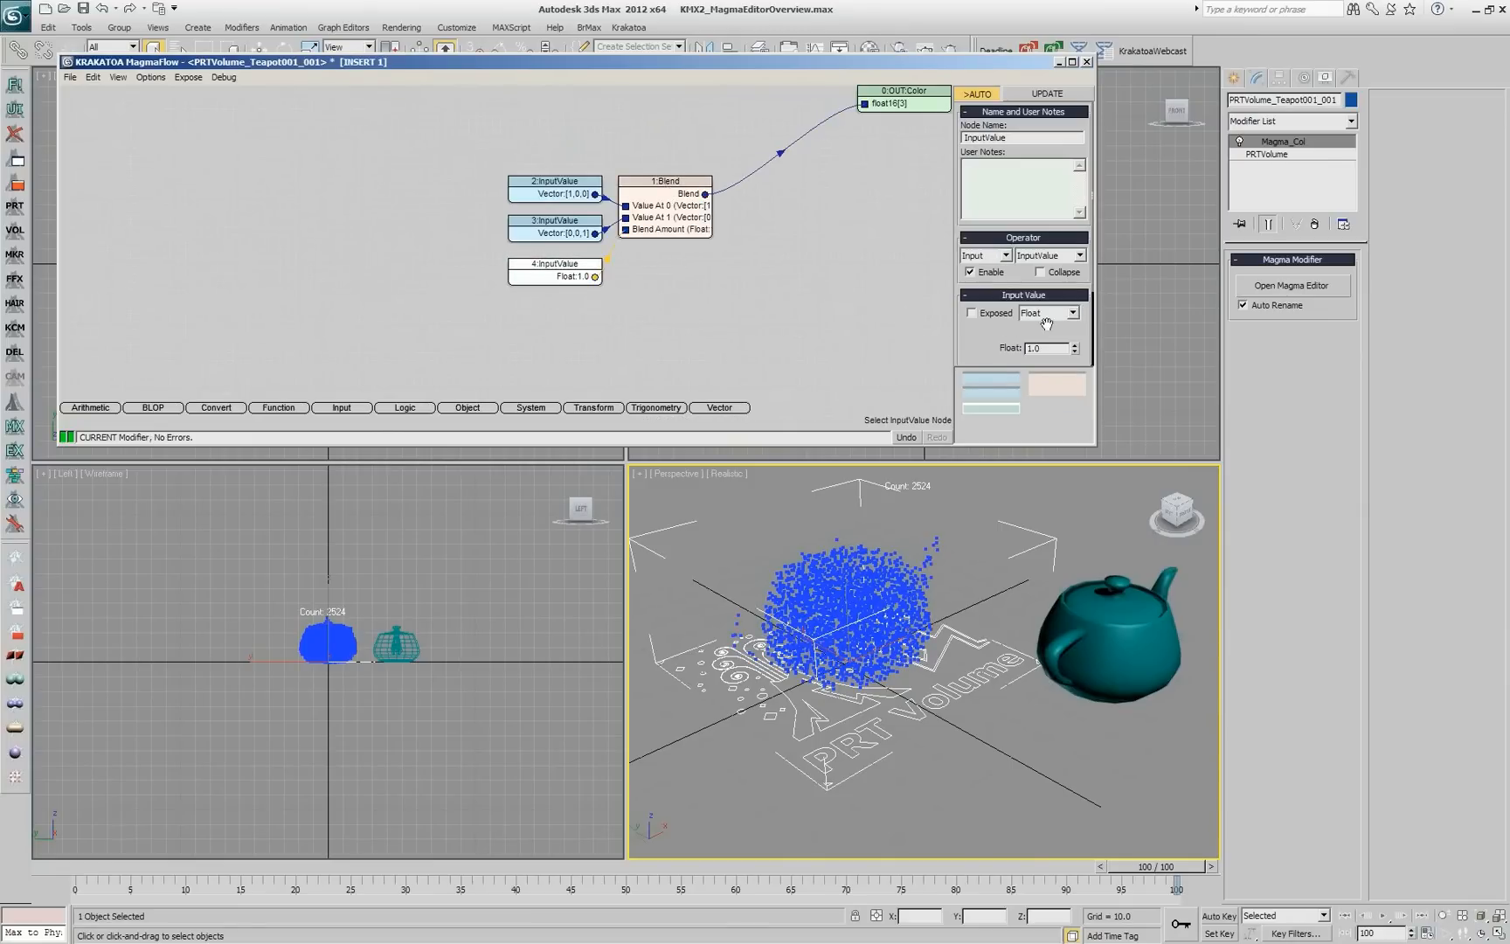
Enter blend amounts 0.41 then 0.2 in the Float InputValue so the particles turn red.
type("0.41")
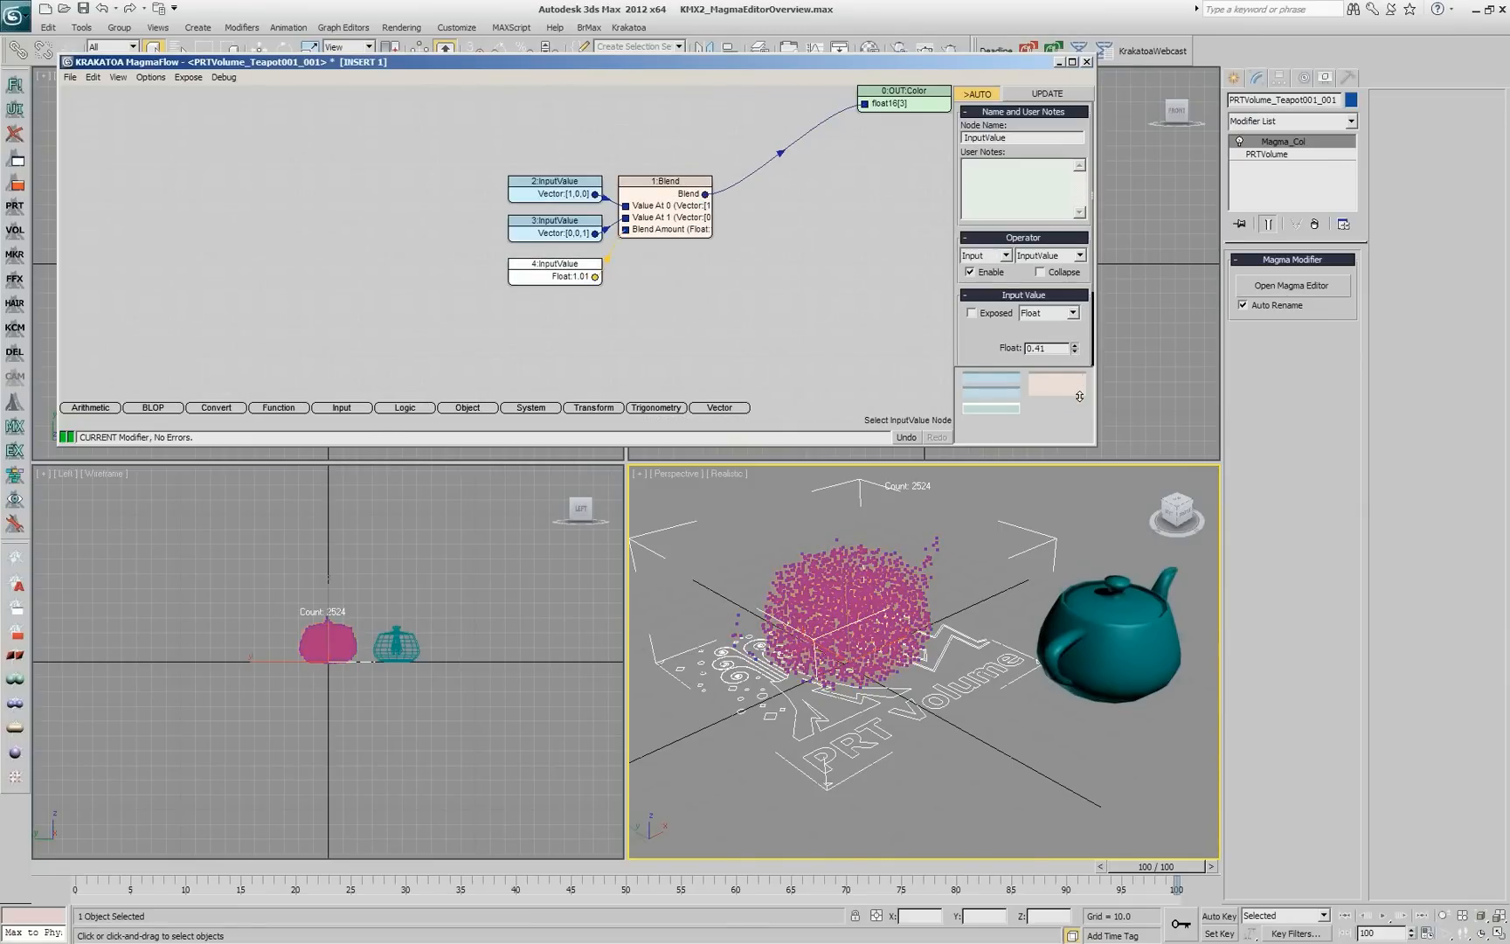
left_click(1074, 351)
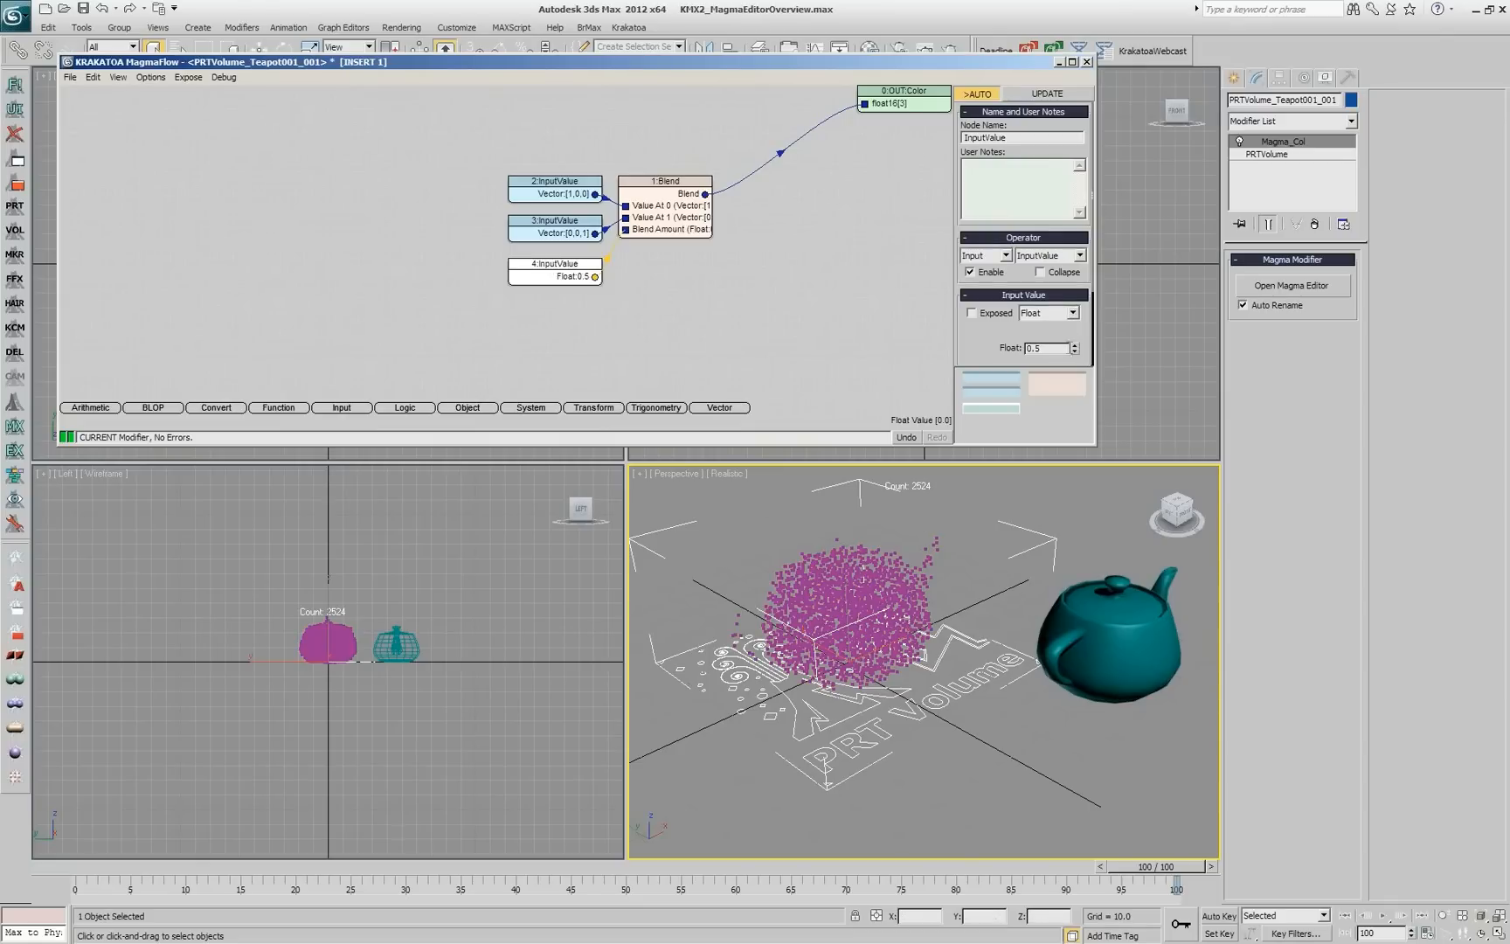
type("0.,")
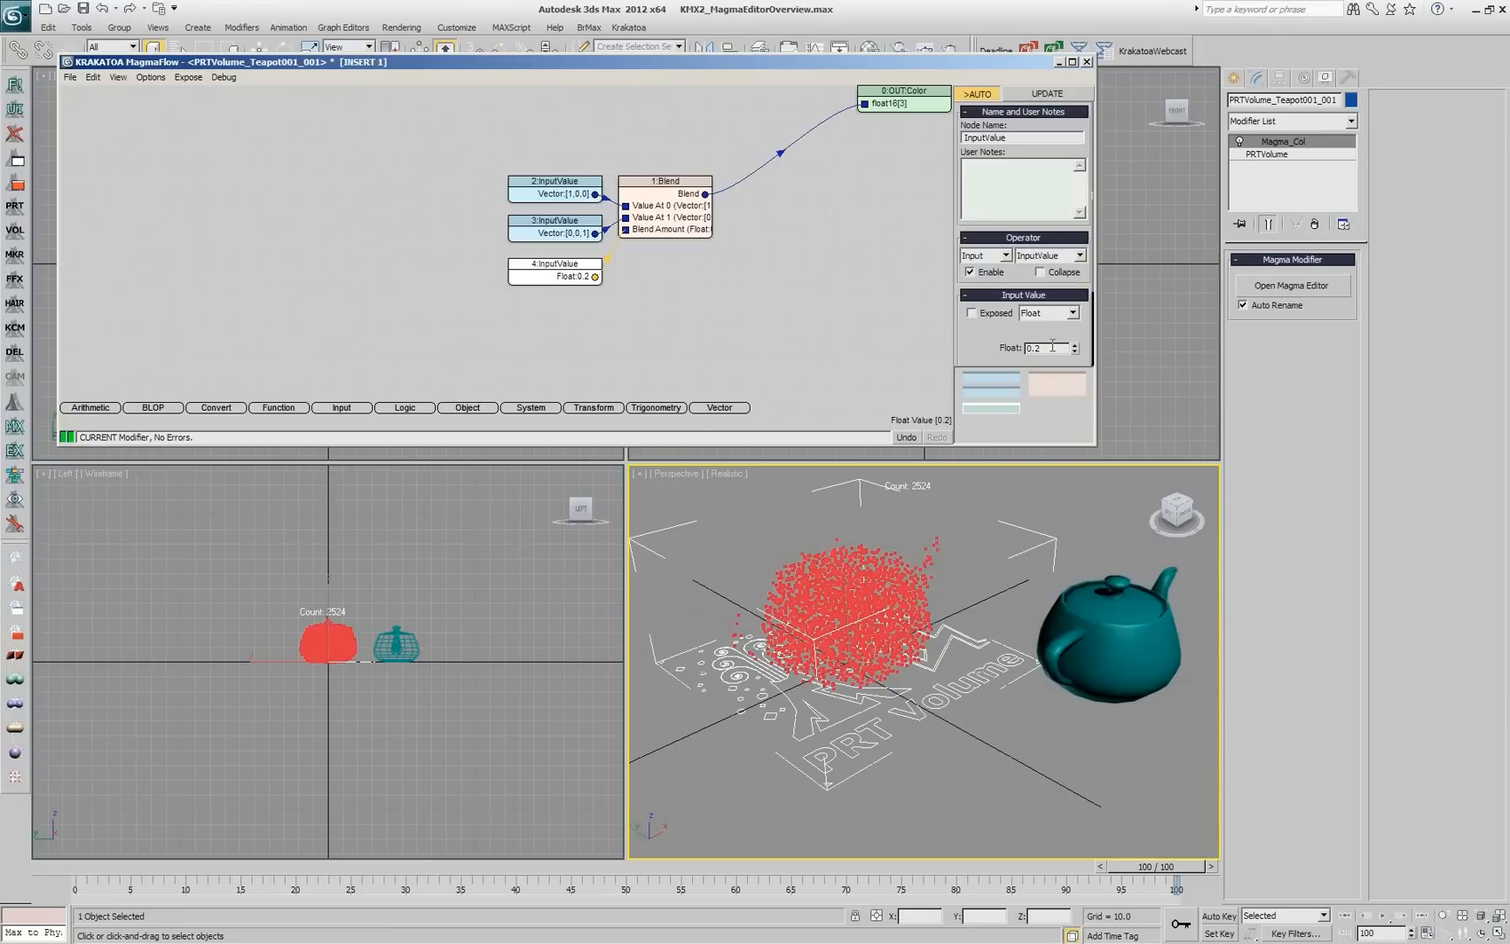
mouse_move(939, 489)
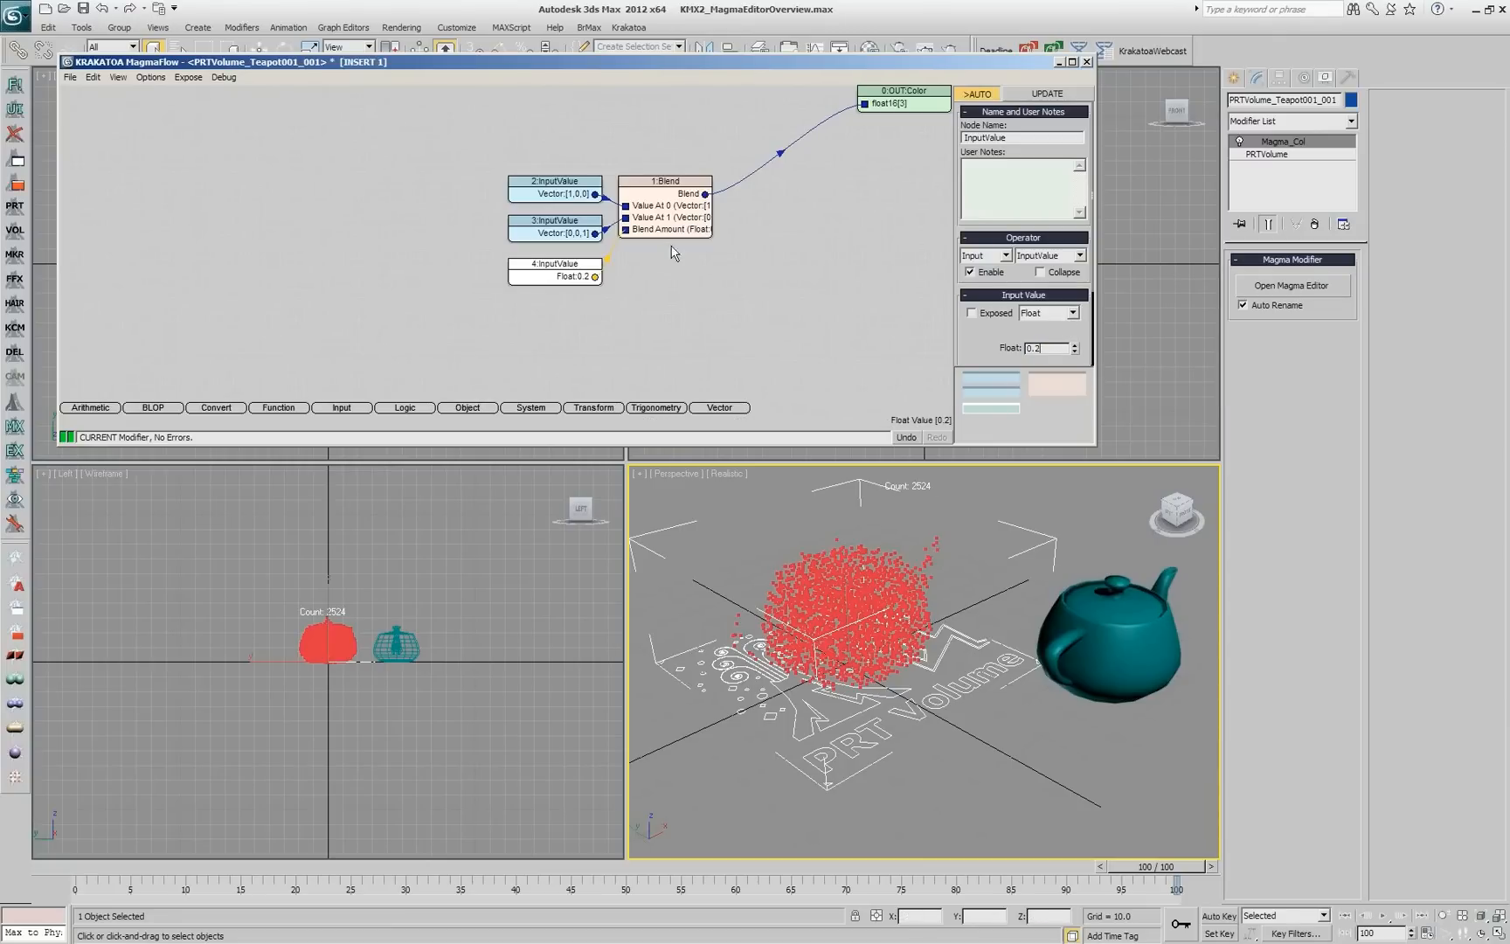
left_click(662, 184)
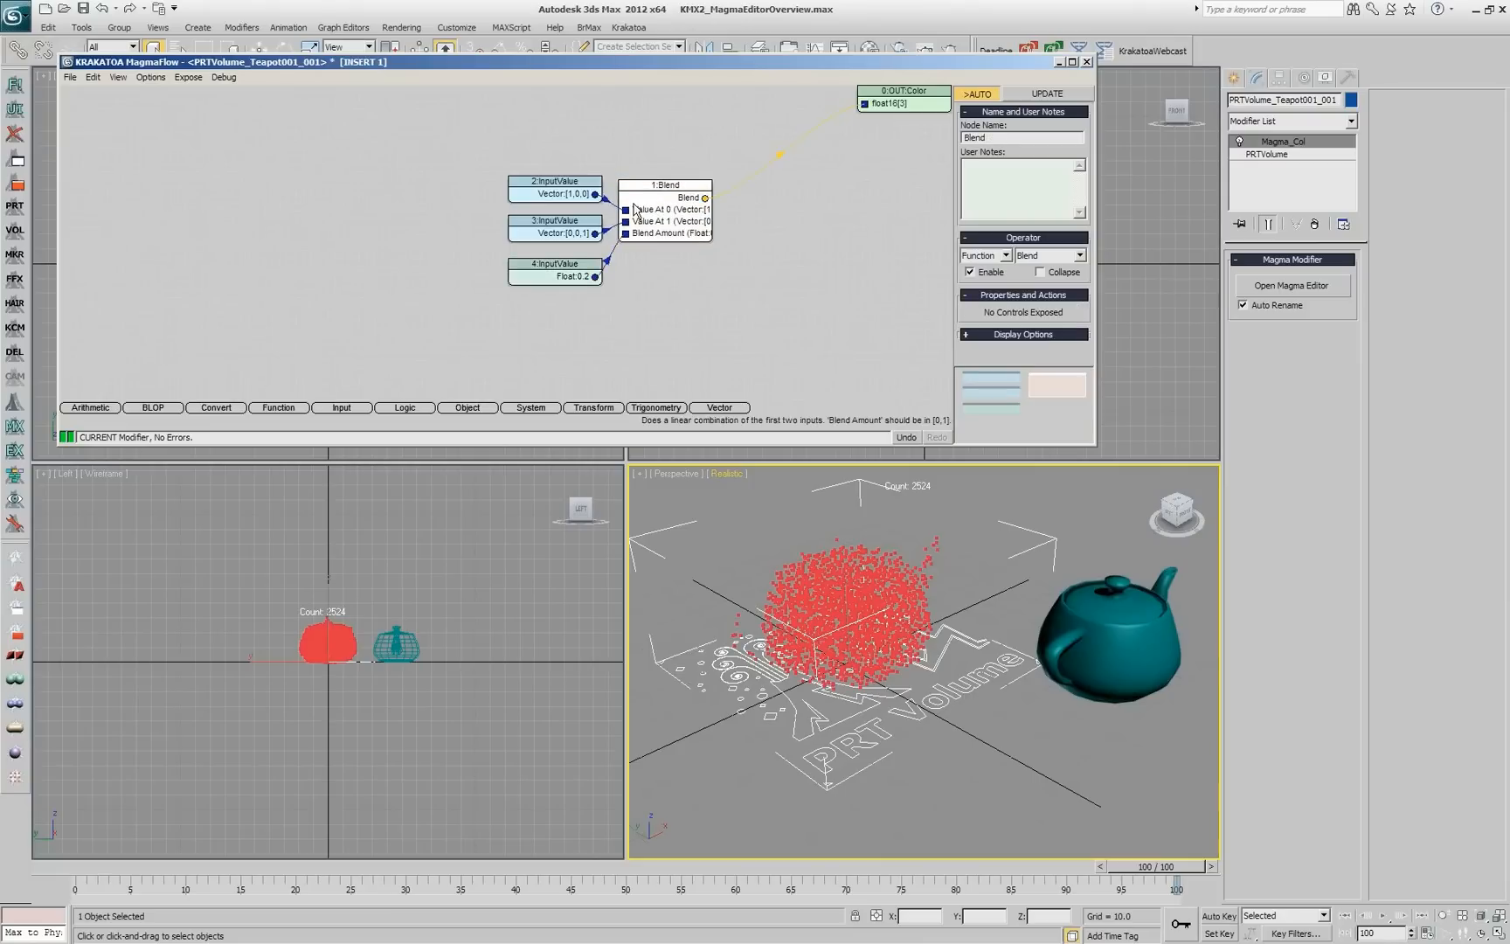
mouse_move(594, 246)
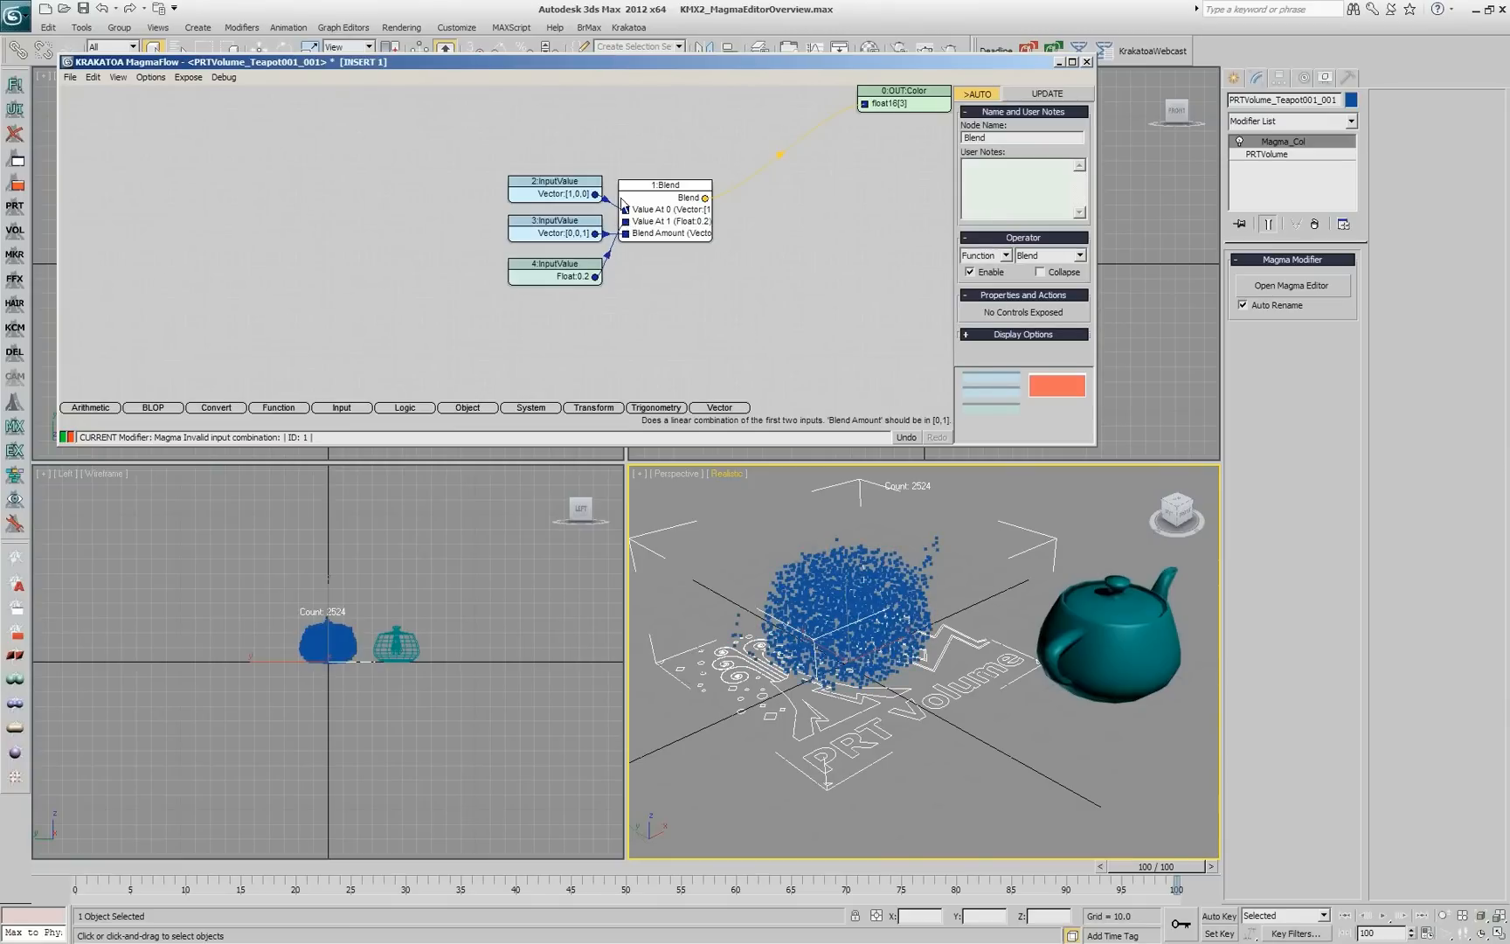
mouse_move(670, 236)
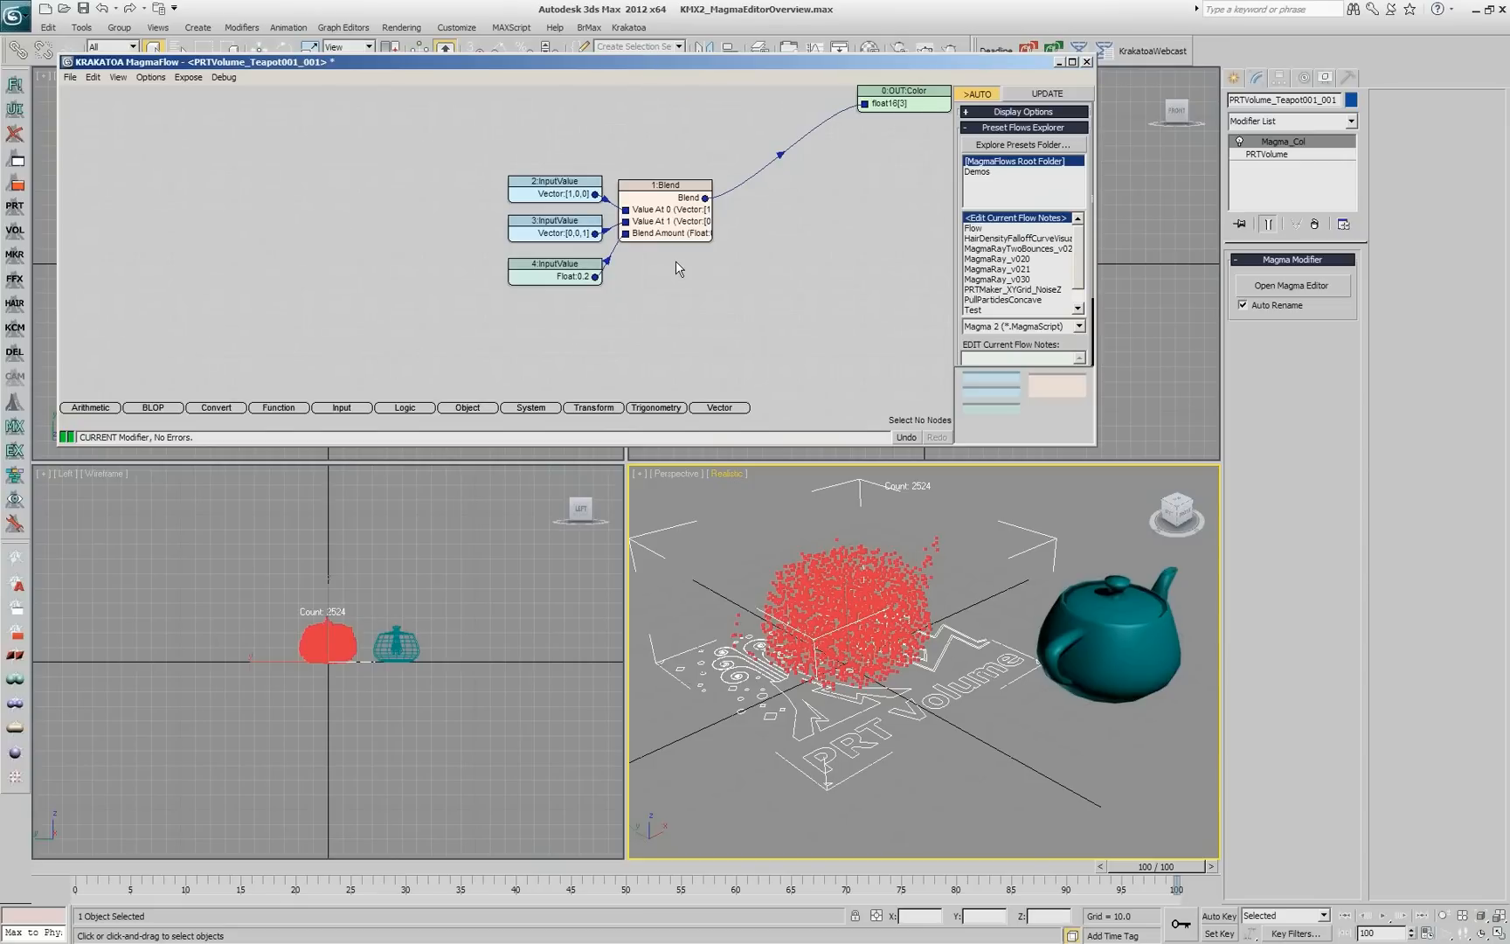
mouse_move(692, 222)
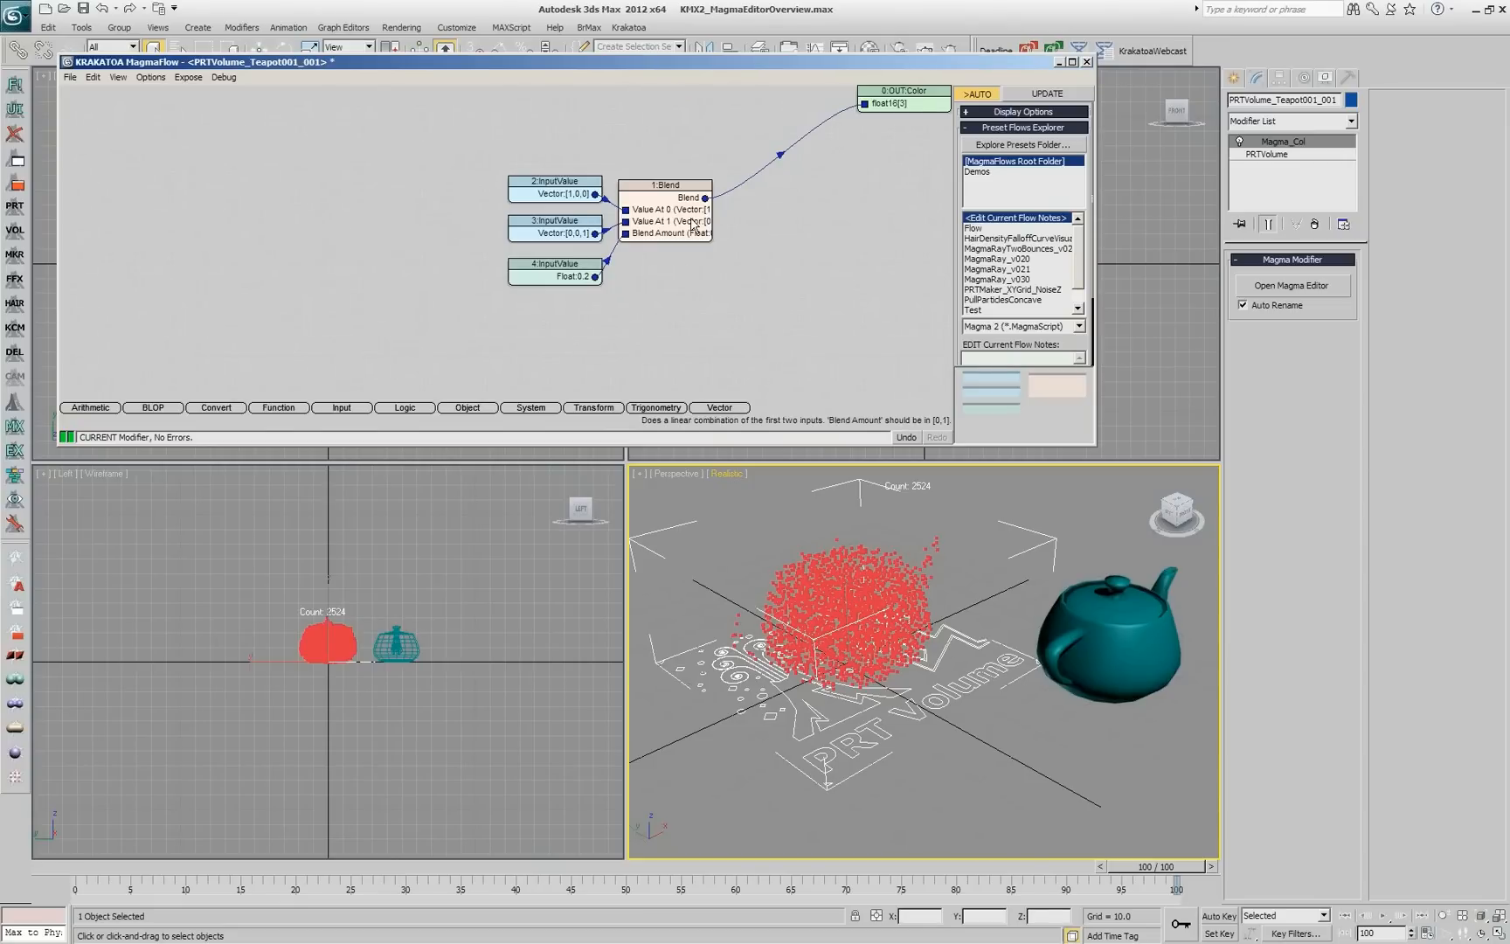
left_click(664, 197)
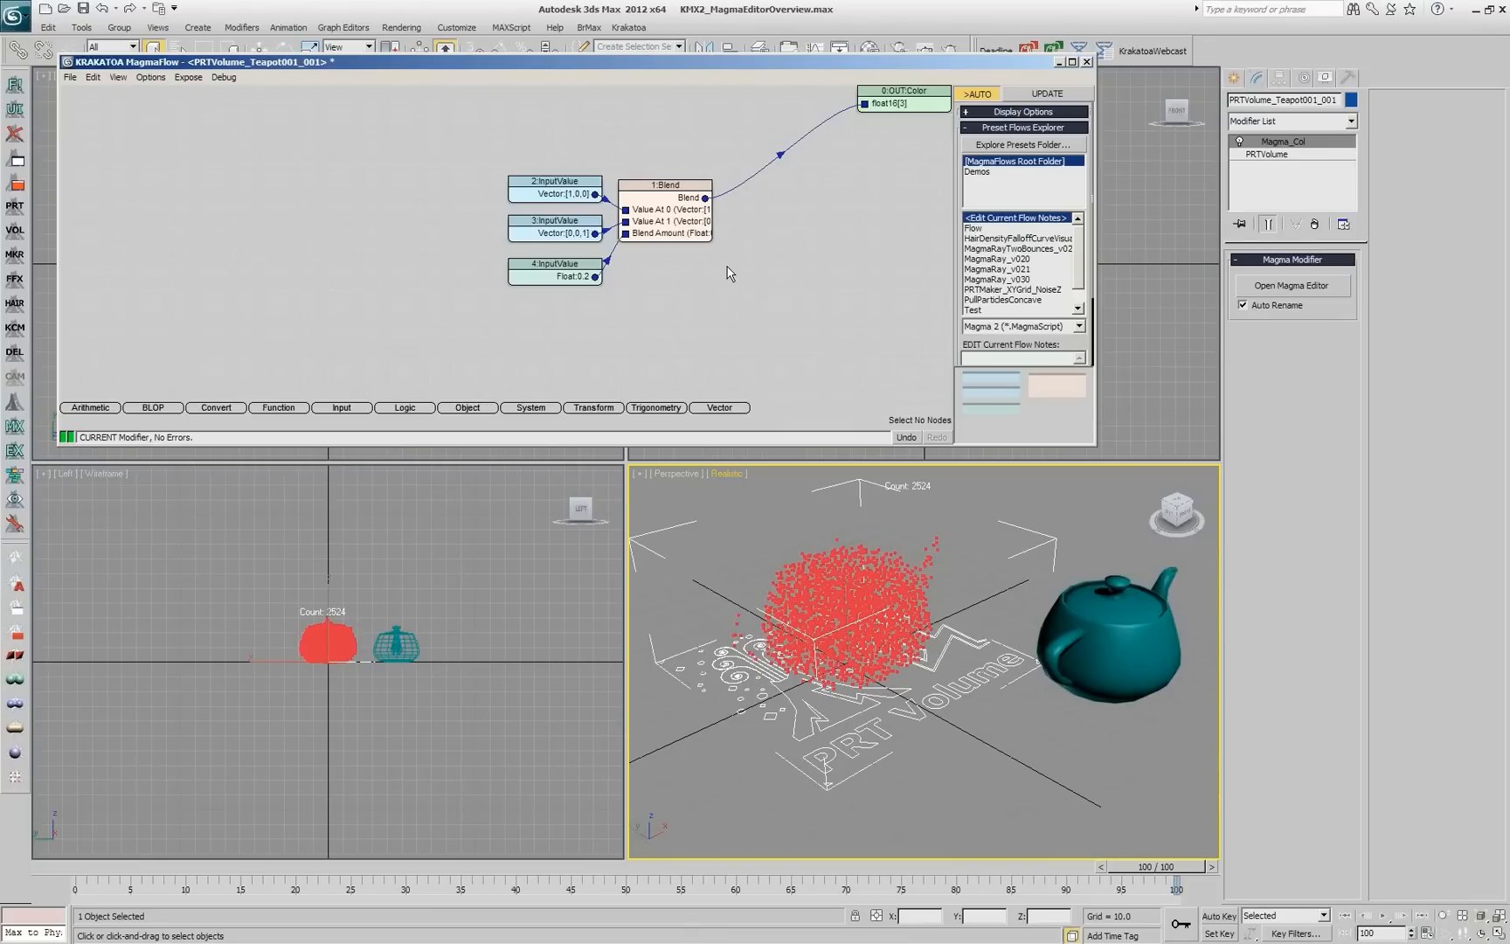
mouse_move(690, 217)
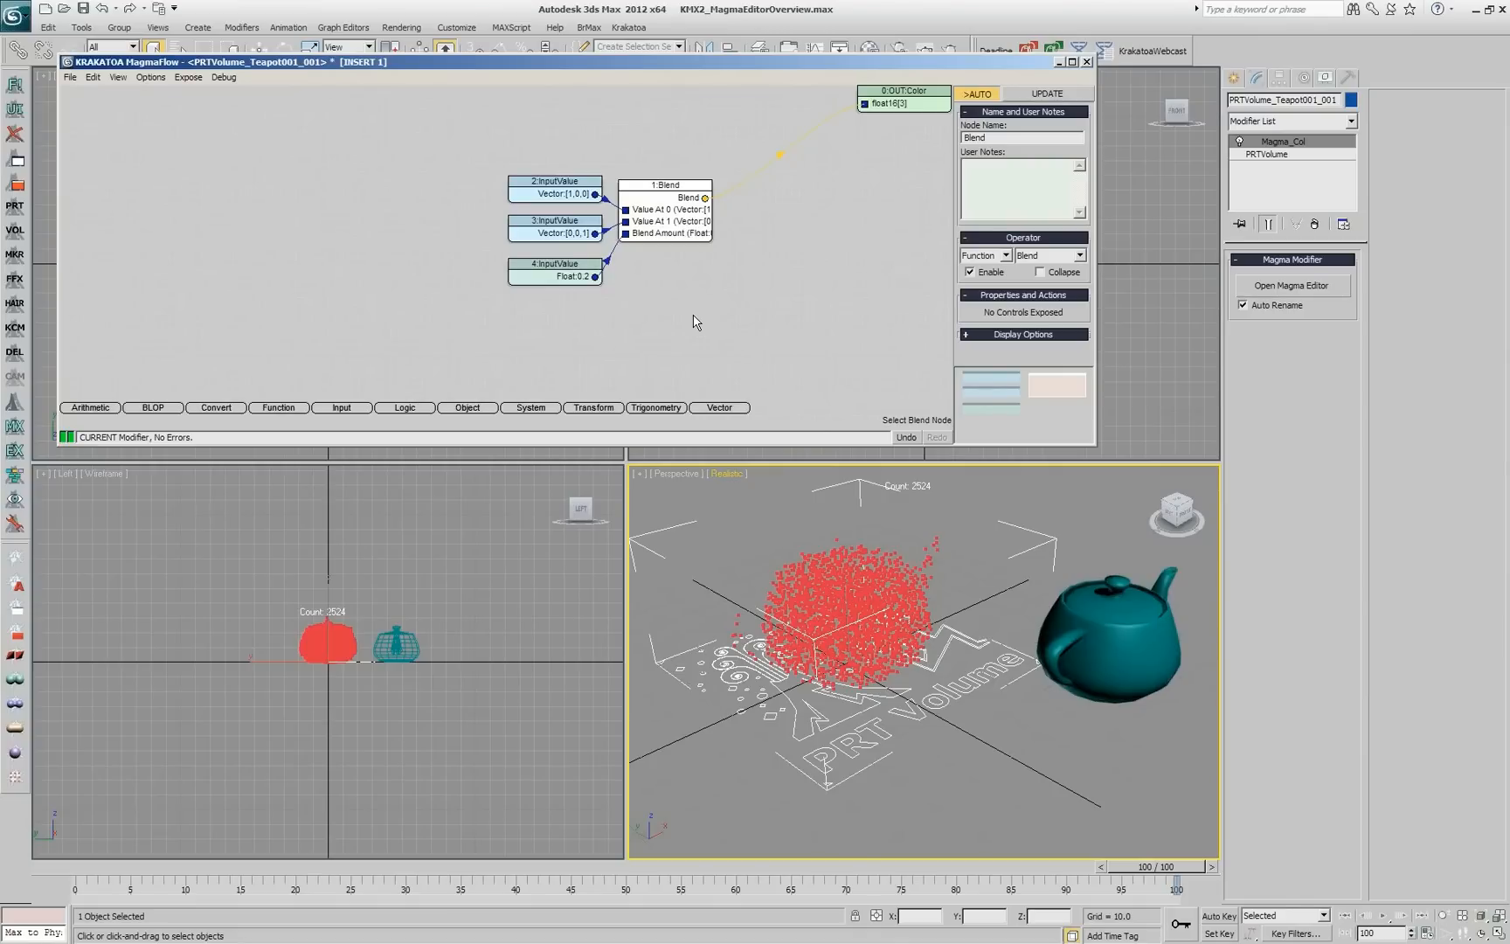
mouse_move(360, 76)
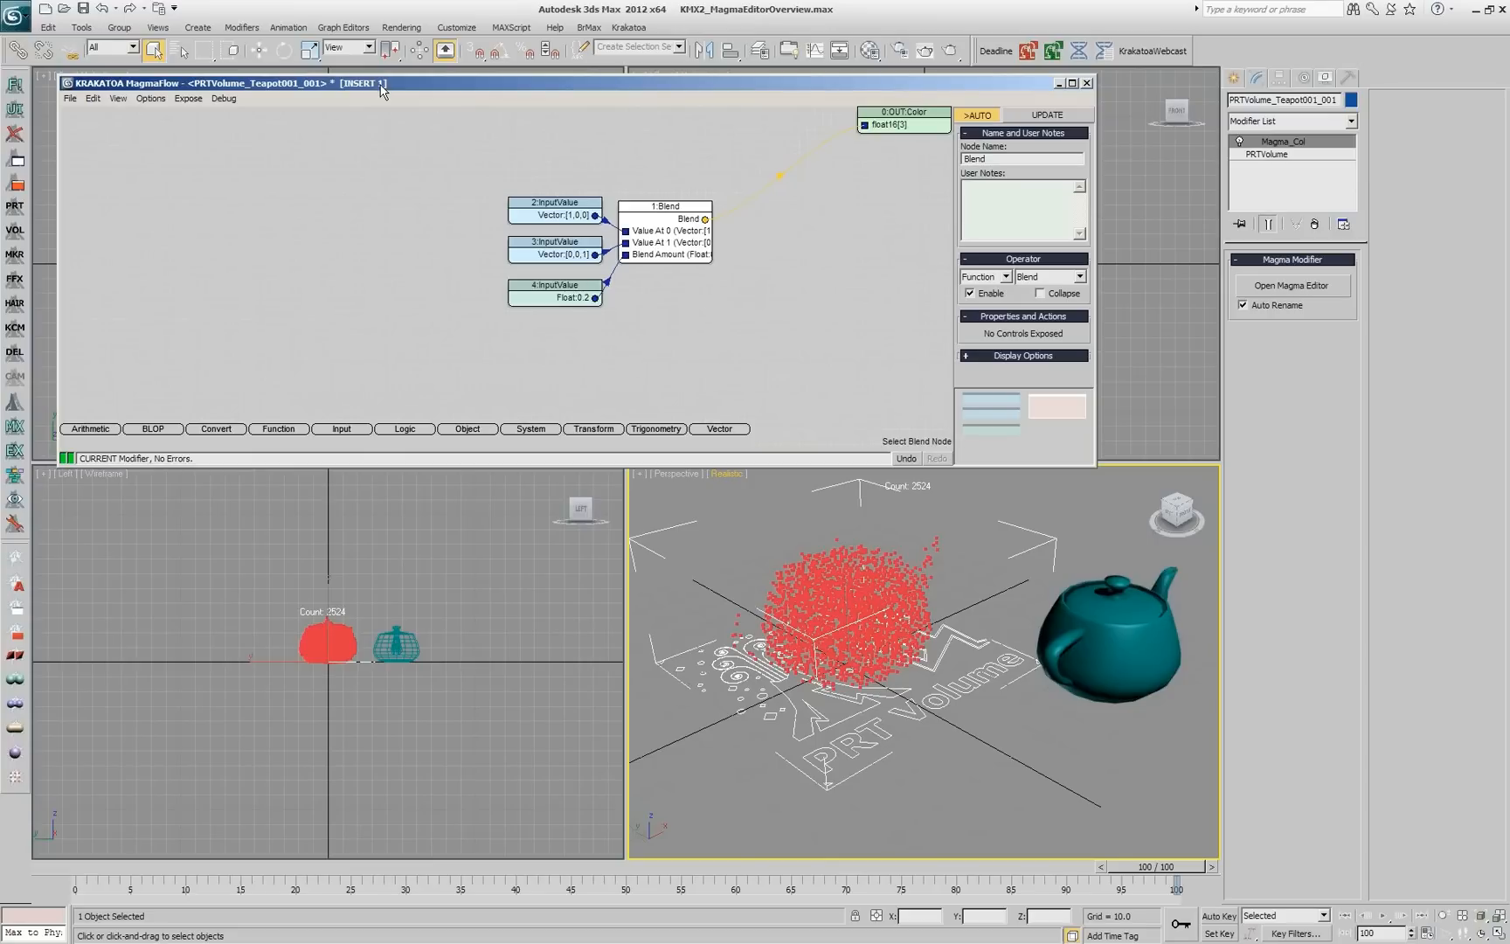
mouse_move(679, 243)
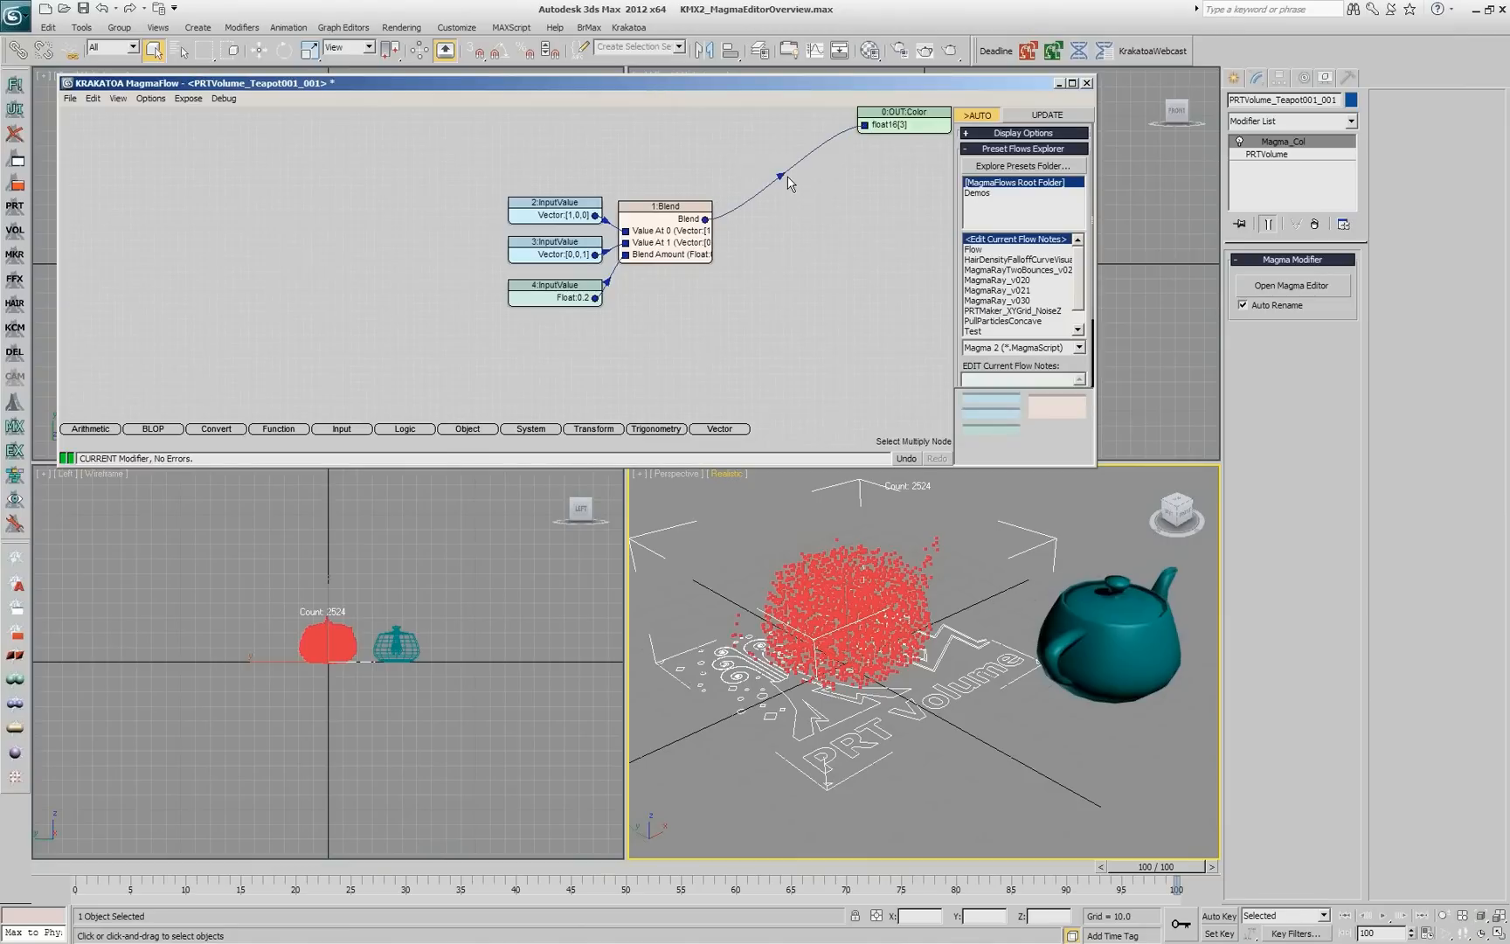
mouse_move(683, 219)
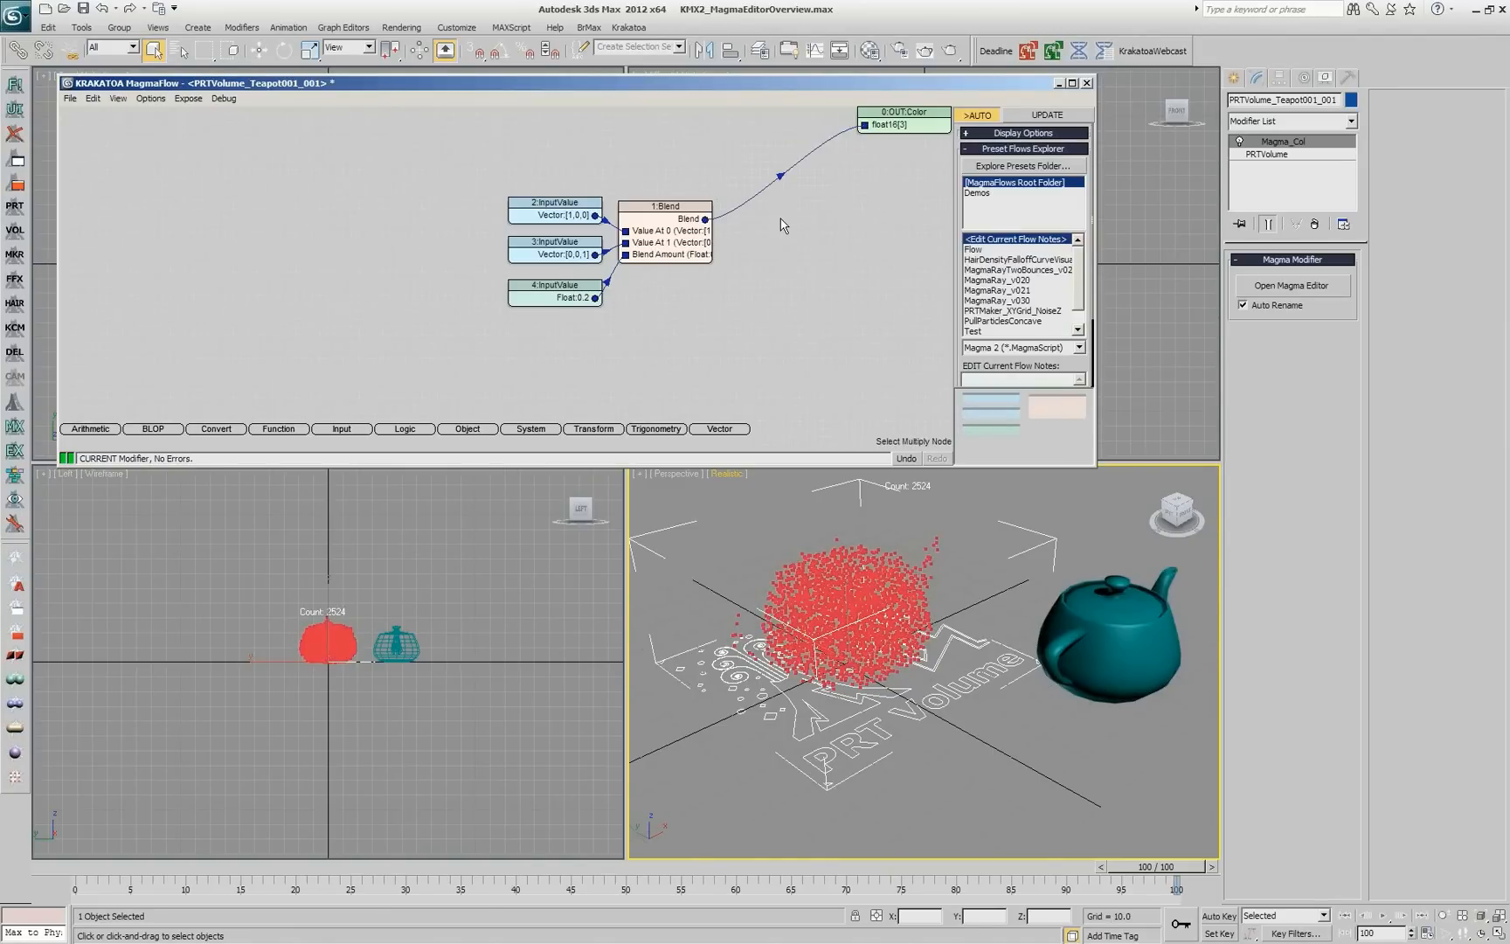
mouse_move(804, 276)
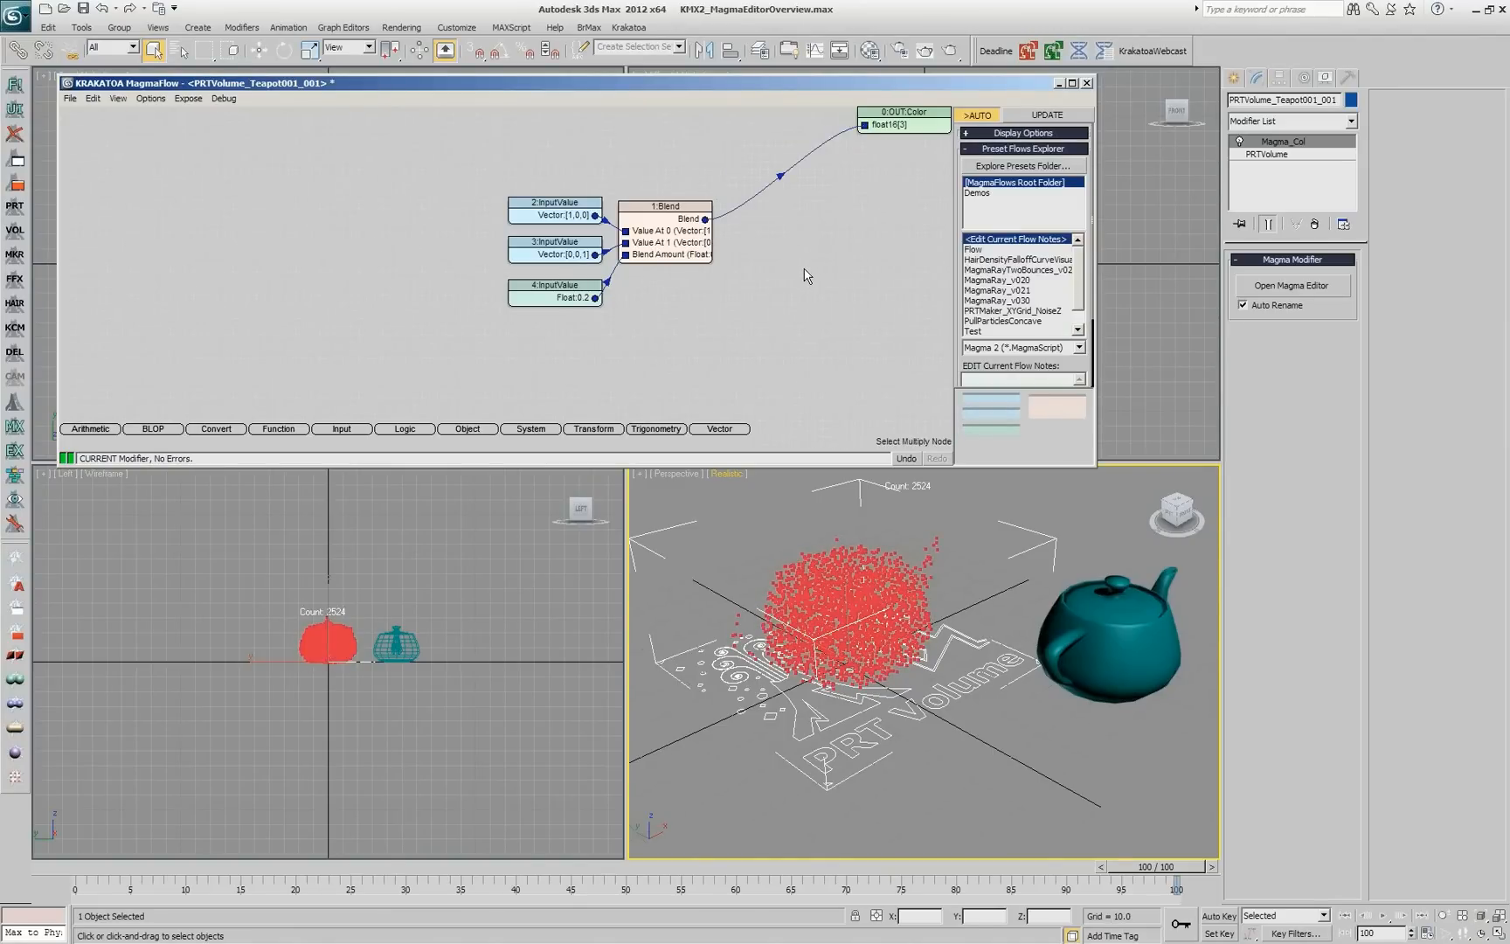
mouse_move(752, 273)
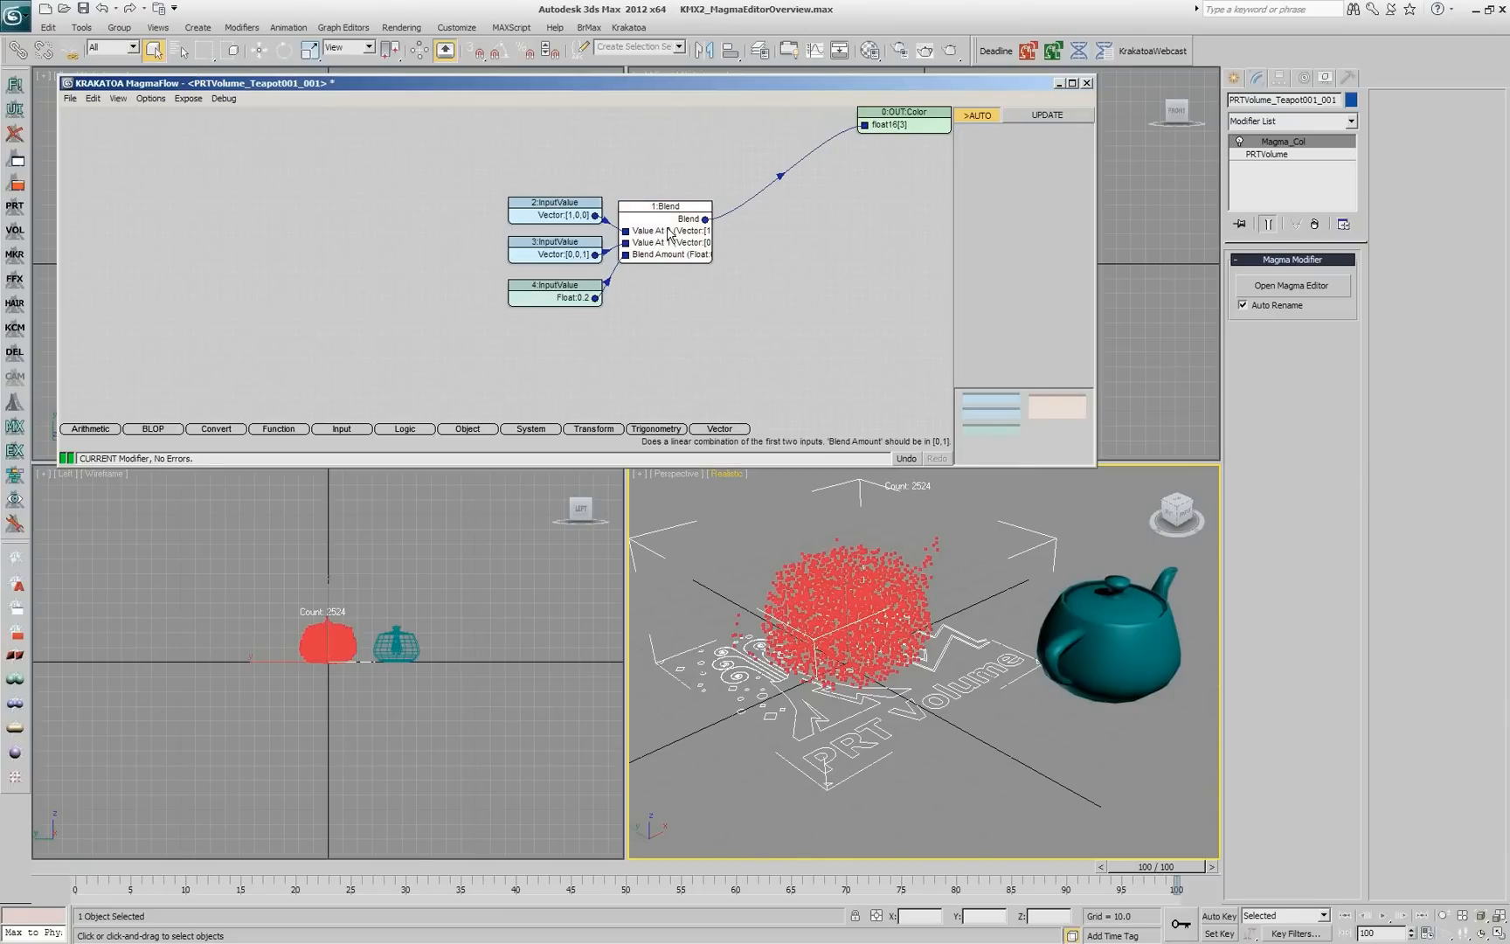
Create an Object IntersectRay node and an Add node fed by its Normal output.
left_click(664, 204)
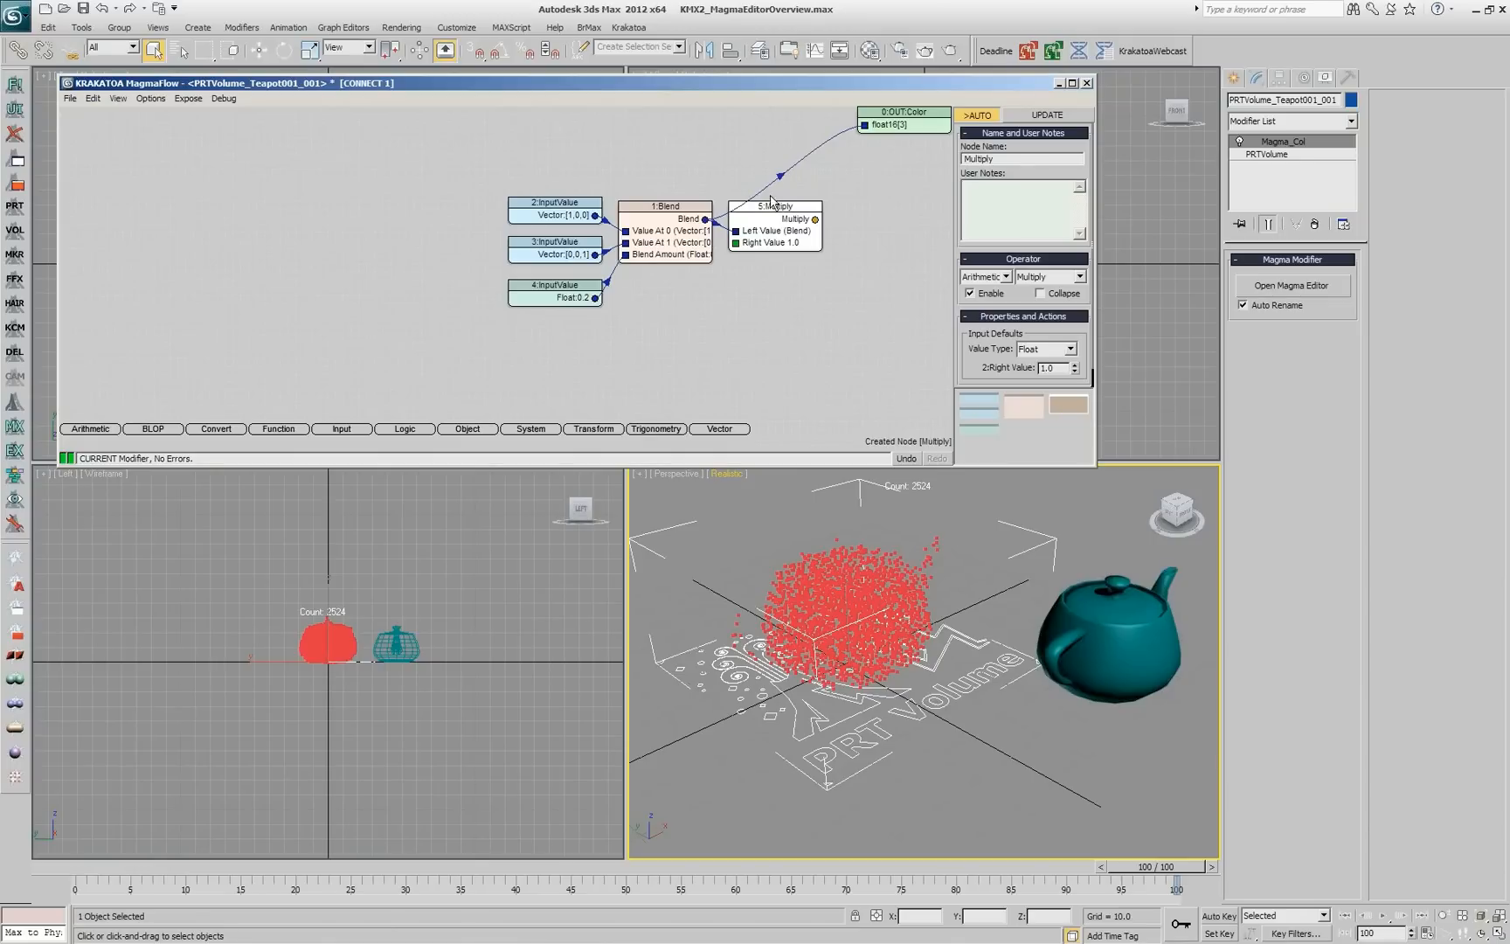
left_click_drag(772, 205, 806, 261)
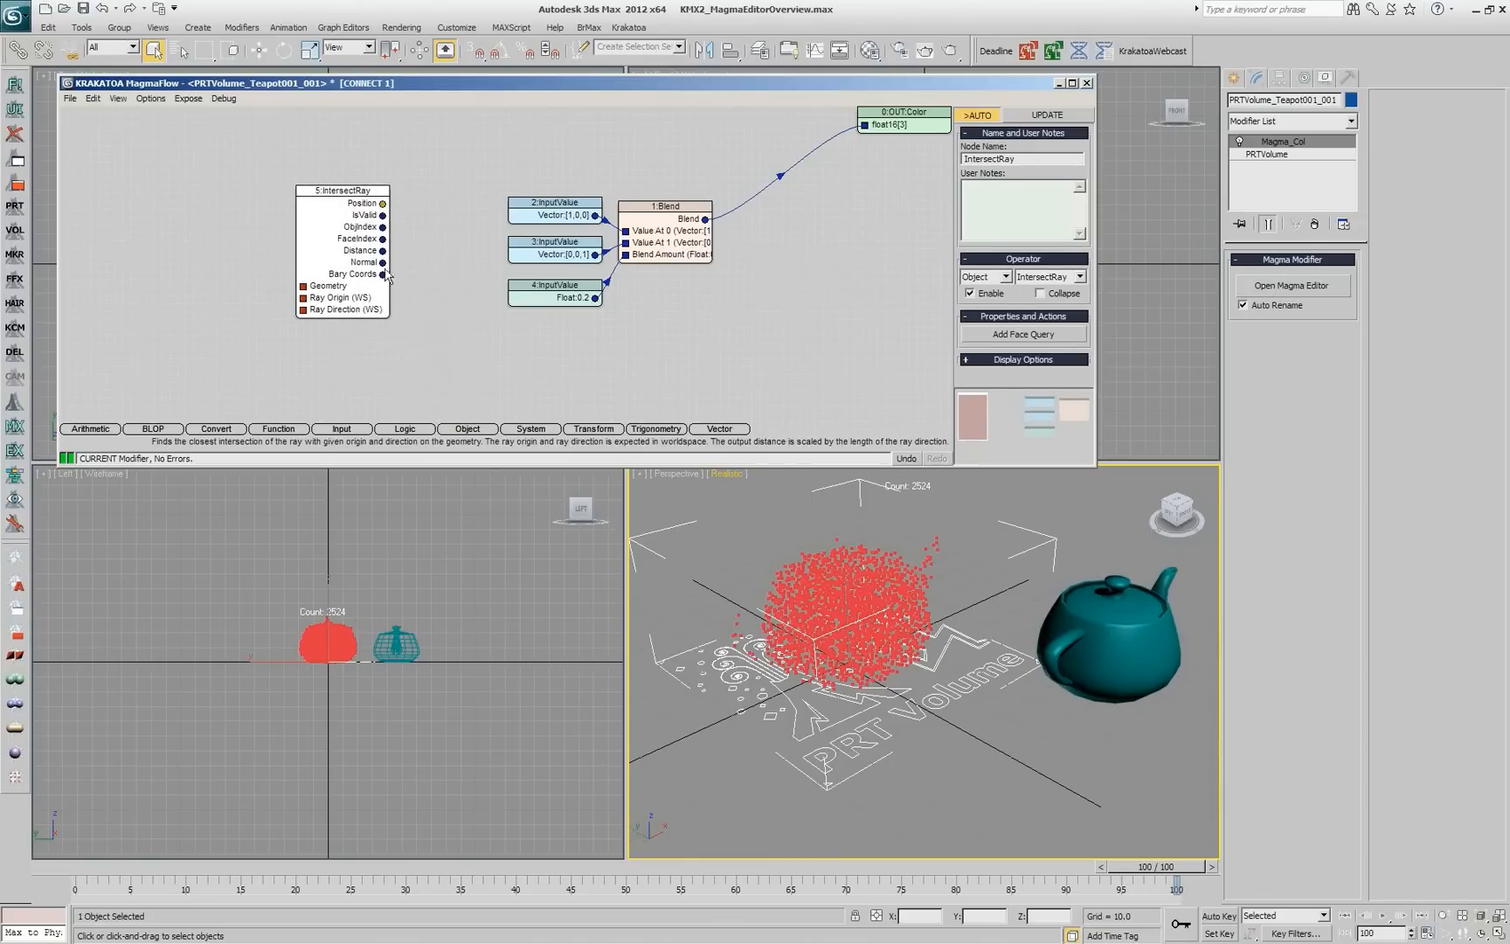
left_click(343, 189)
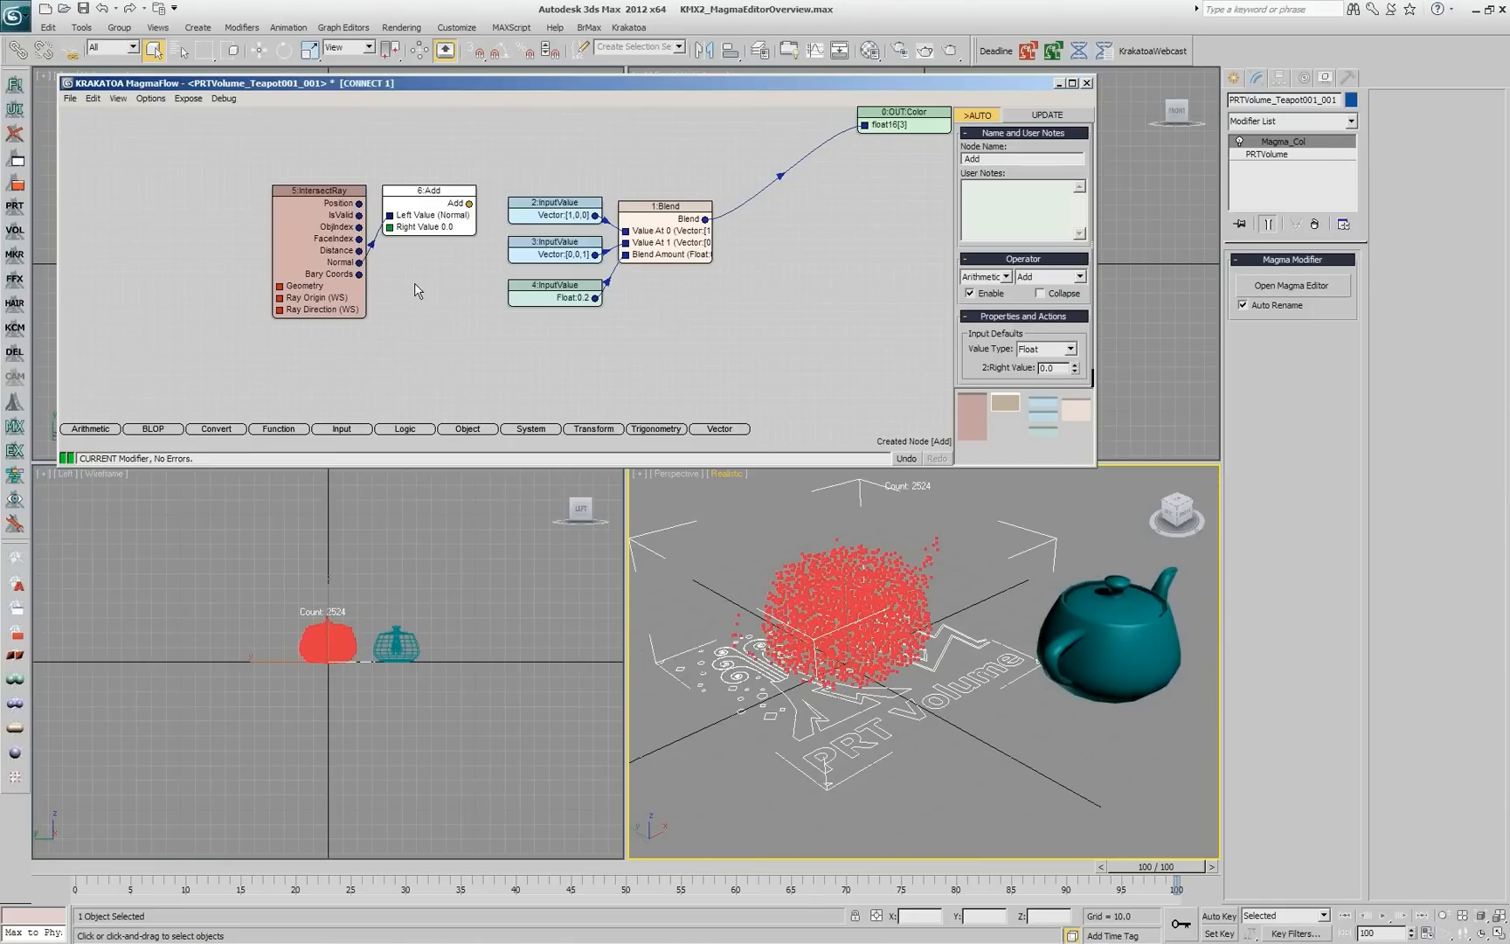
mouse_move(409, 271)
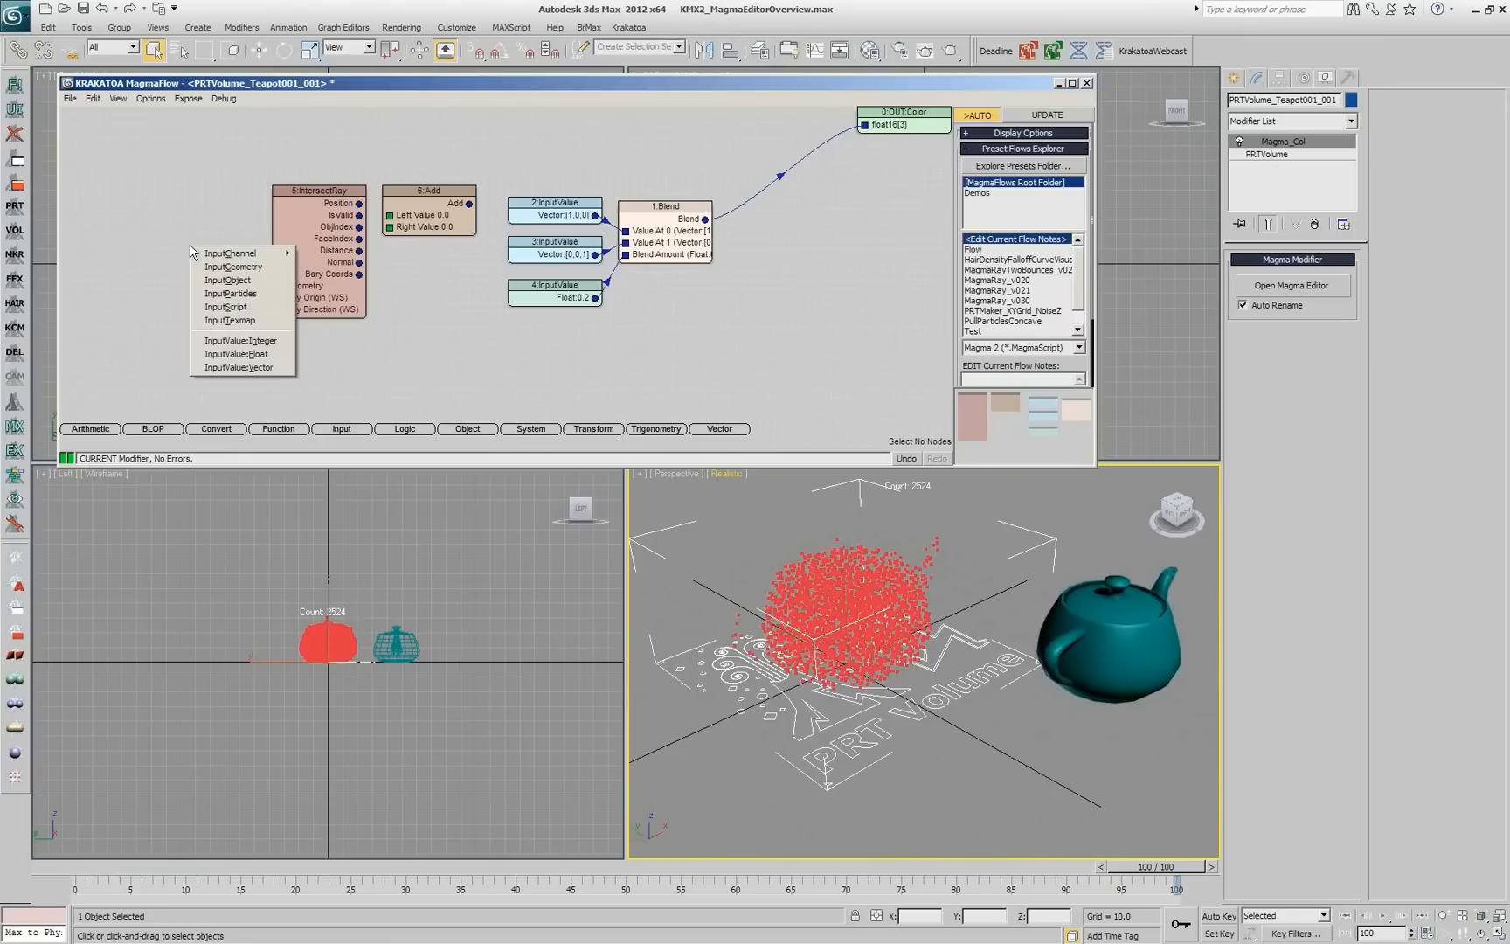
Add an InputGeometry node as the Geometry input of IntersectRay.
left_click(231, 252)
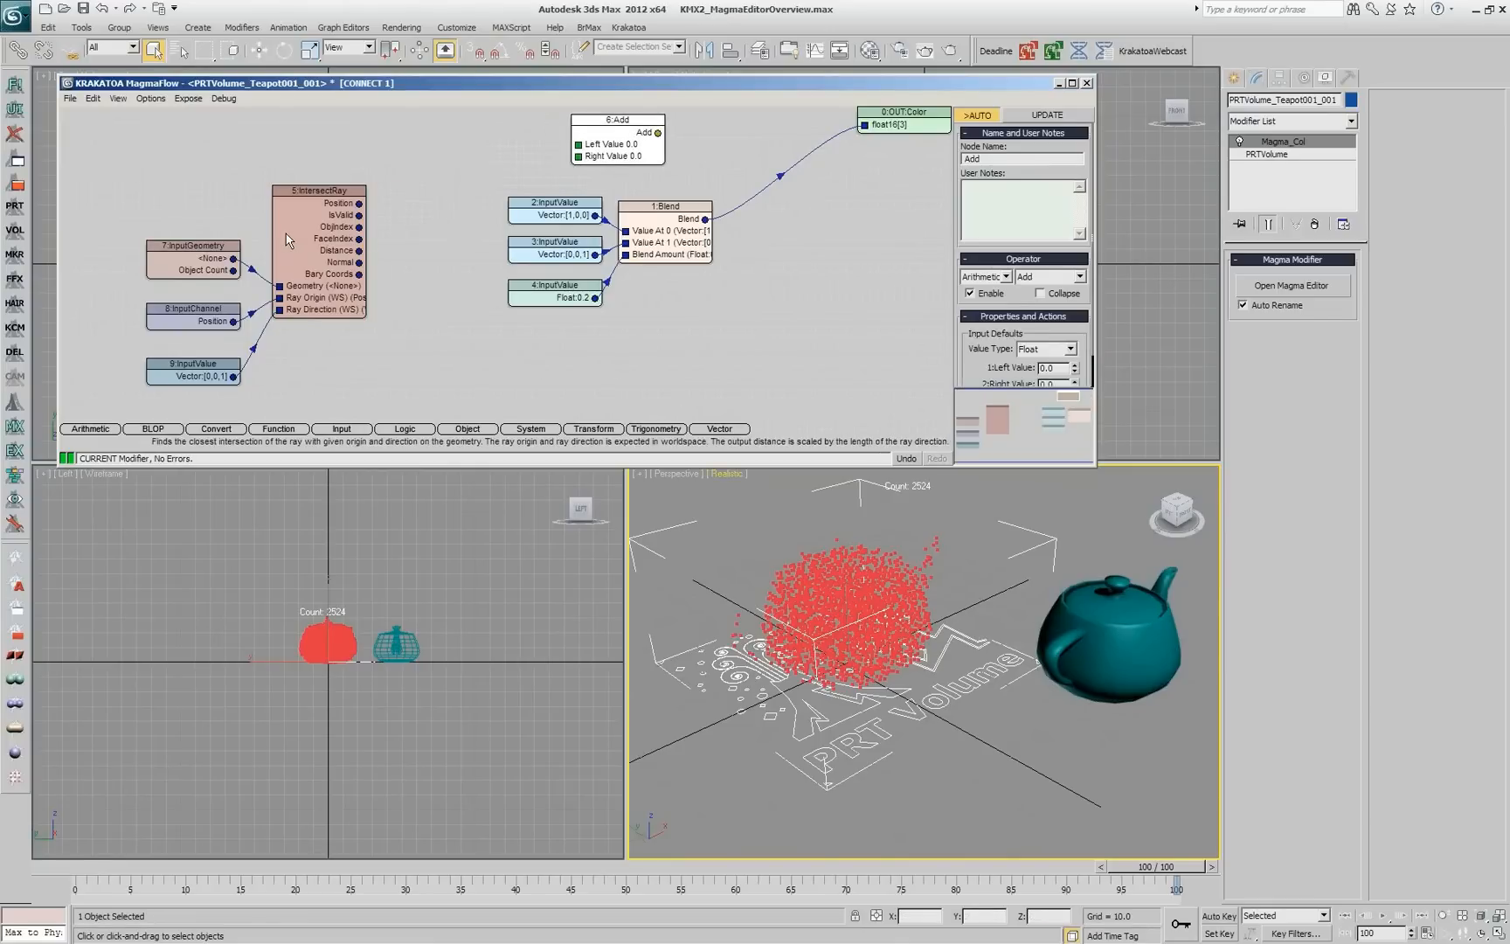
Start a FaceQuery node from the IntersectRay outputs, then clear the node selection.
left_click(318, 191)
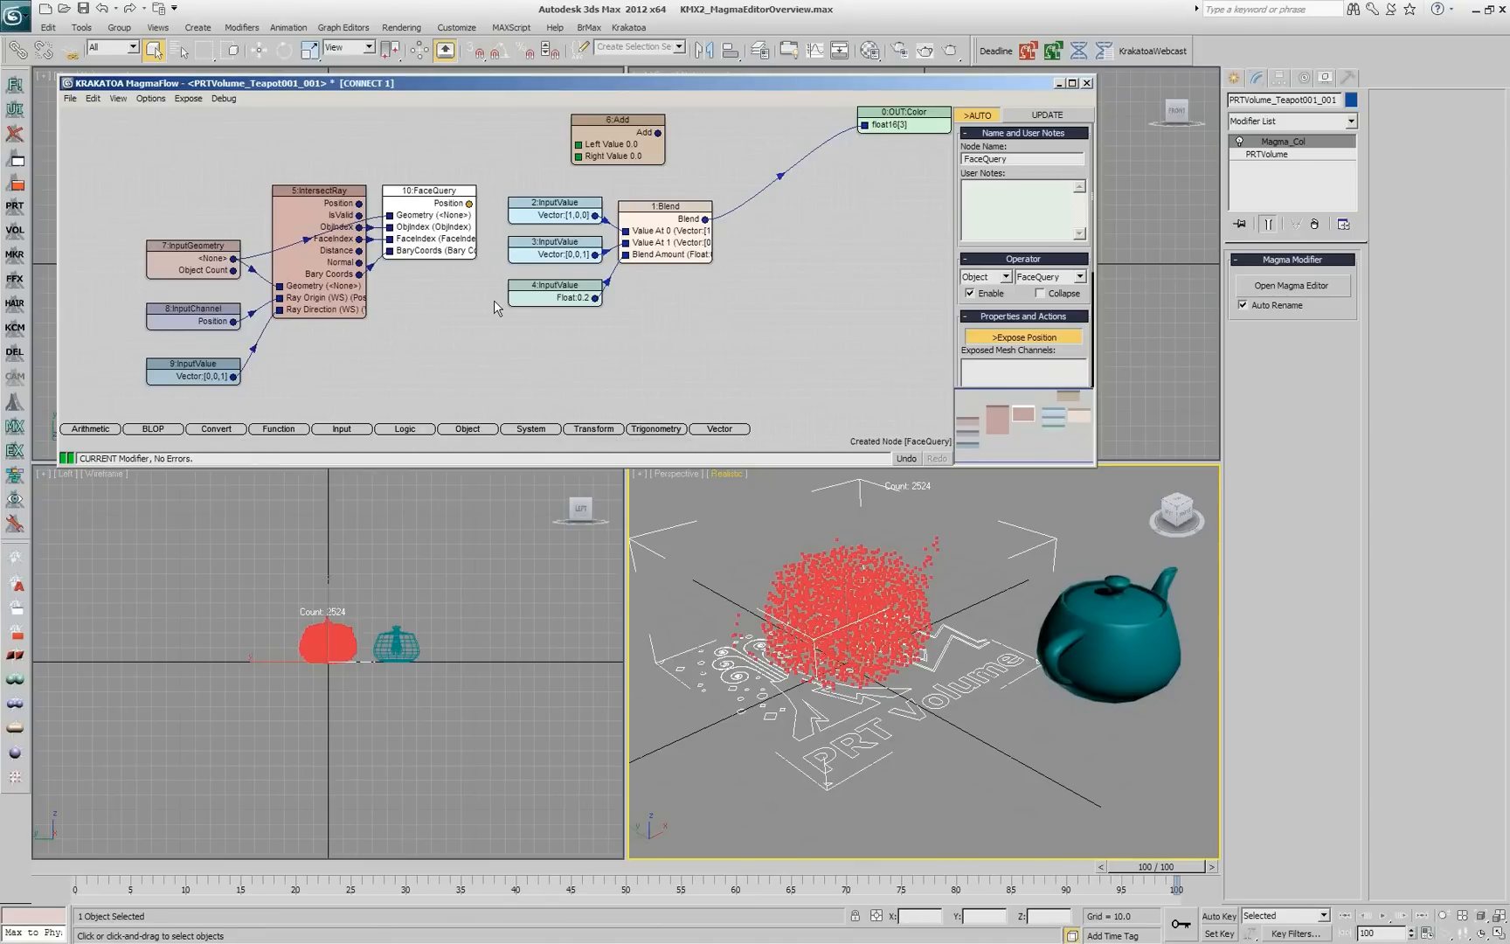
mouse_move(356, 229)
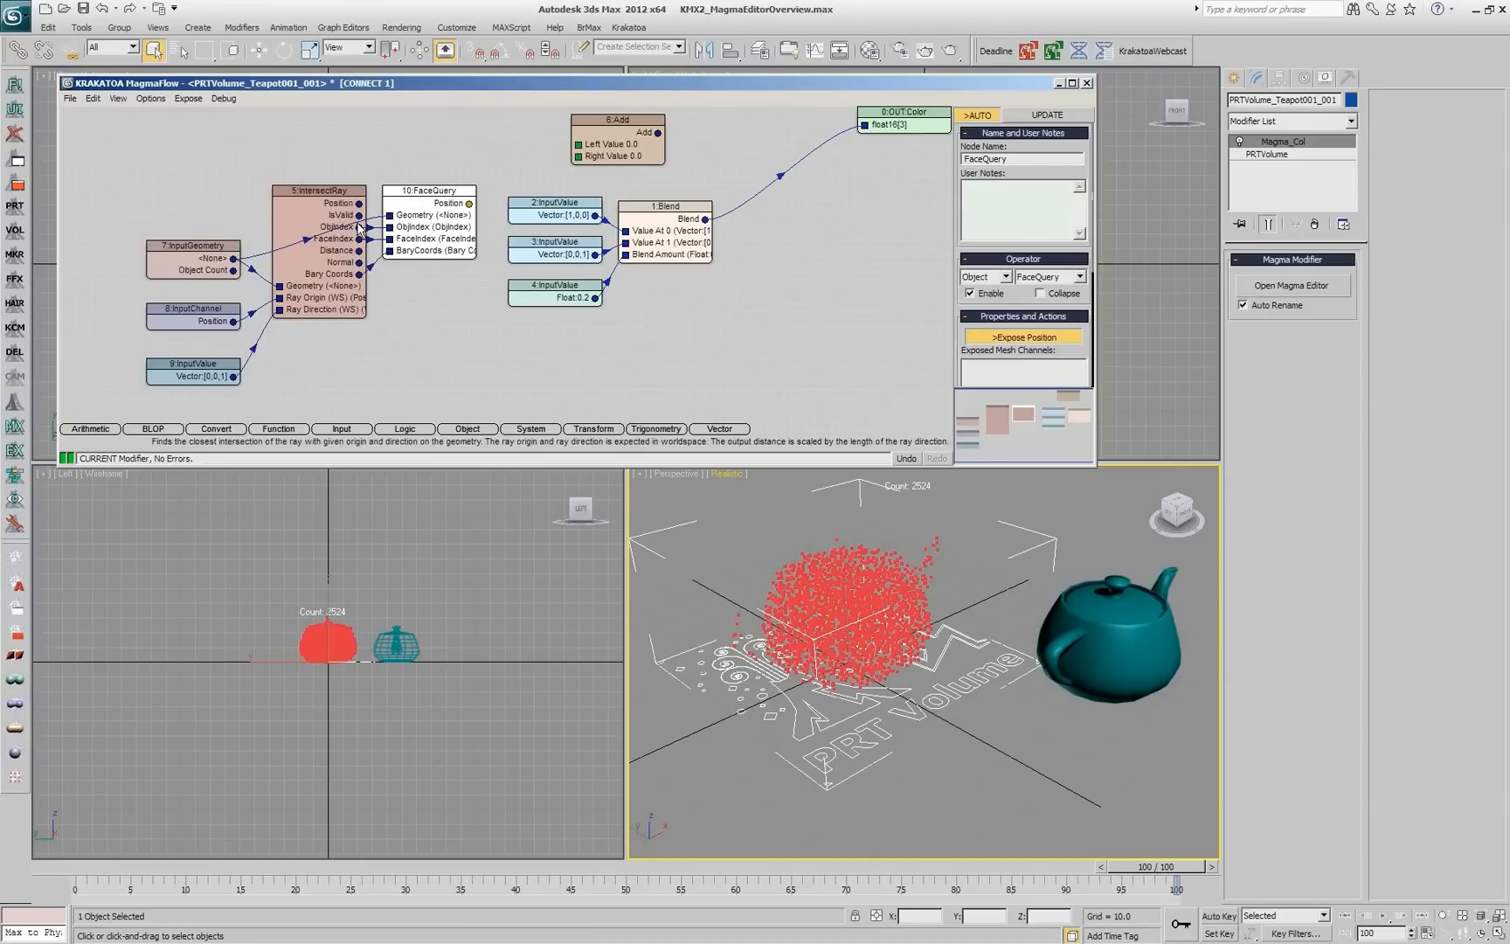
mouse_move(409, 260)
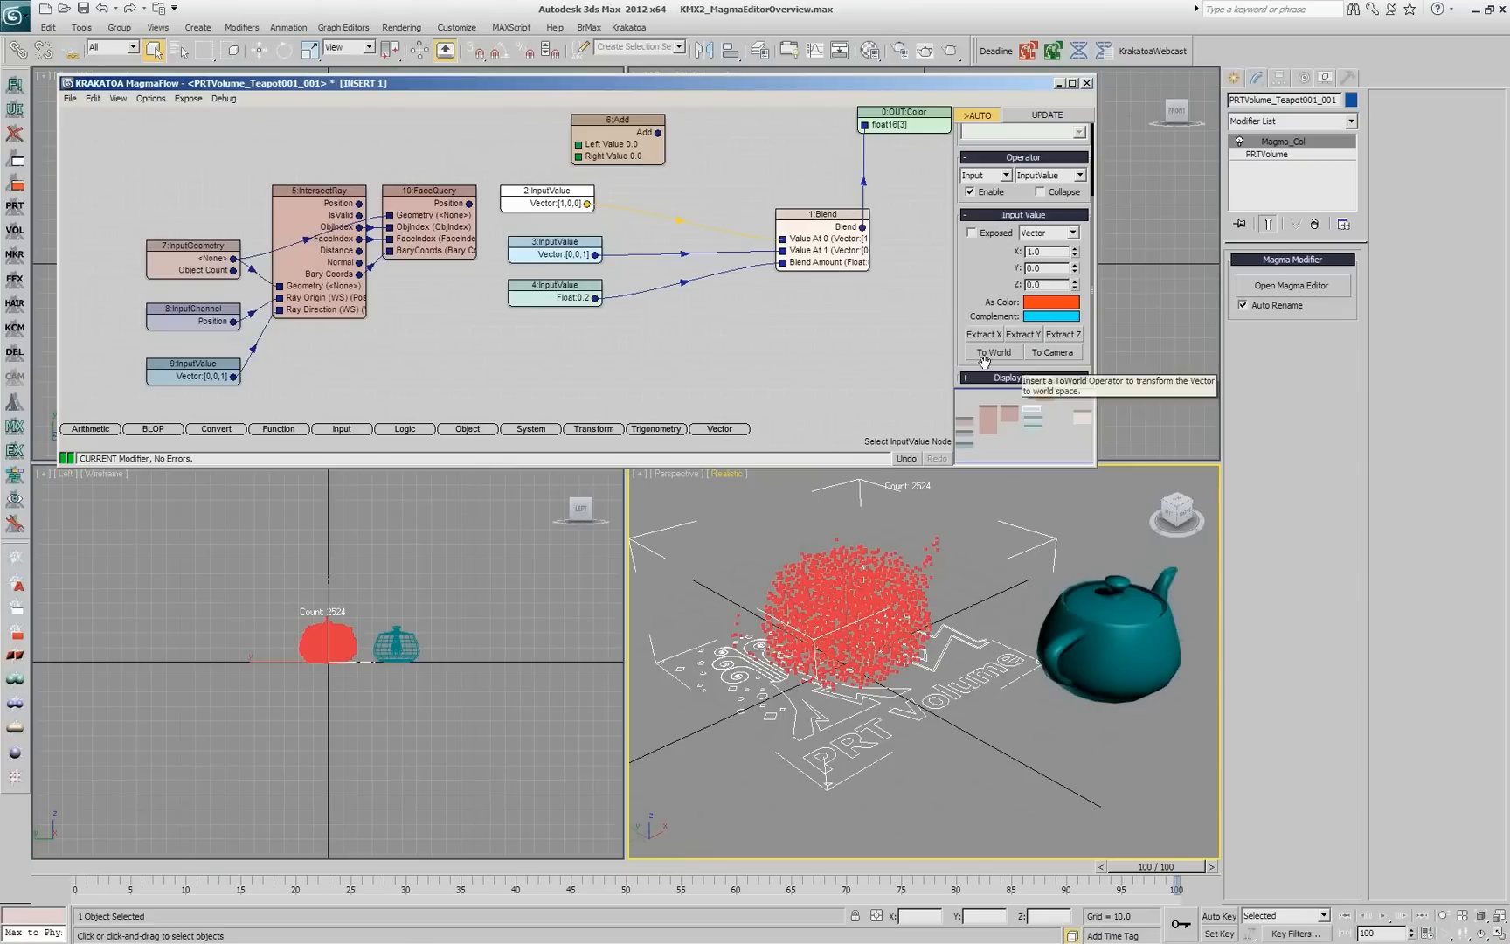
mouse_move(984, 334)
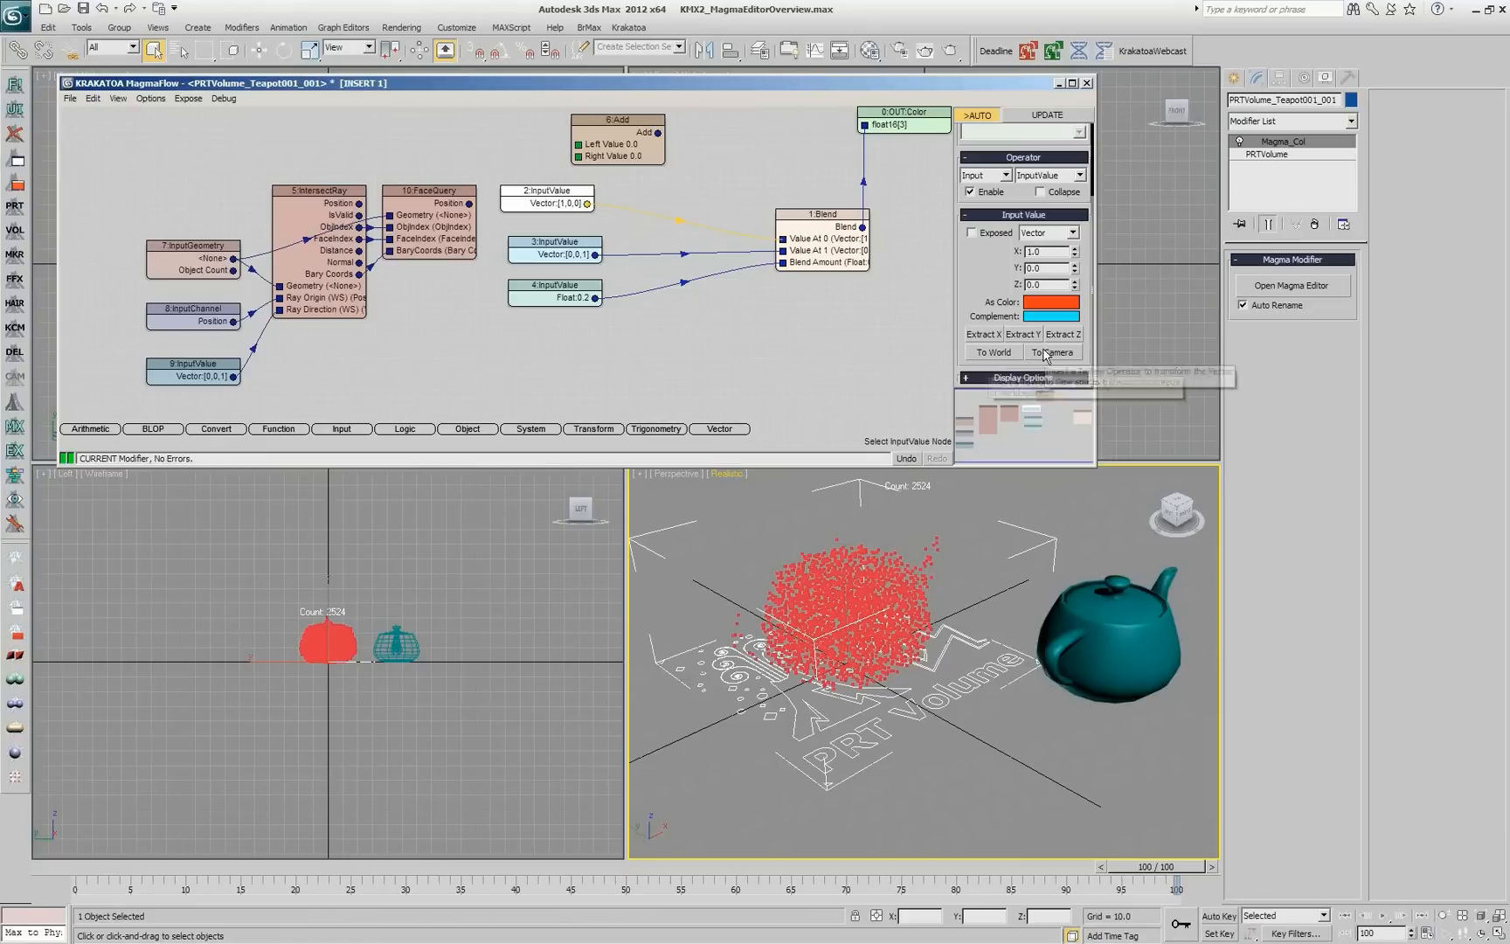
left_click(1050, 352)
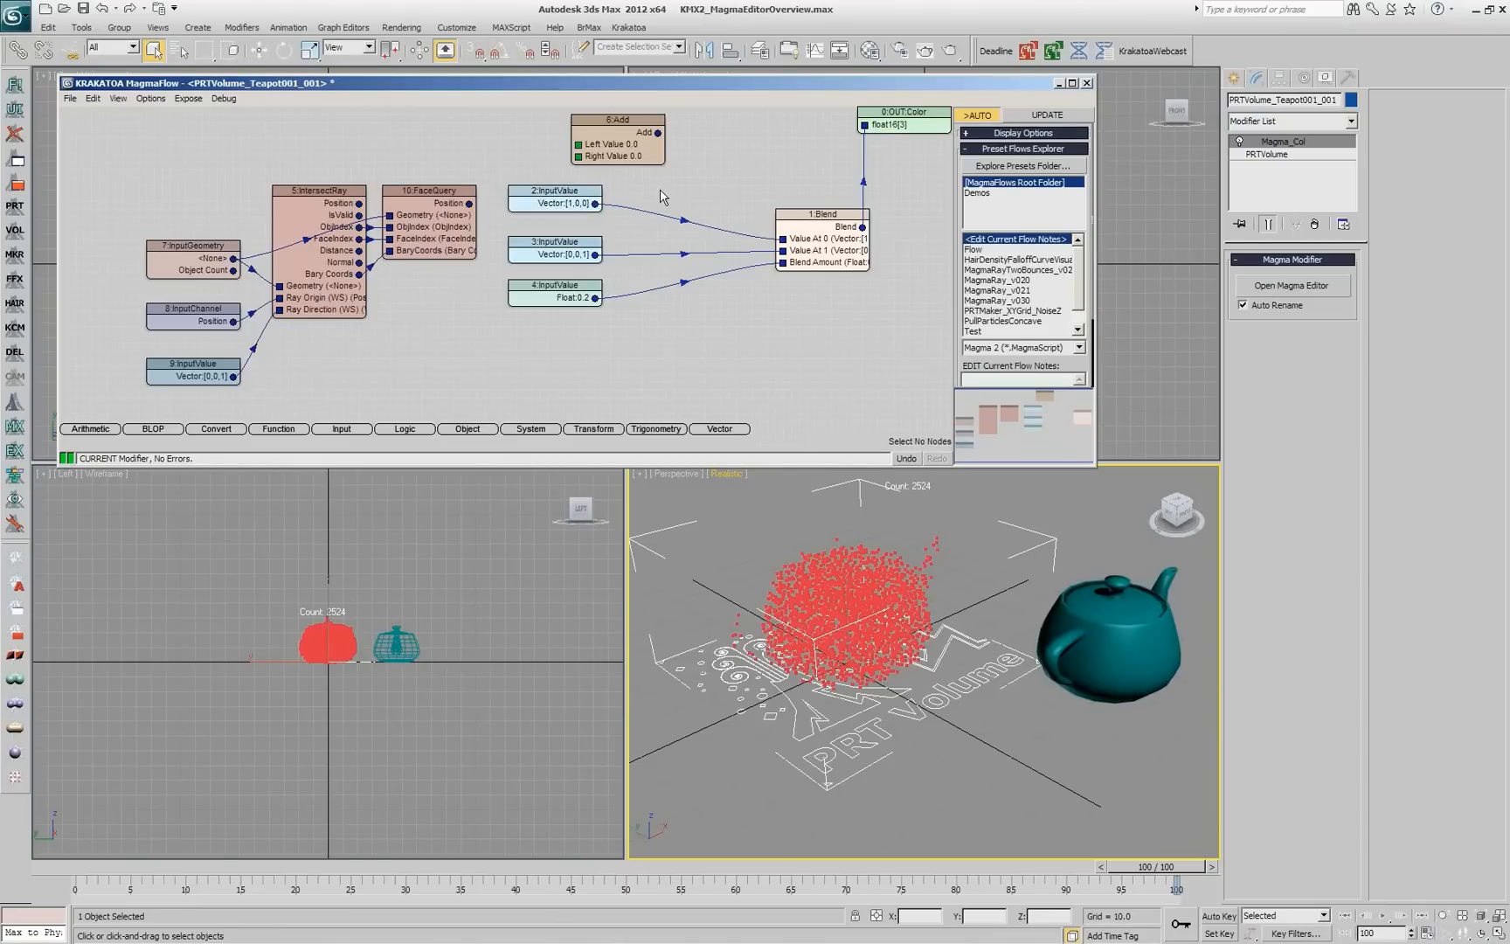
Load PFlowCollisionWithSphere_v002.max, scrub to a mid frame and add a Magma modifier to PRT Loader001.
left_click(1154, 51)
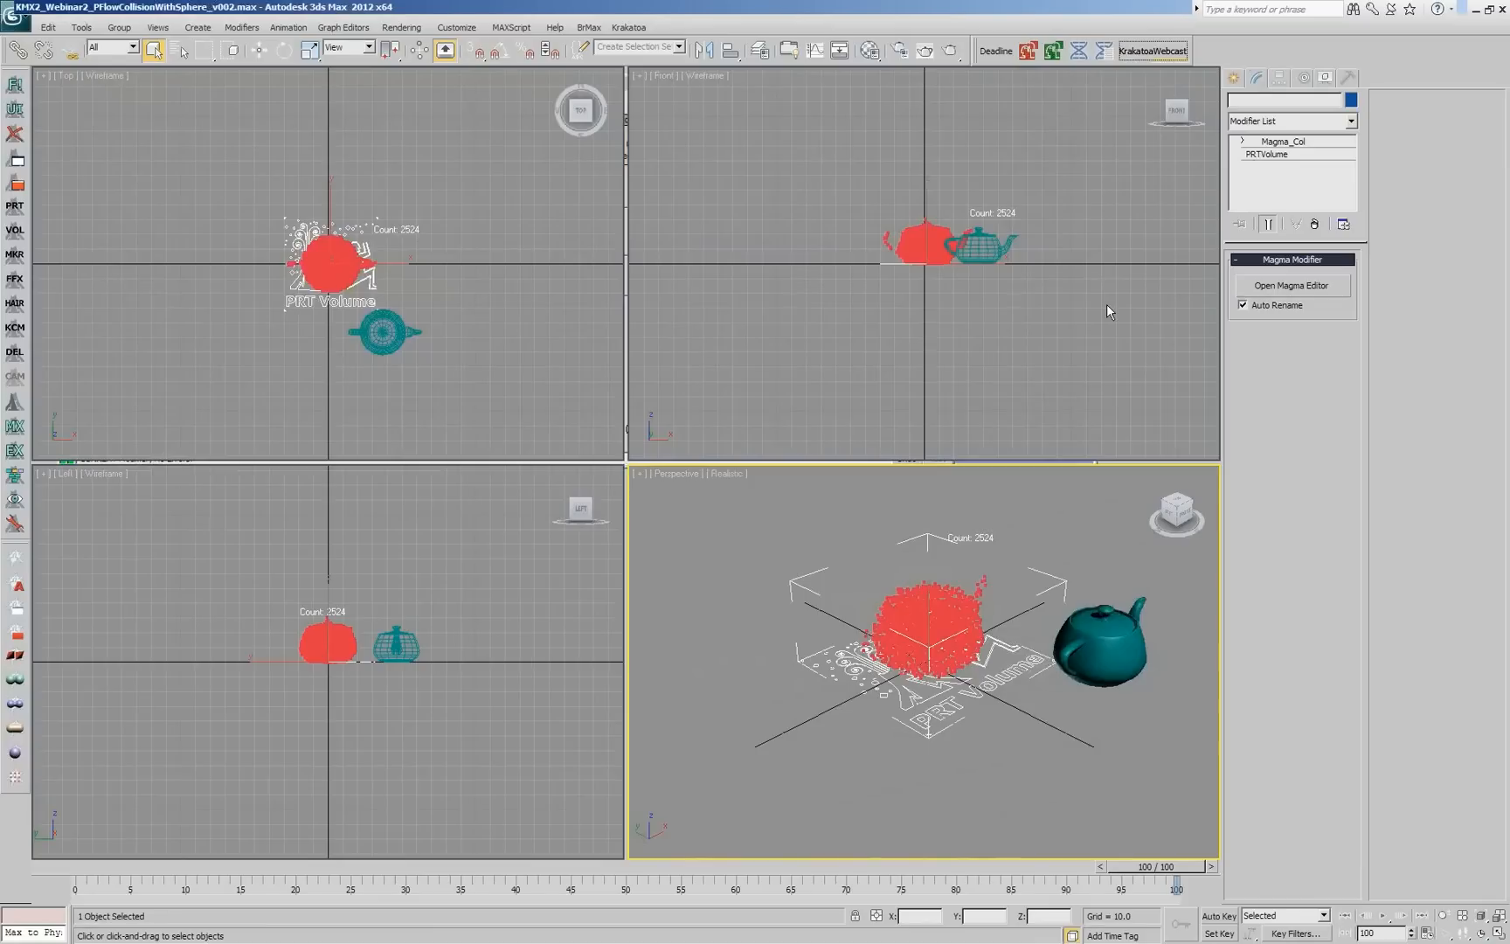
left_click_drag(1180, 879, 342, 879)
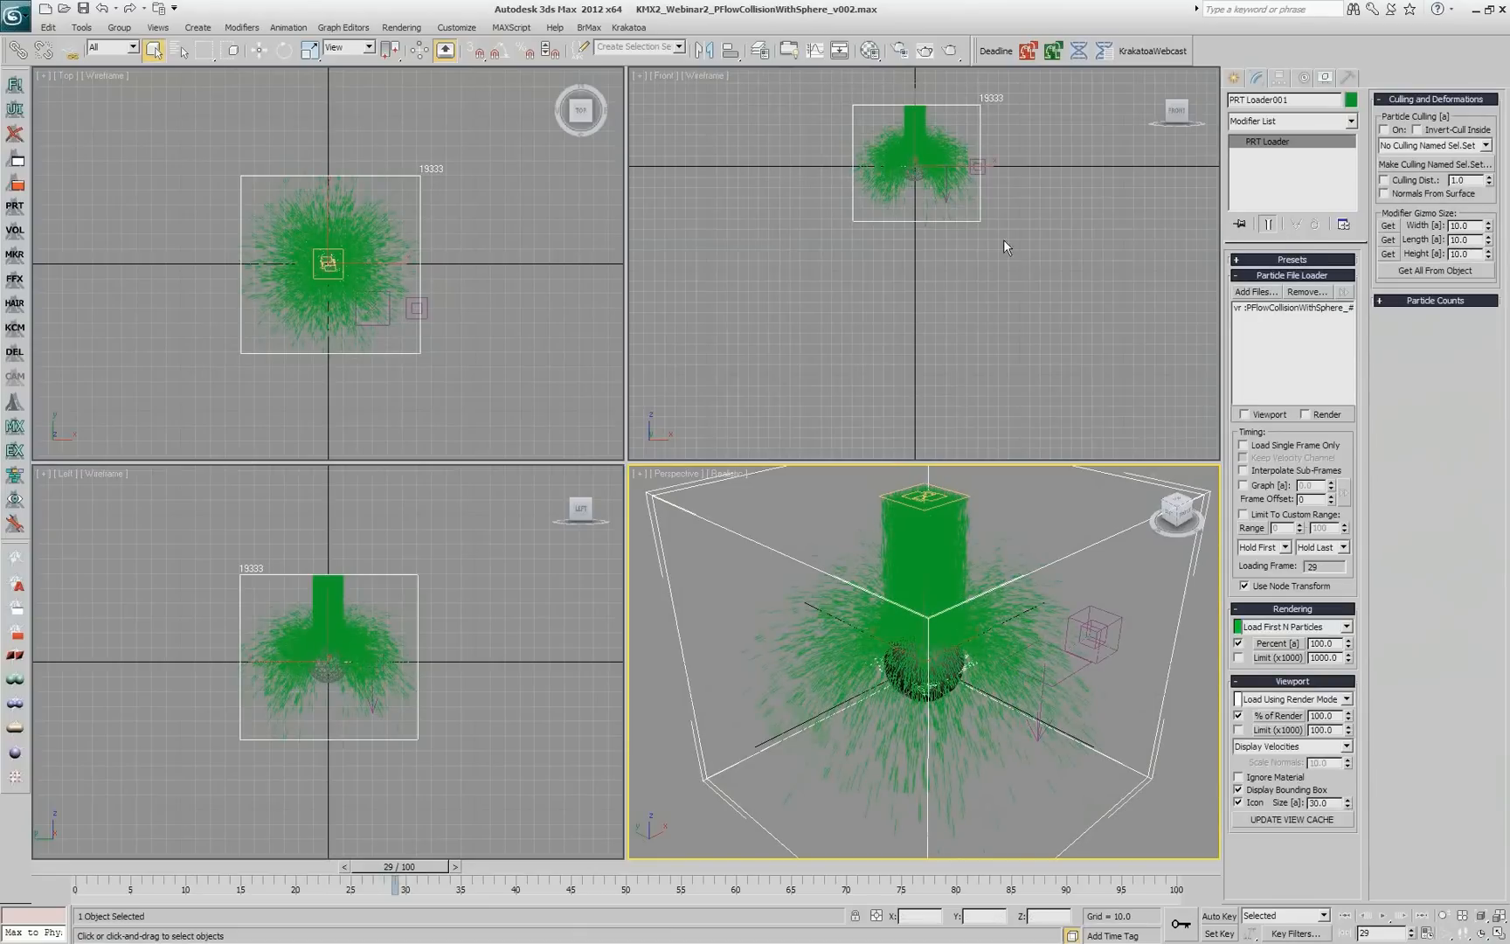
mouse_move(11, 336)
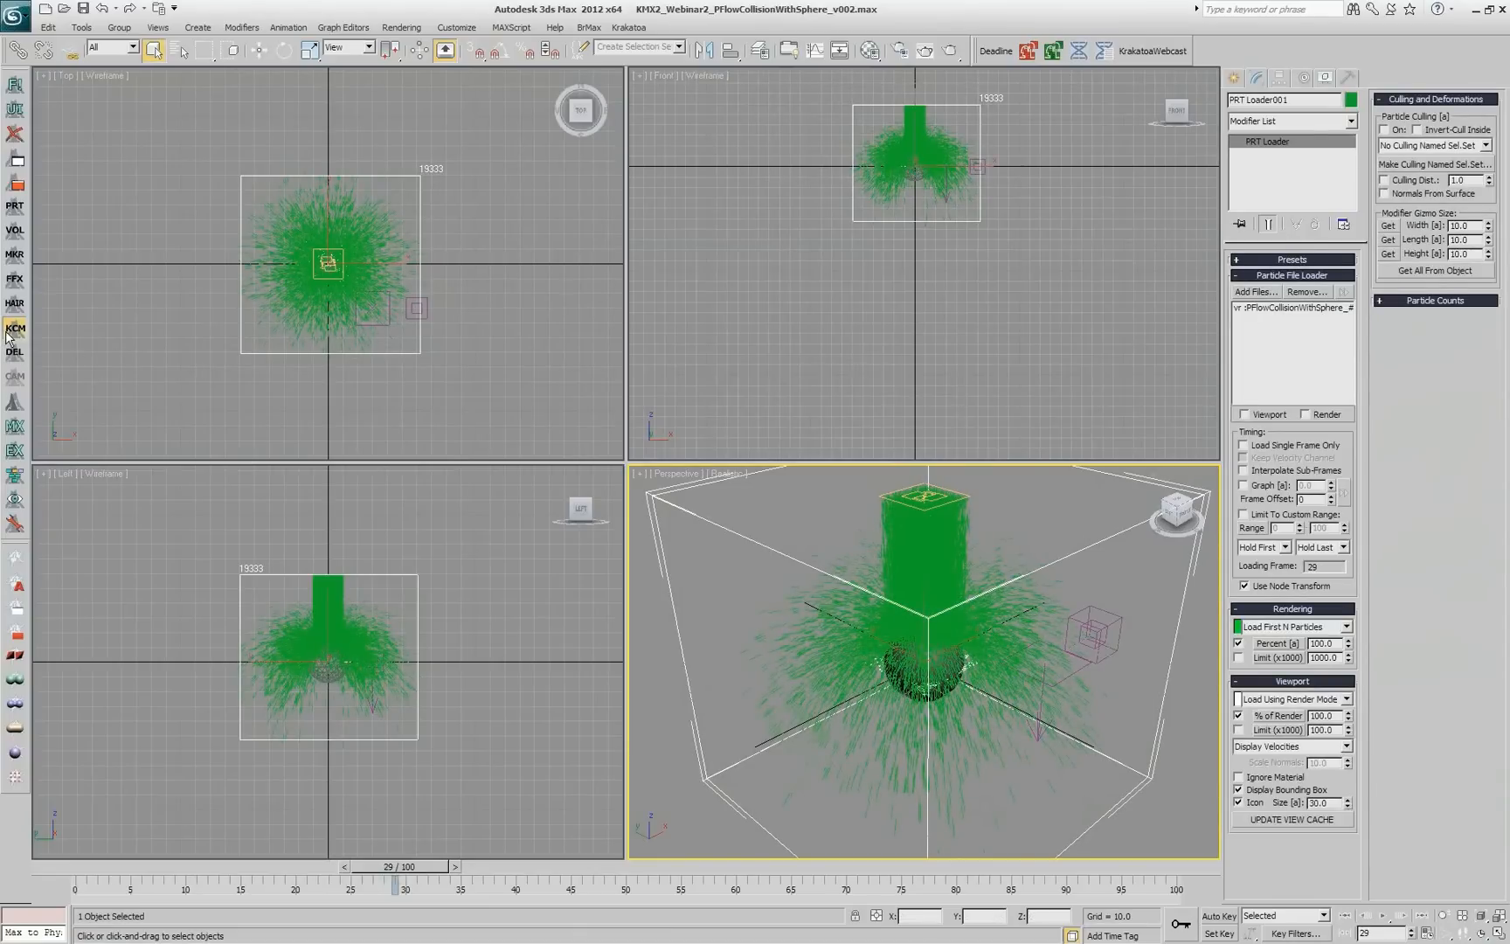
left_click(1290, 285)
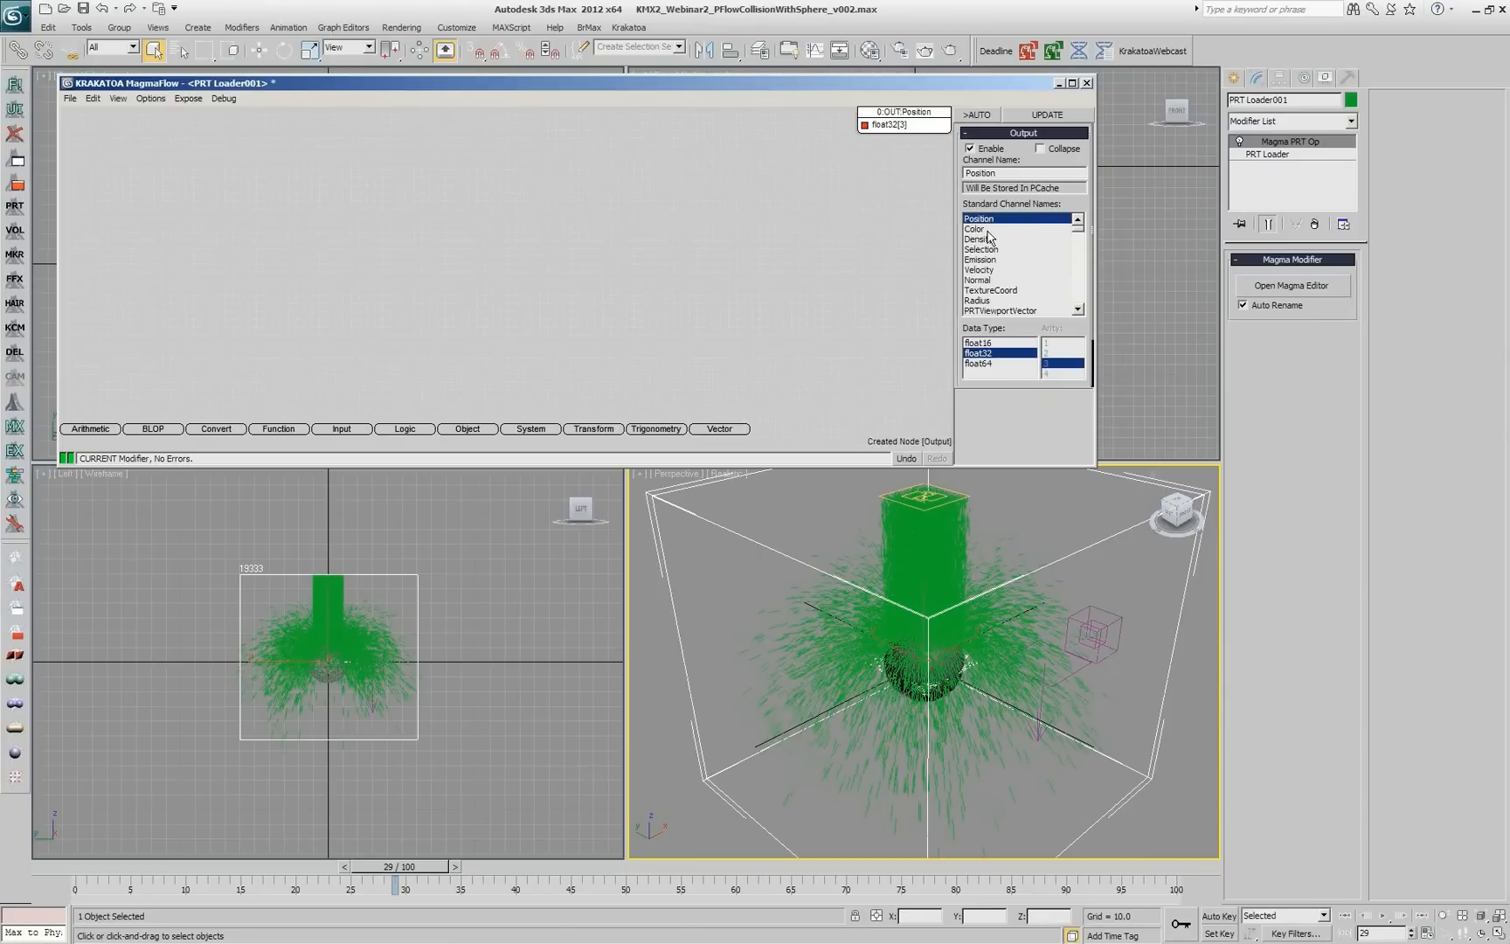
Write the Color channel from Age and LifeSpan InputChannels converted to float.
left_click(977, 228)
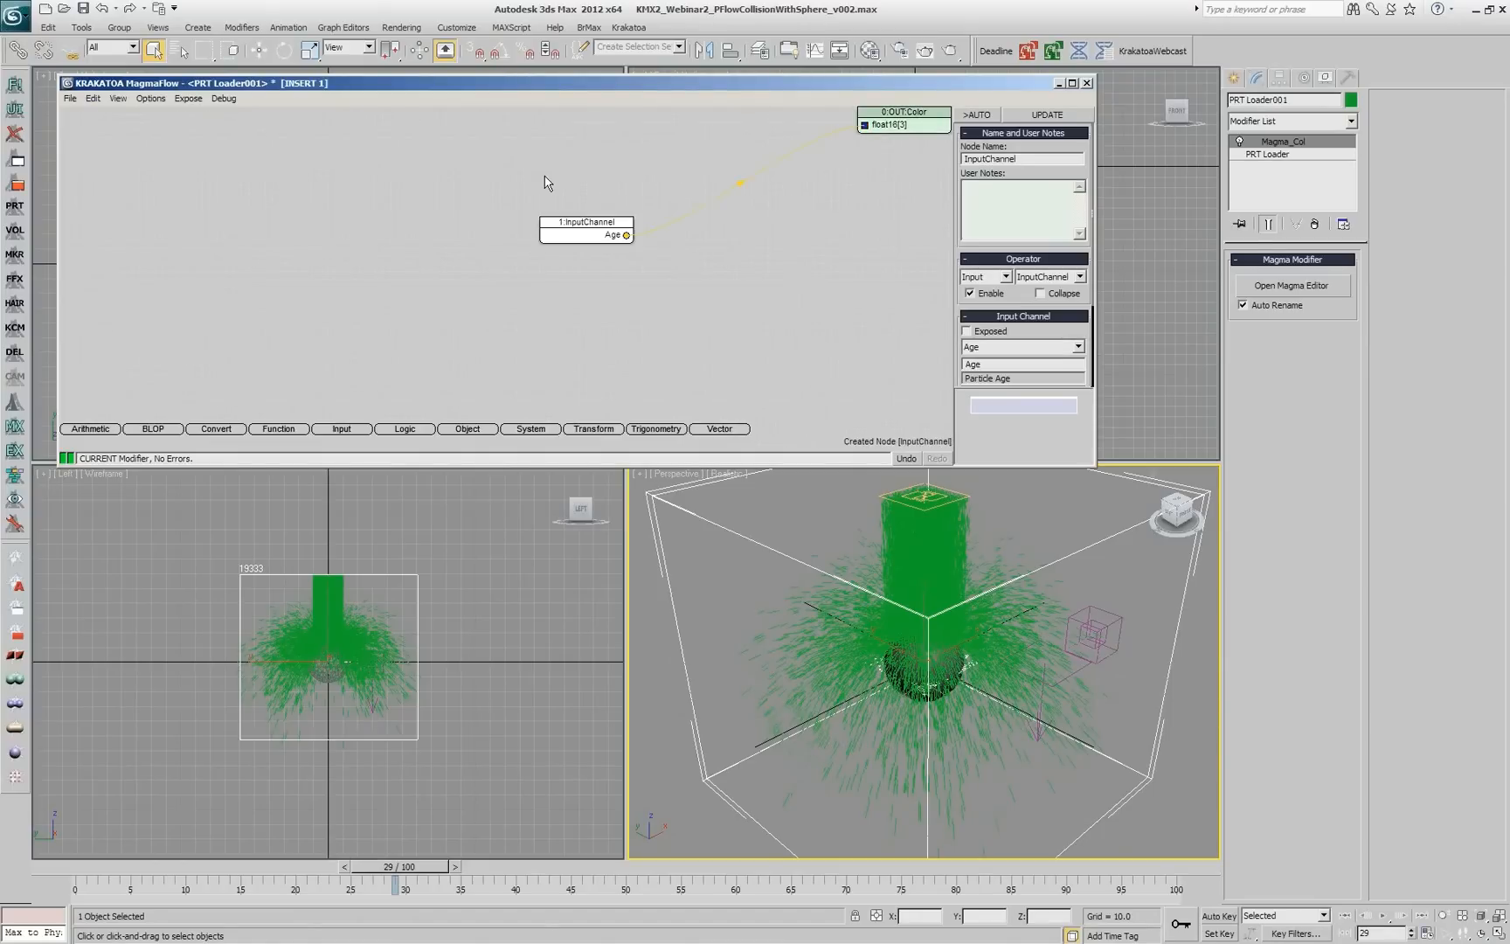
left_click(89, 428)
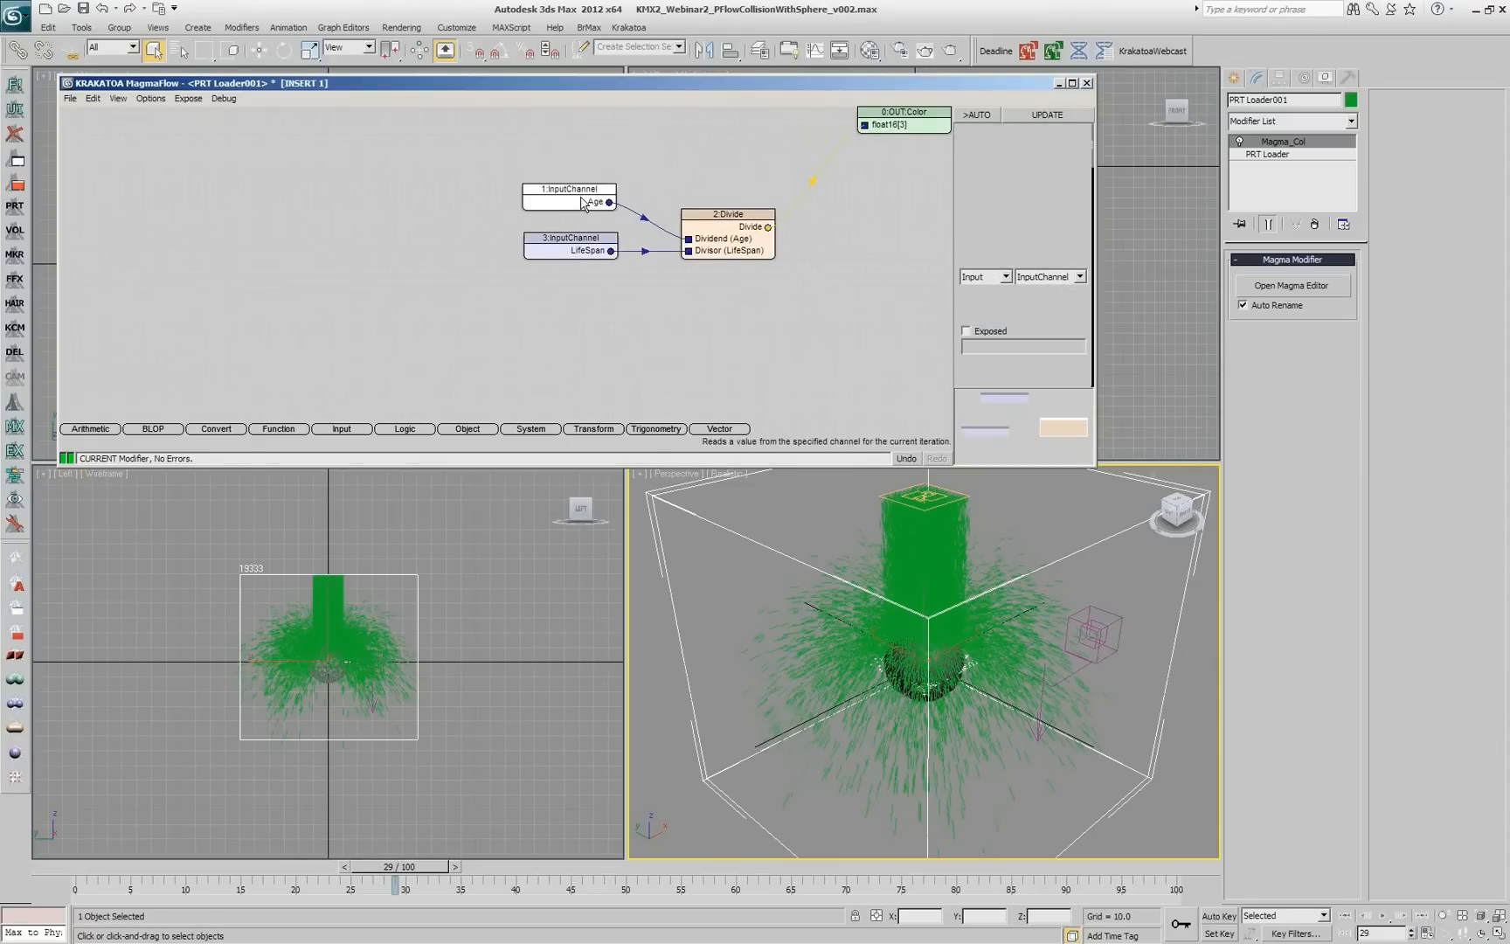
left_click(568, 190)
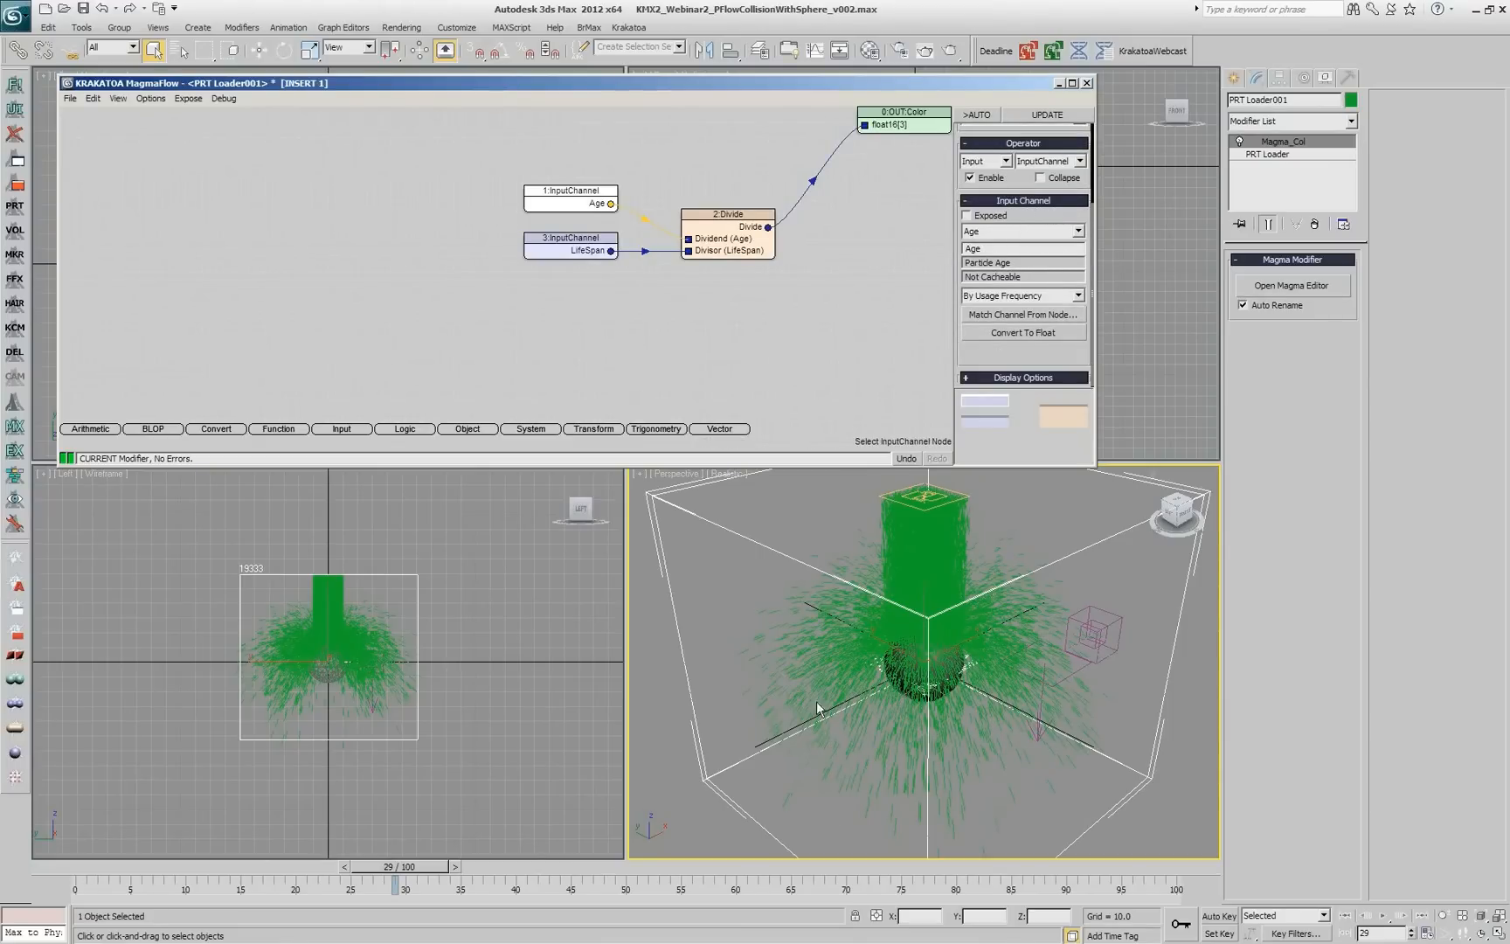
mouse_move(555, 204)
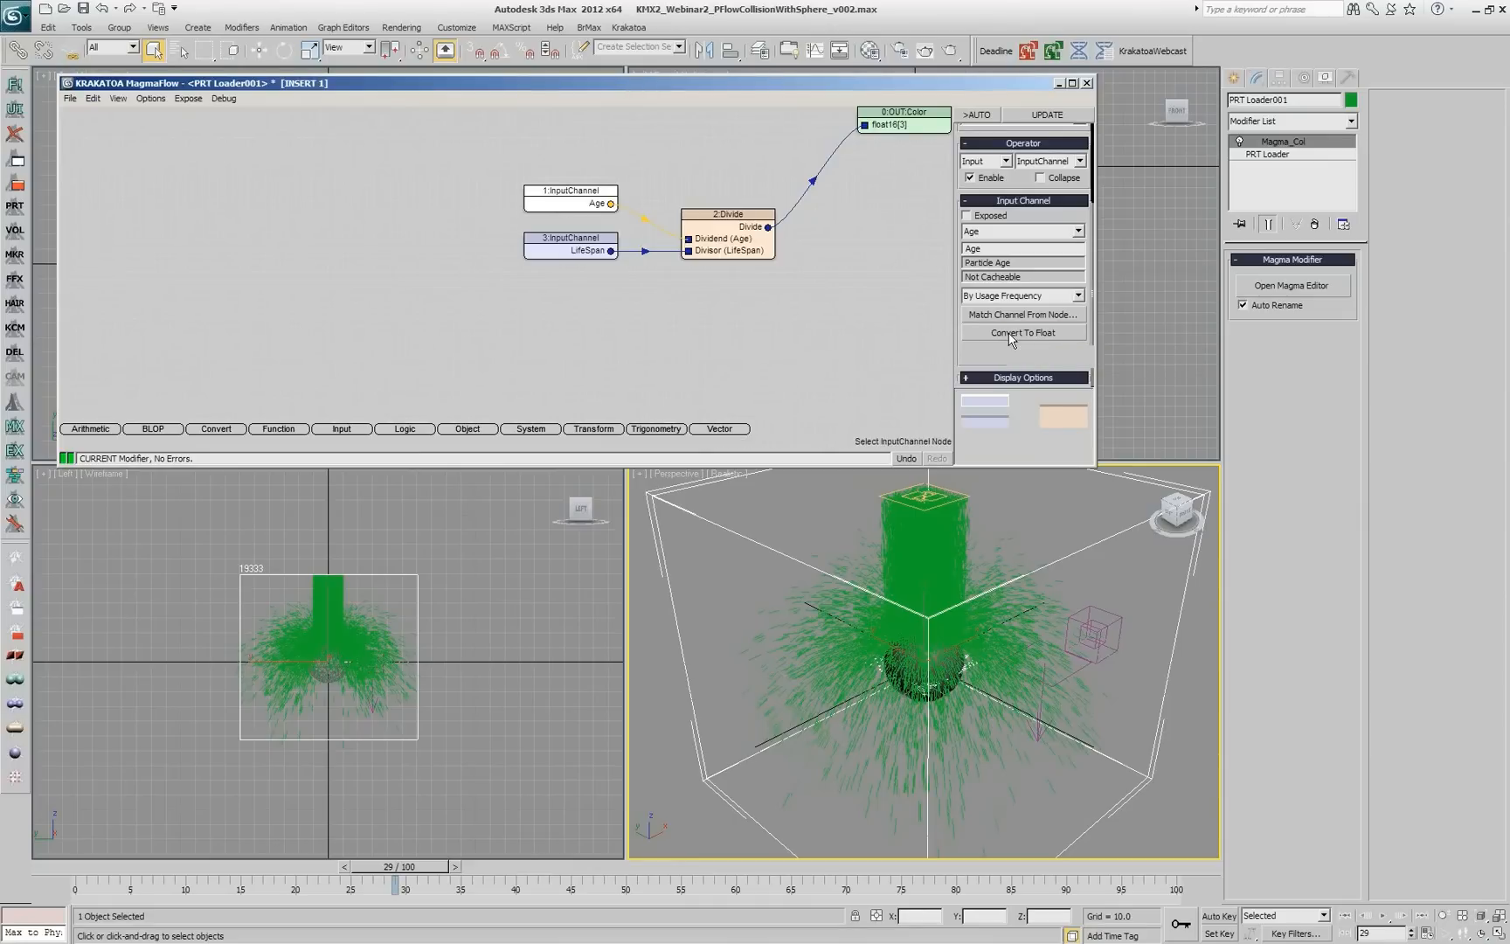
left_click(1023, 332)
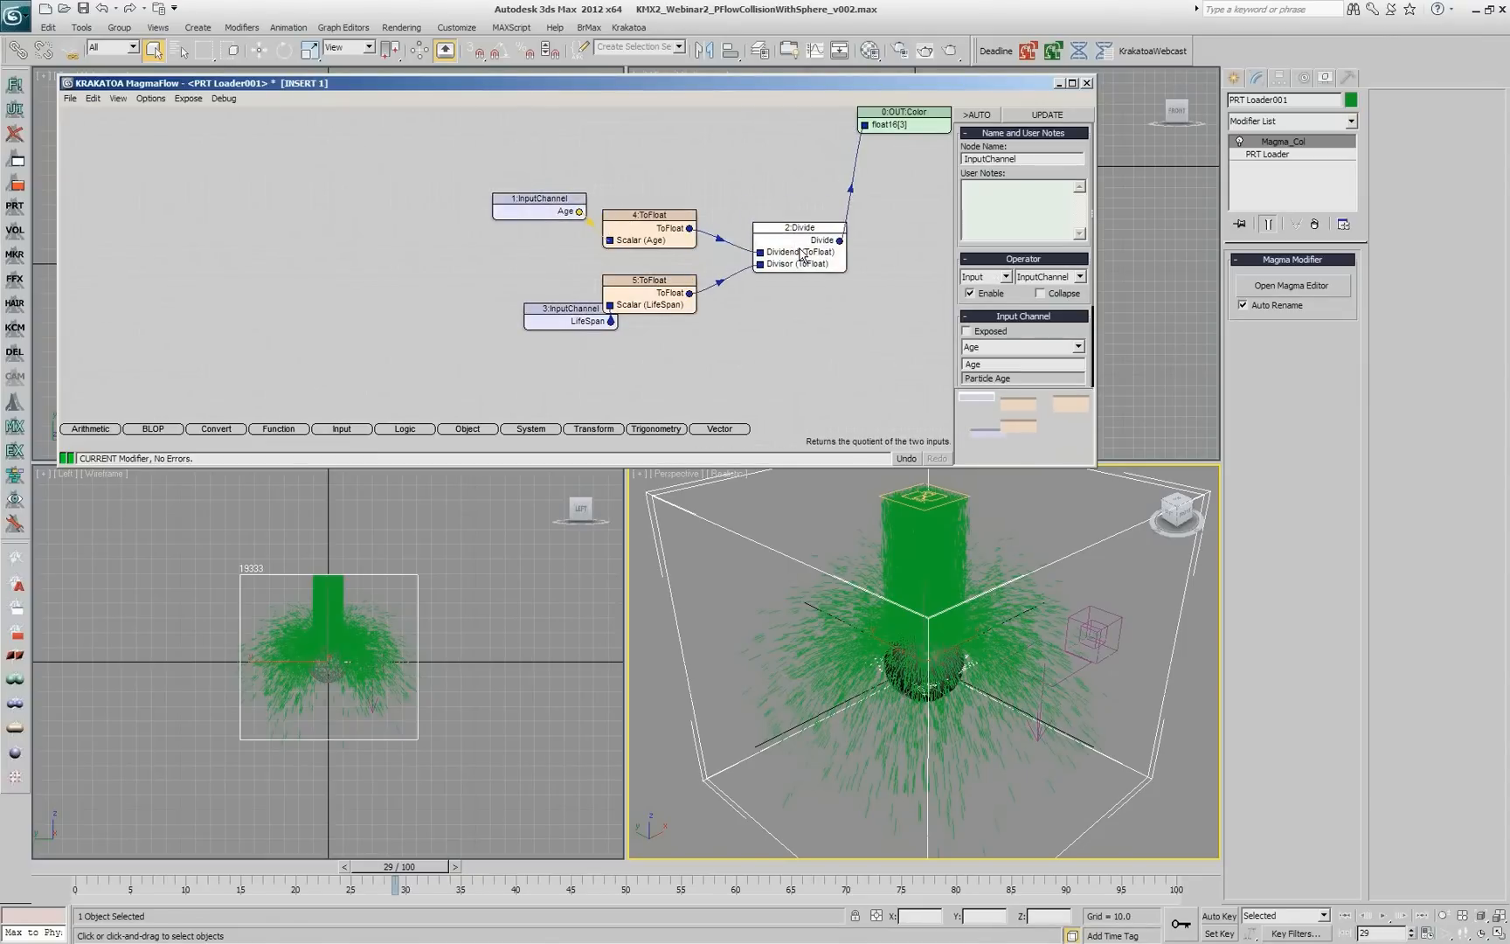
Insert a Blend node after Divide mixing red and blue, then scrub frames to watch the colours shift.
left_click(799, 238)
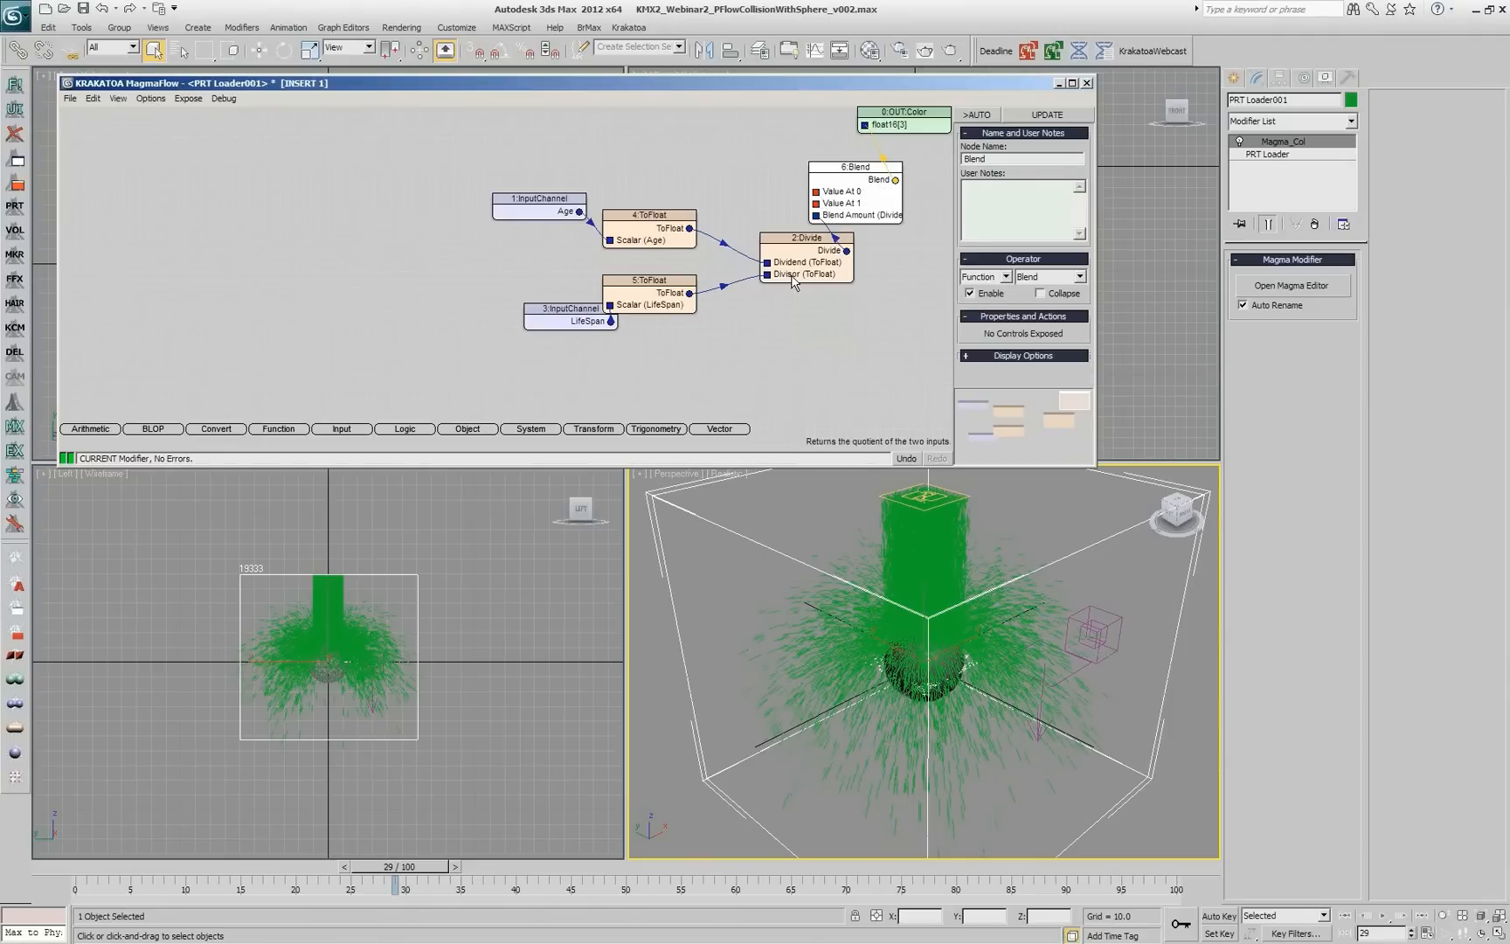
mouse_move(871, 197)
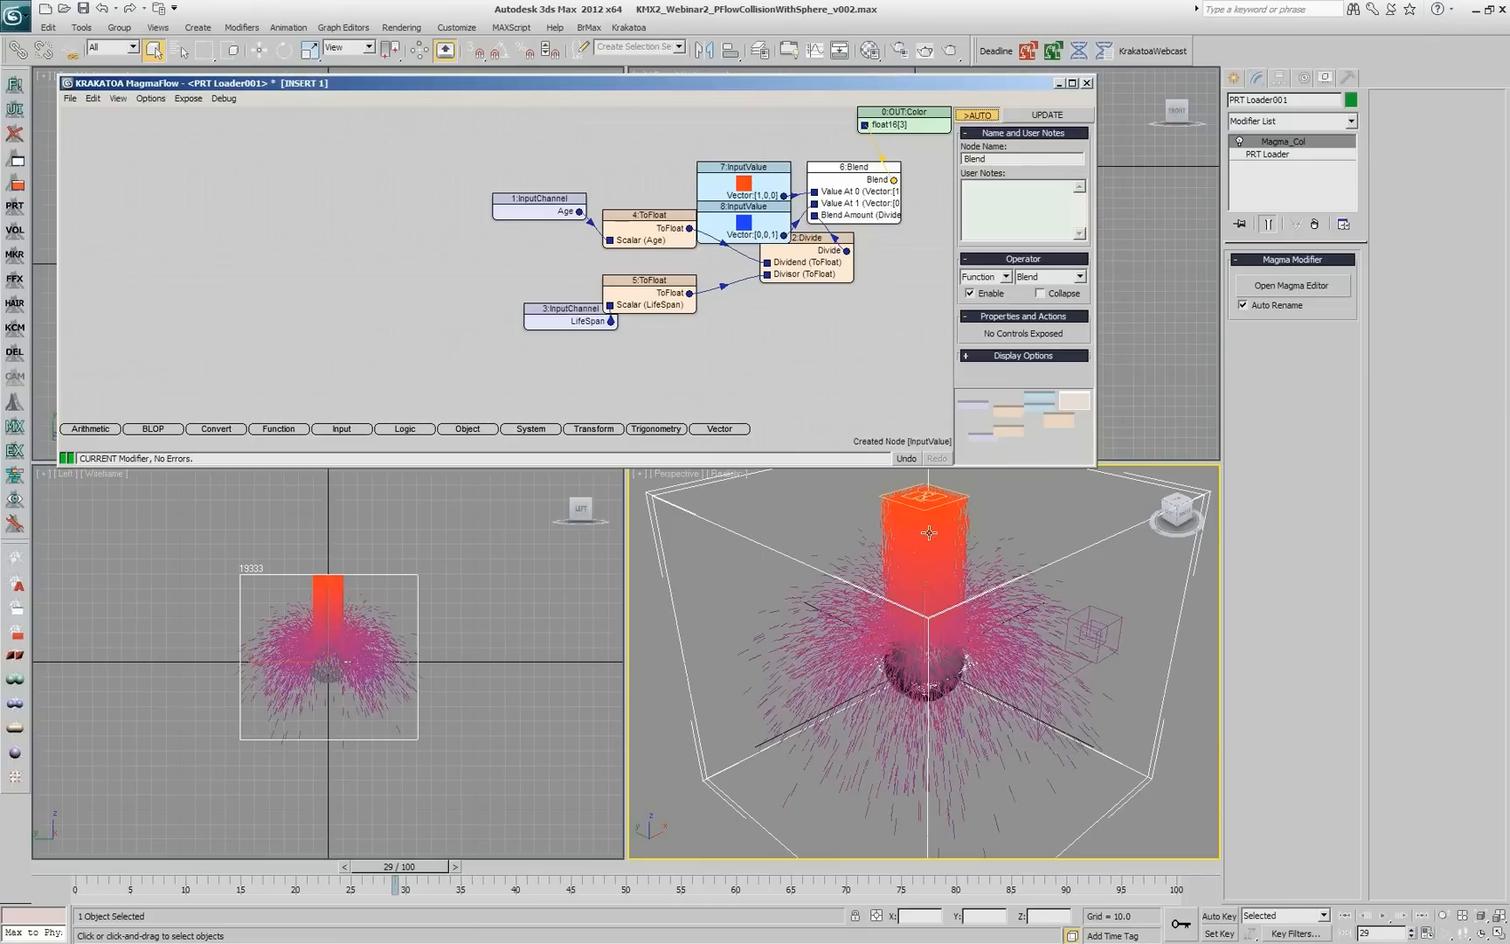
left_click(466, 867)
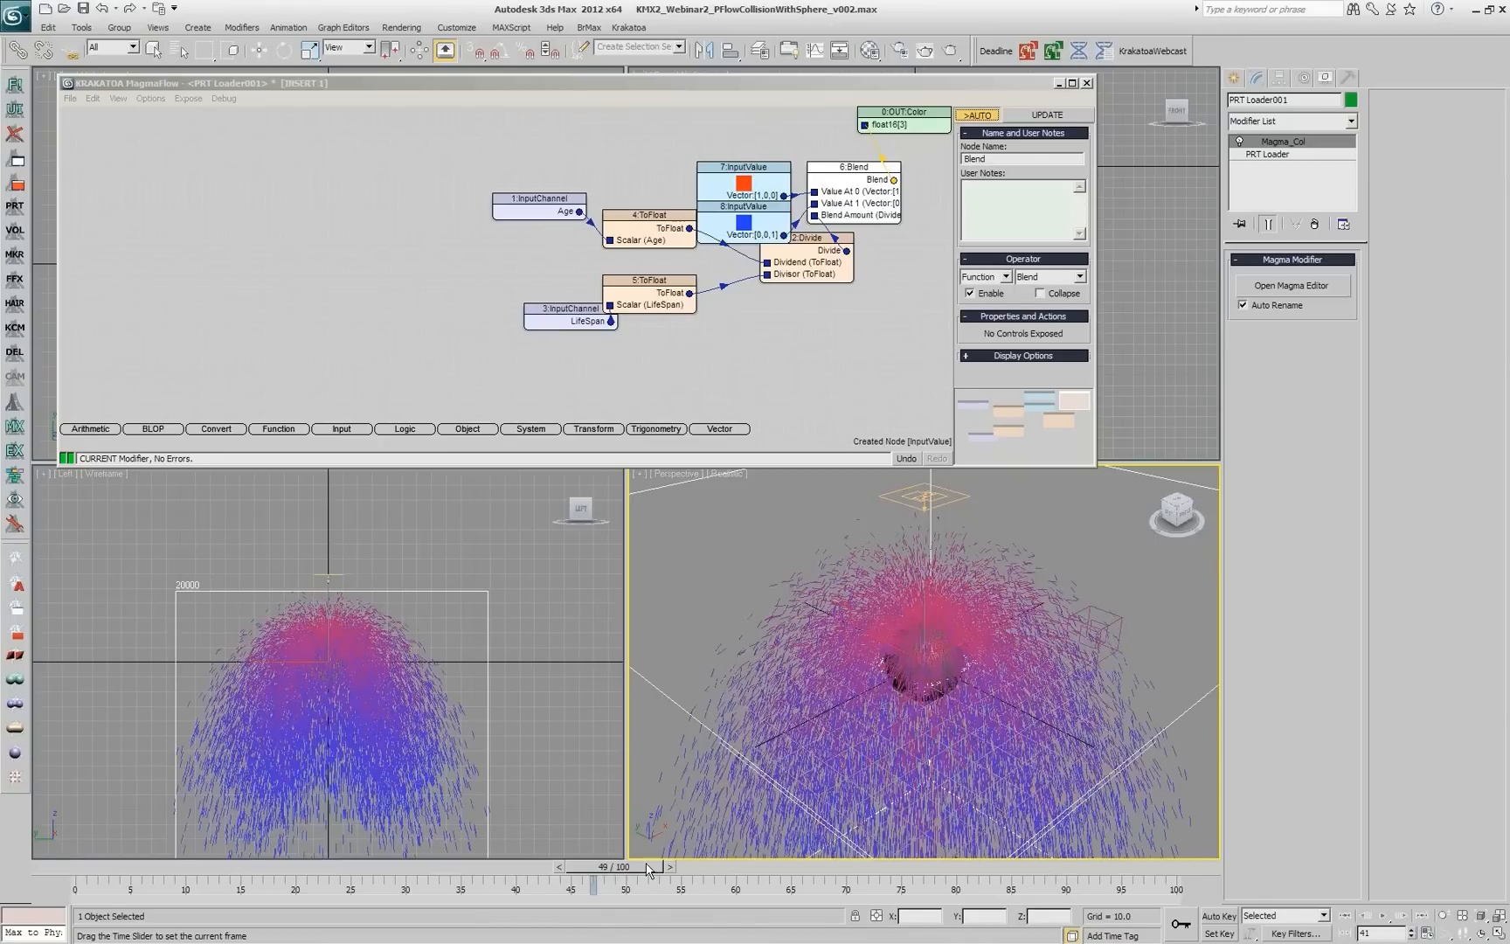
left_click_drag(645, 867, 483, 867)
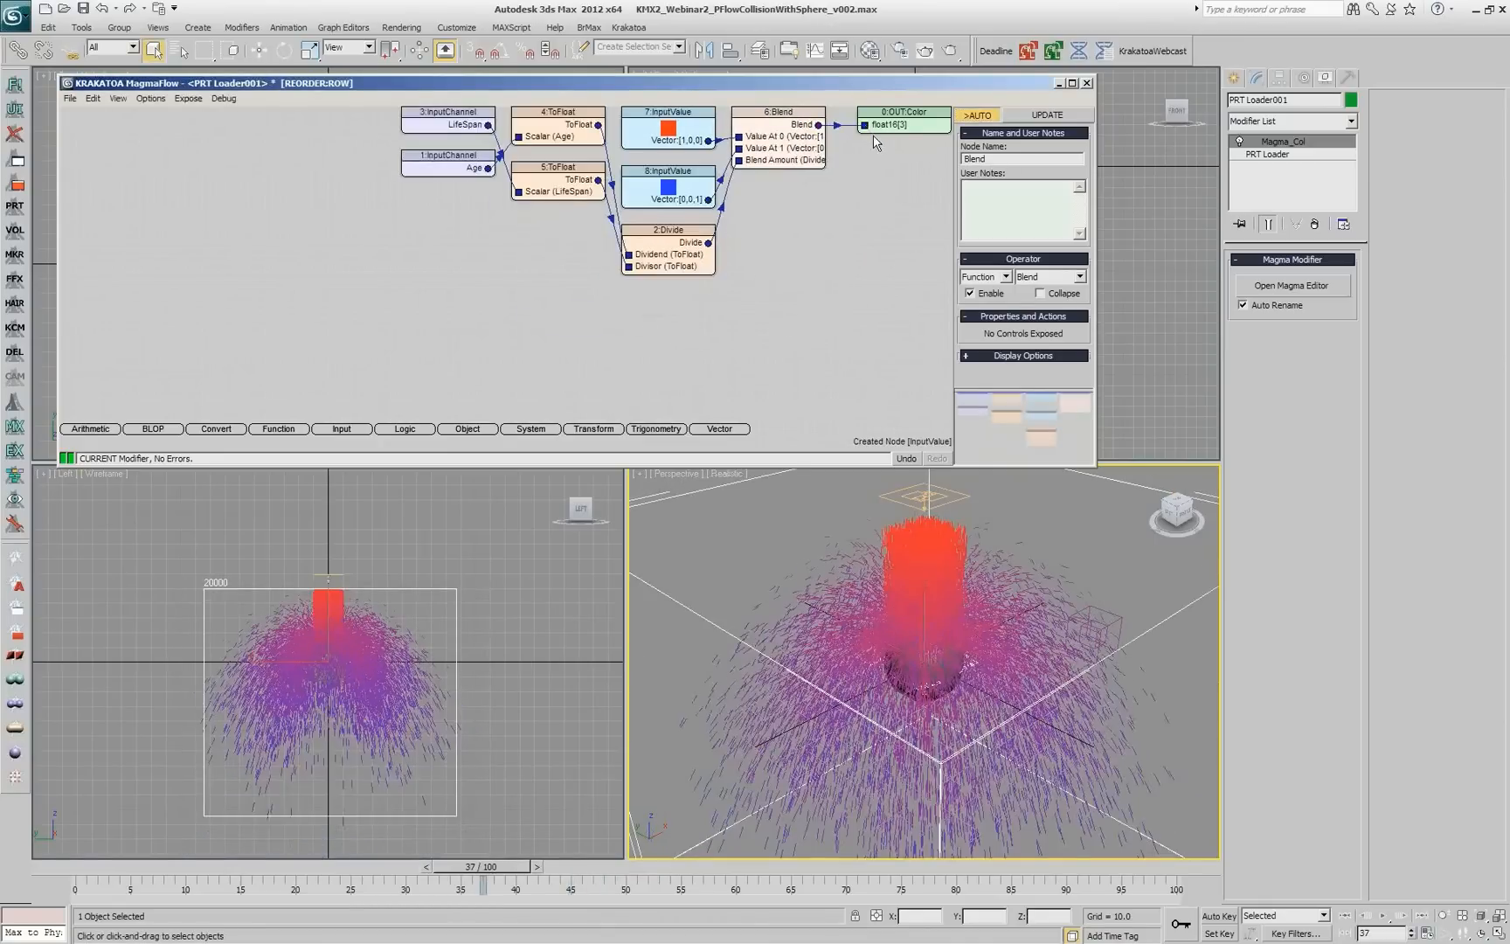
mouse_move(778, 131)
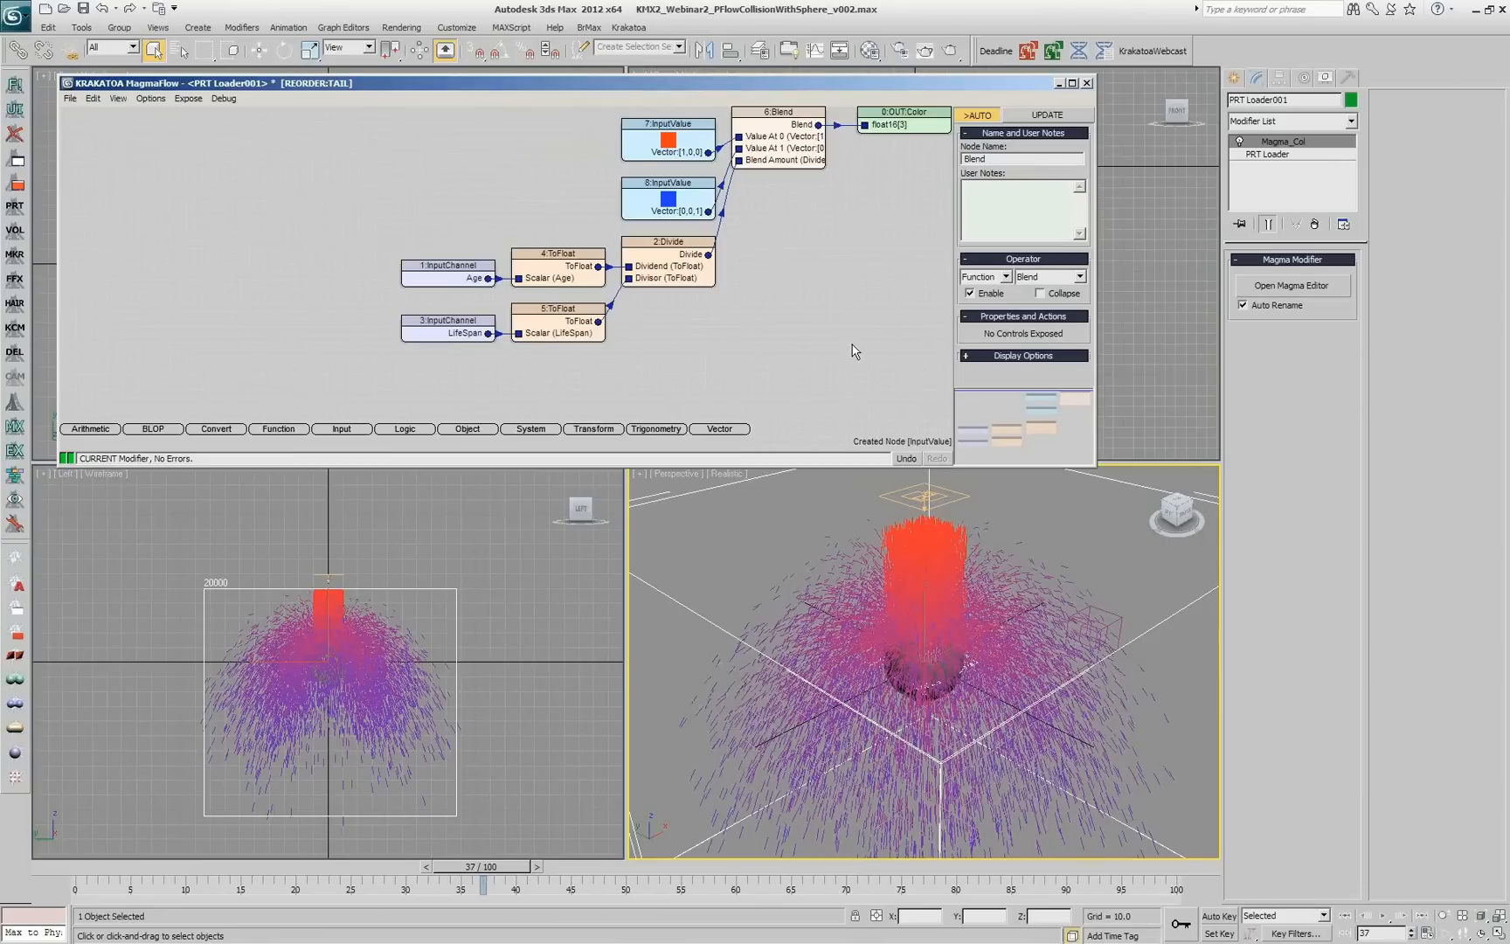
mouse_move(794, 318)
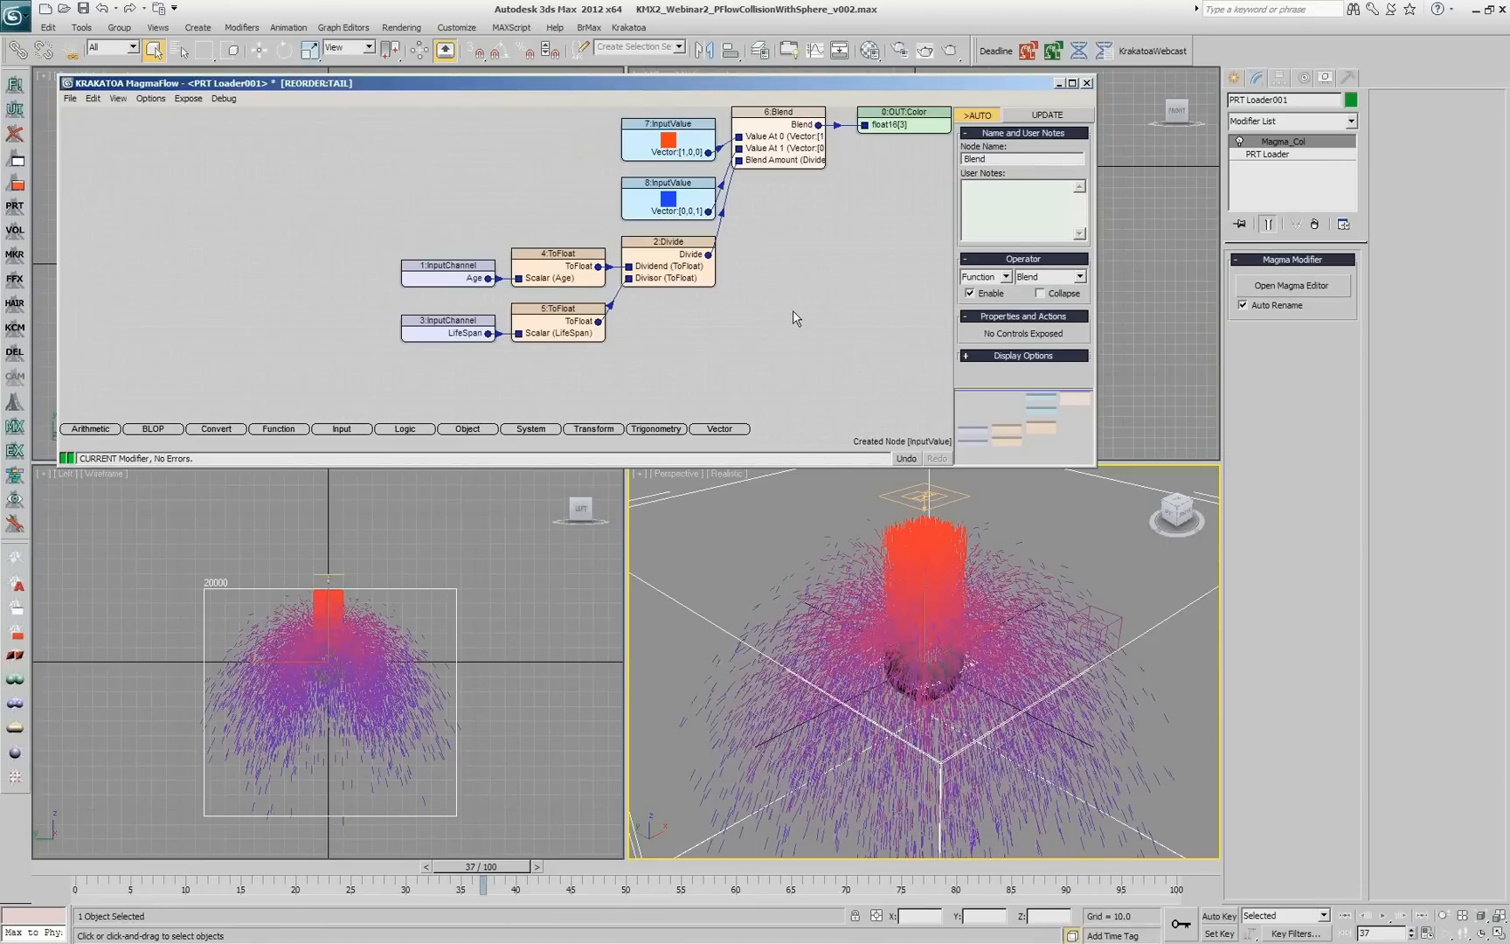
mouse_move(708, 278)
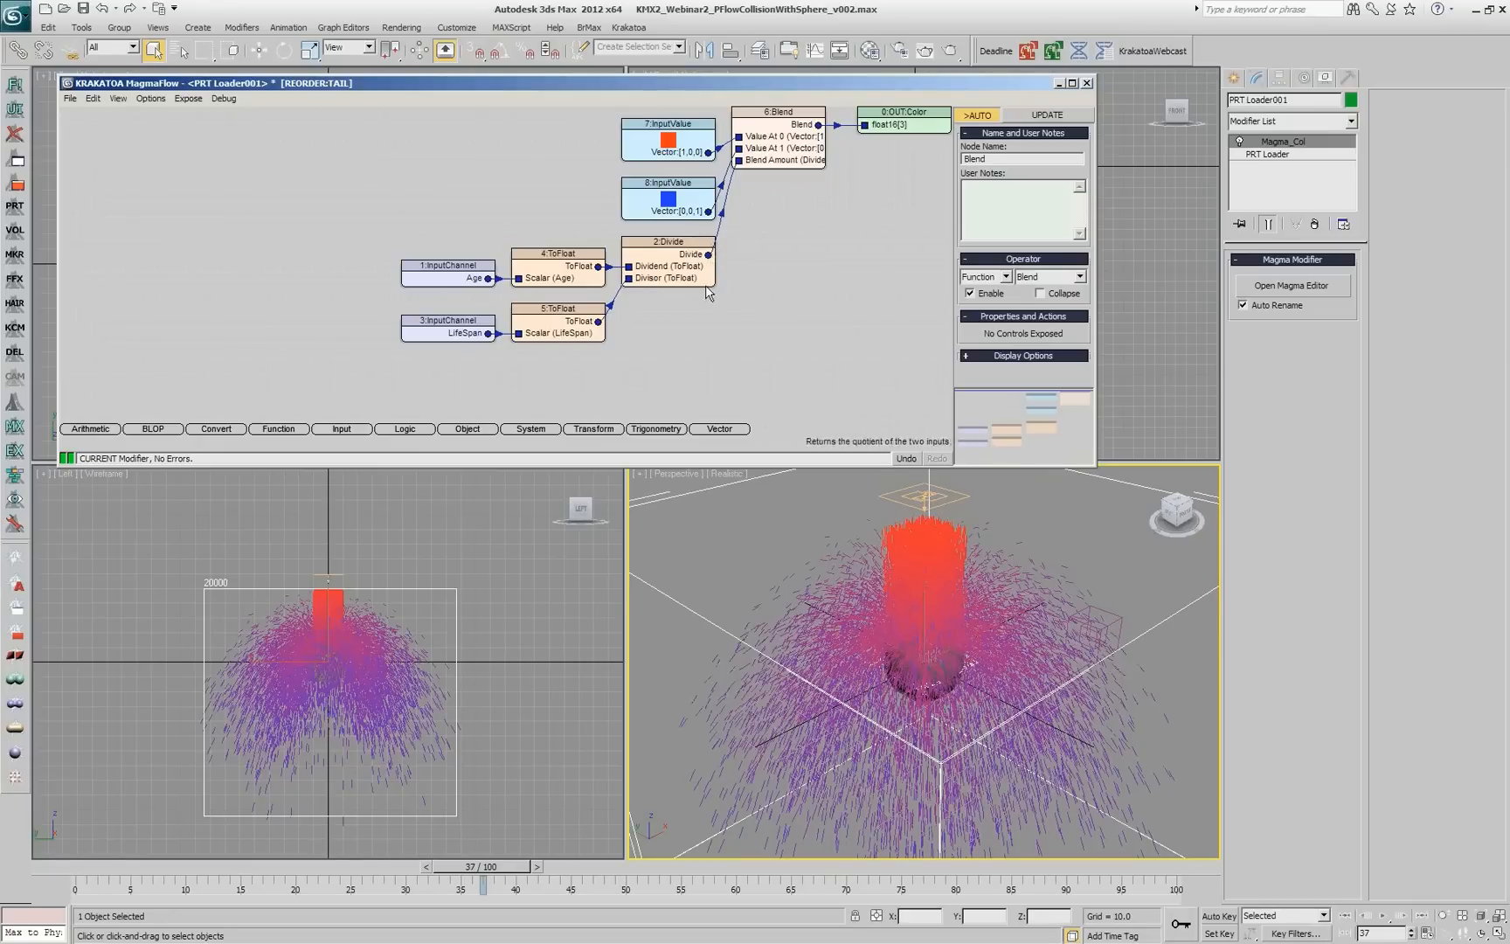
mouse_move(708, 294)
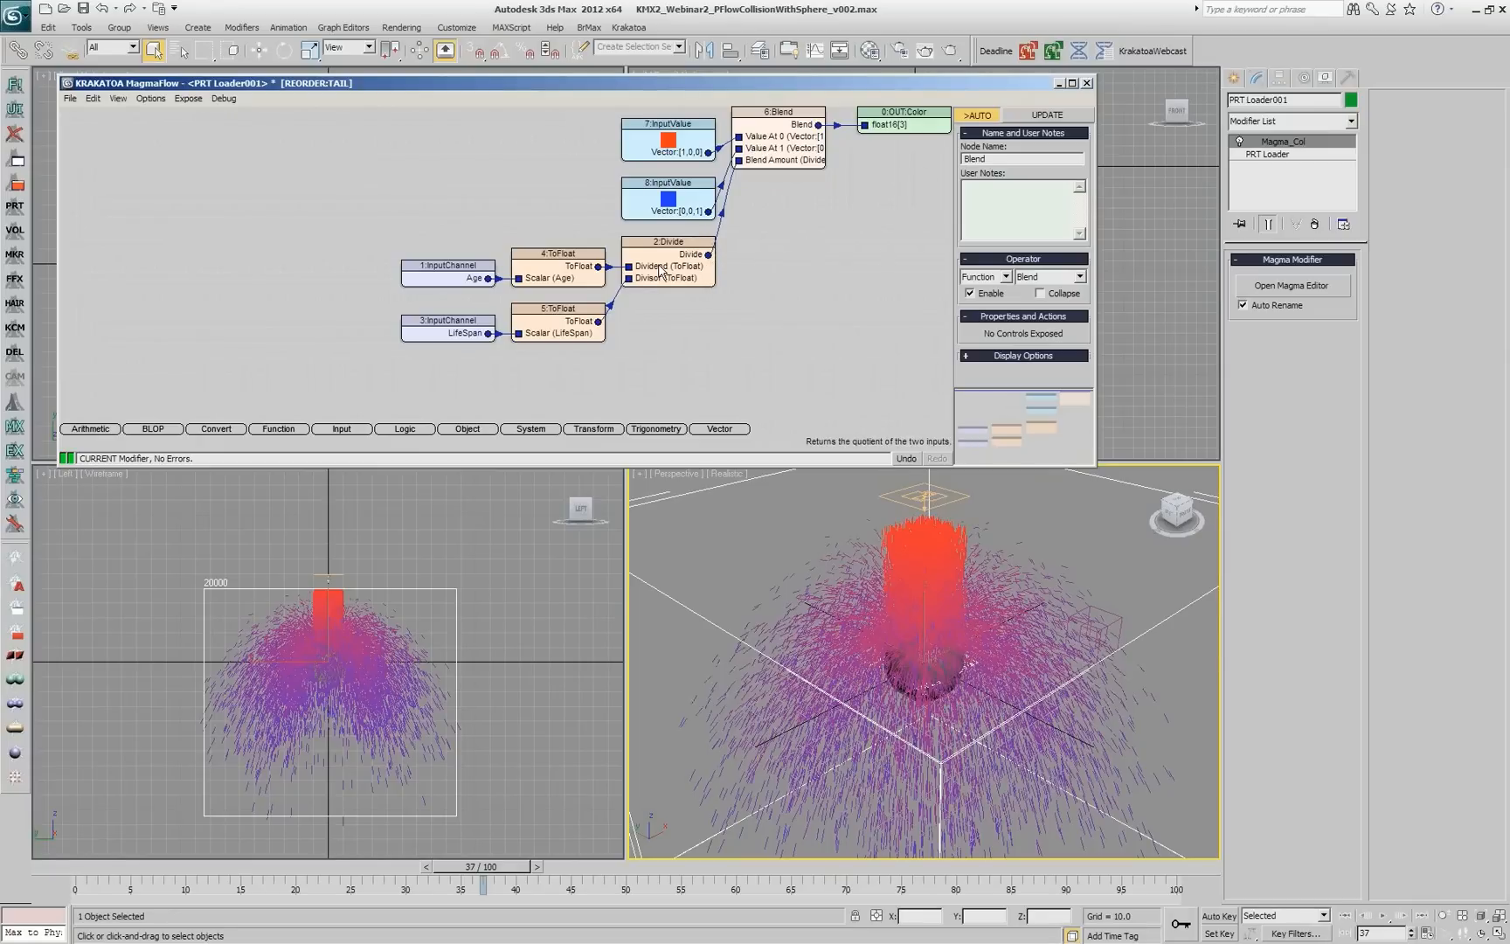
Change the Divide arithmetic node's operation through its operator list.
left_click(668, 242)
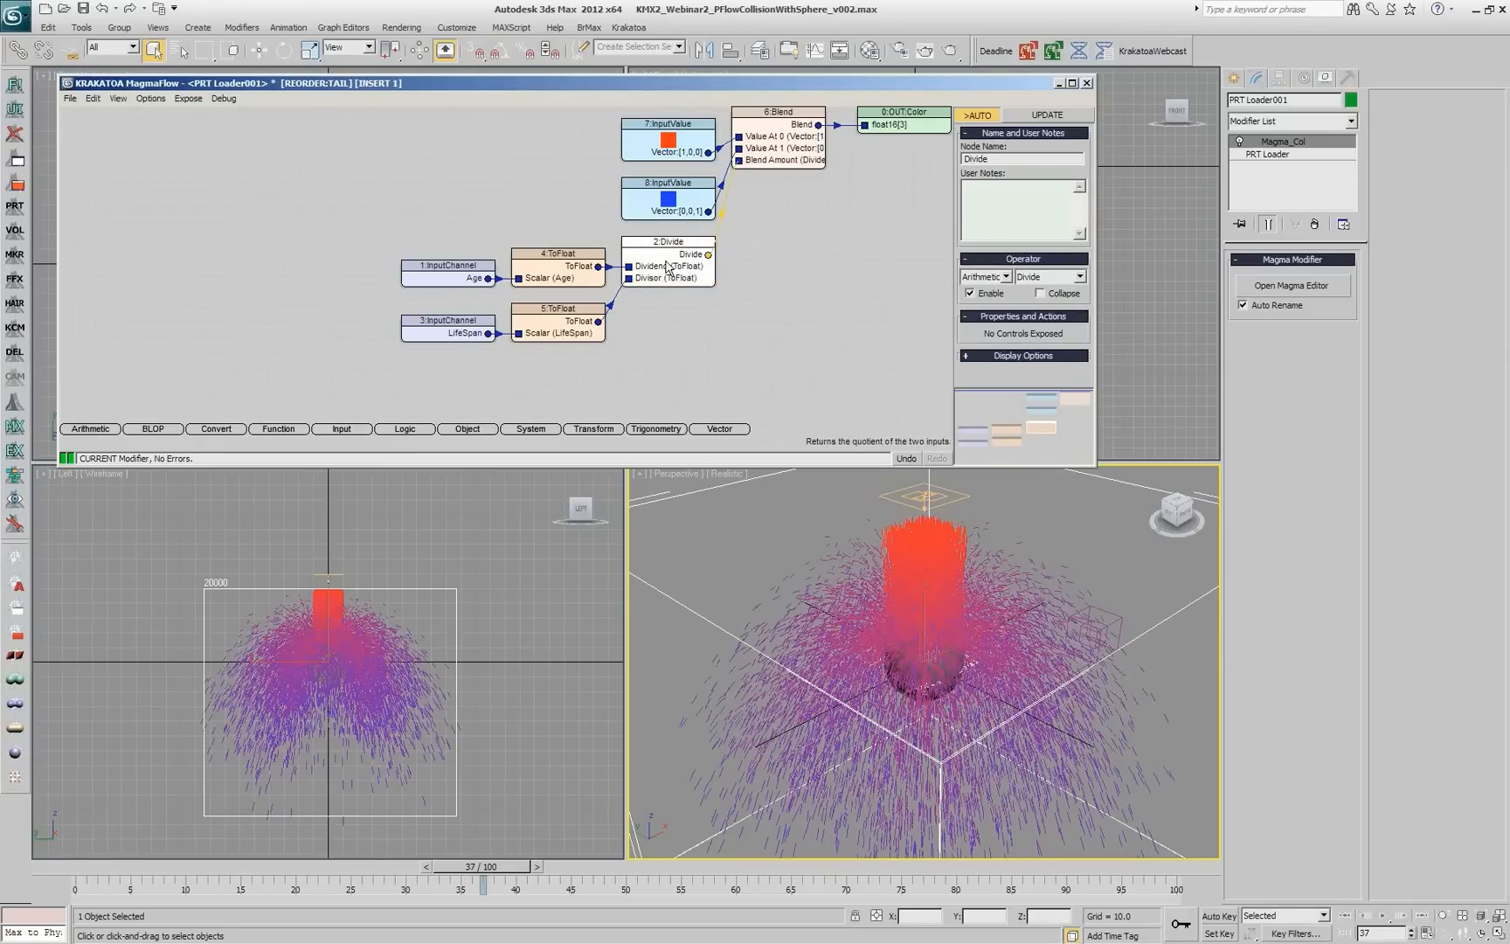
left_click(1079, 276)
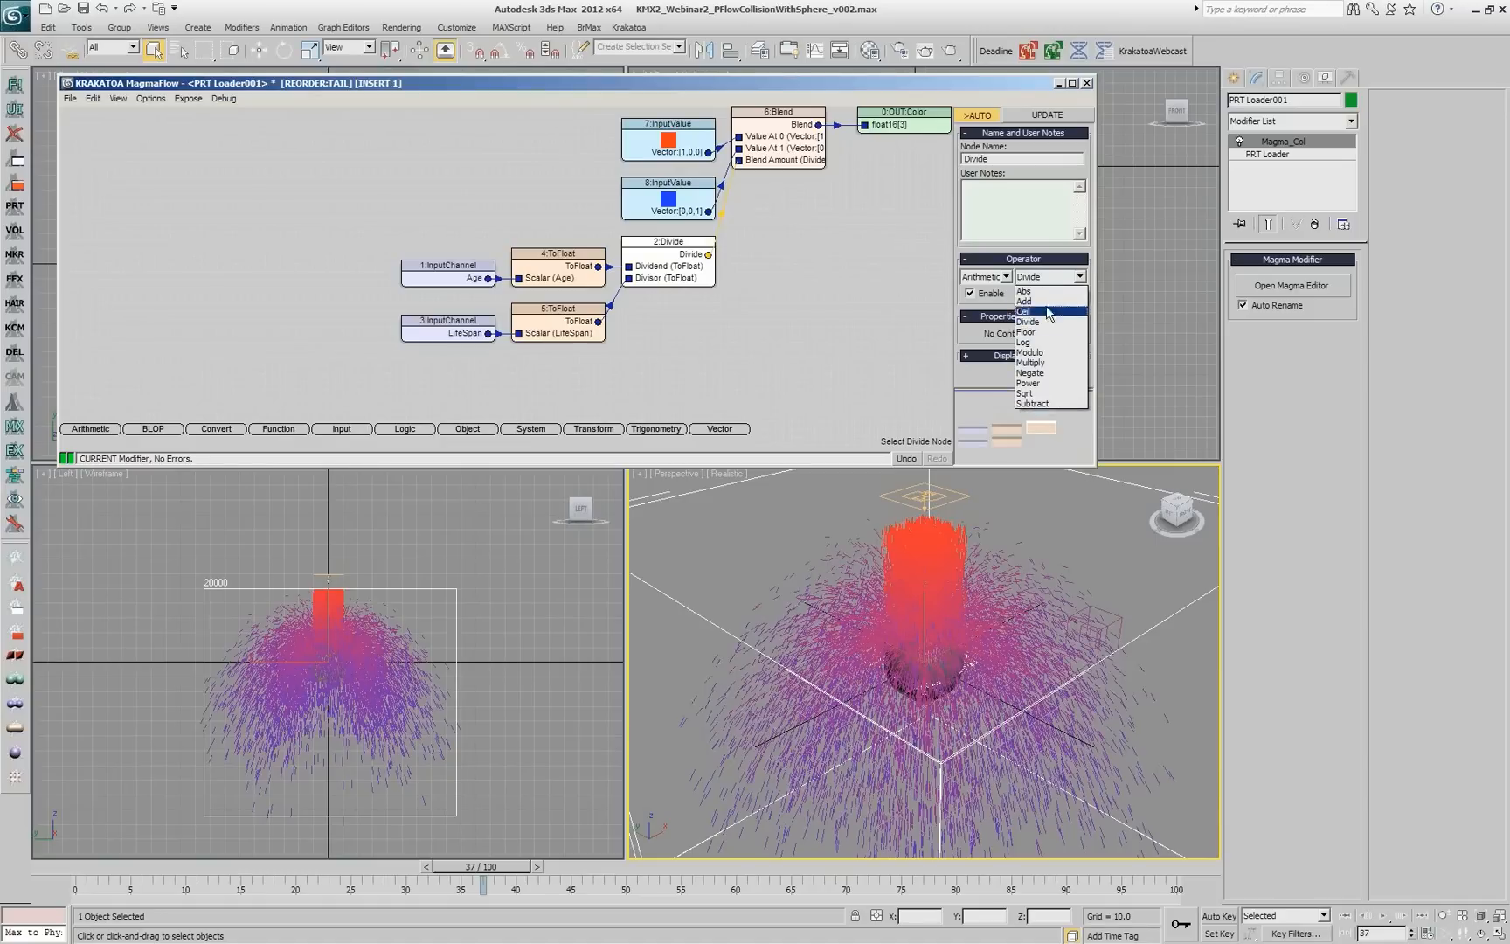
left_click(1031, 362)
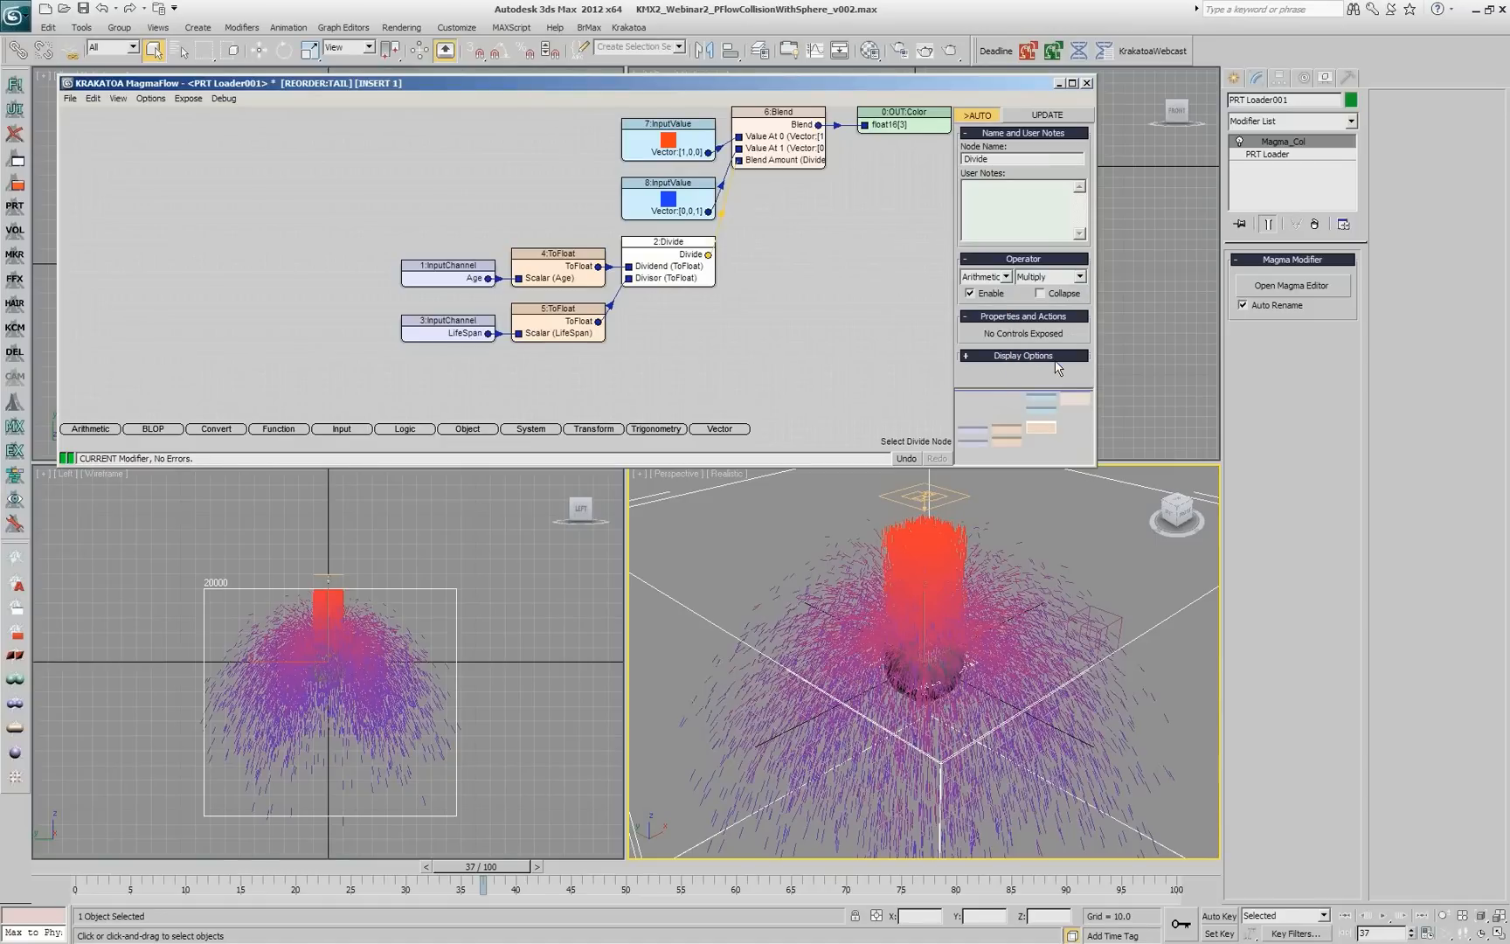
left_click(1049, 276)
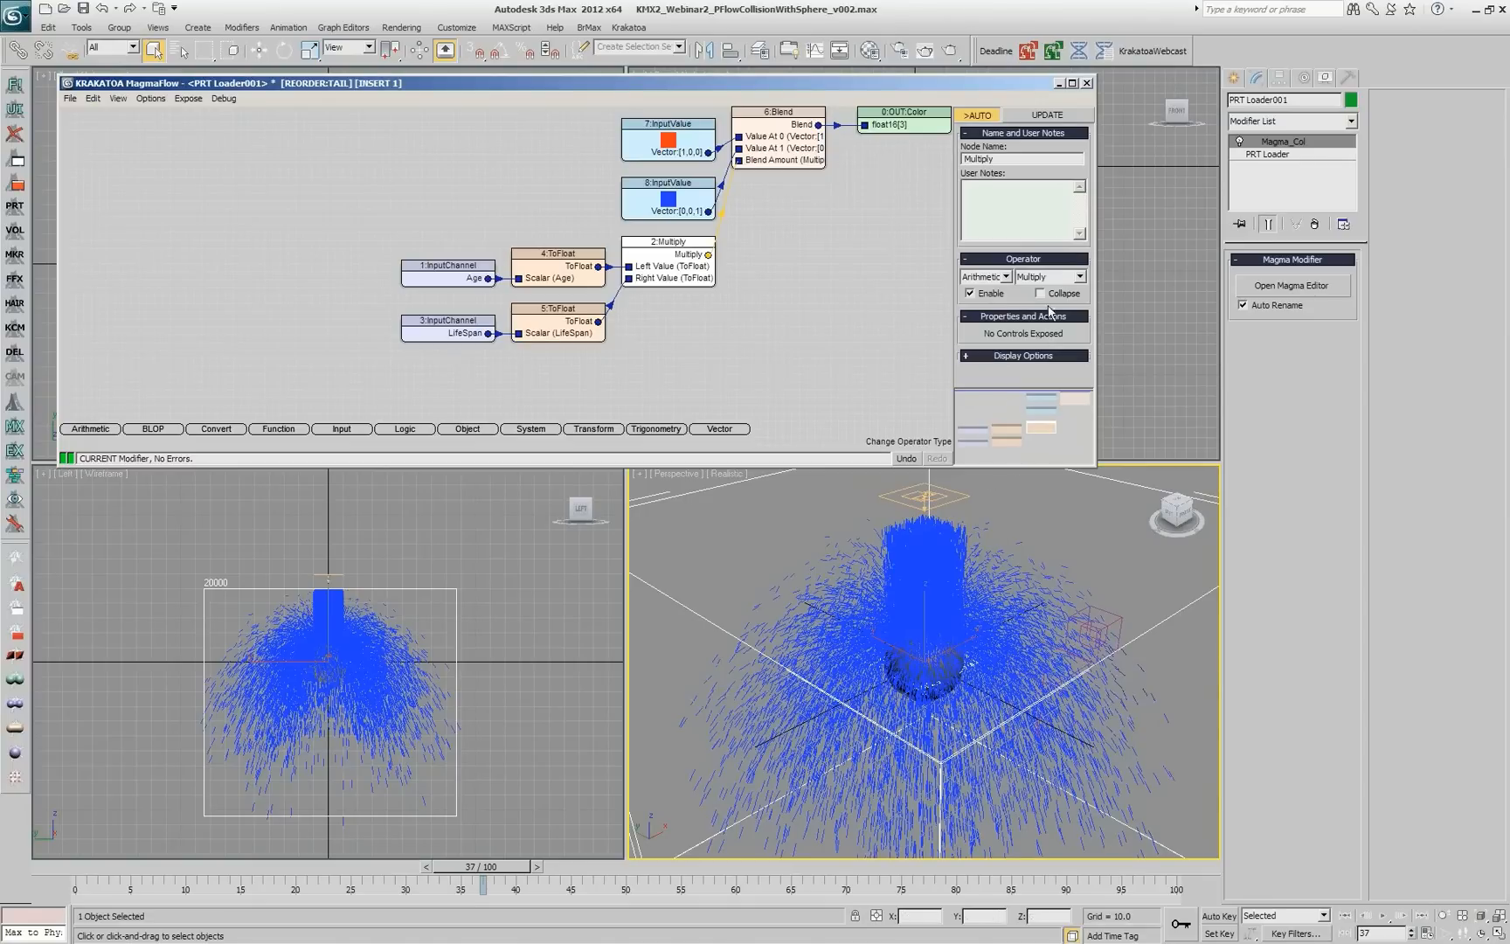
left_click(1079, 276)
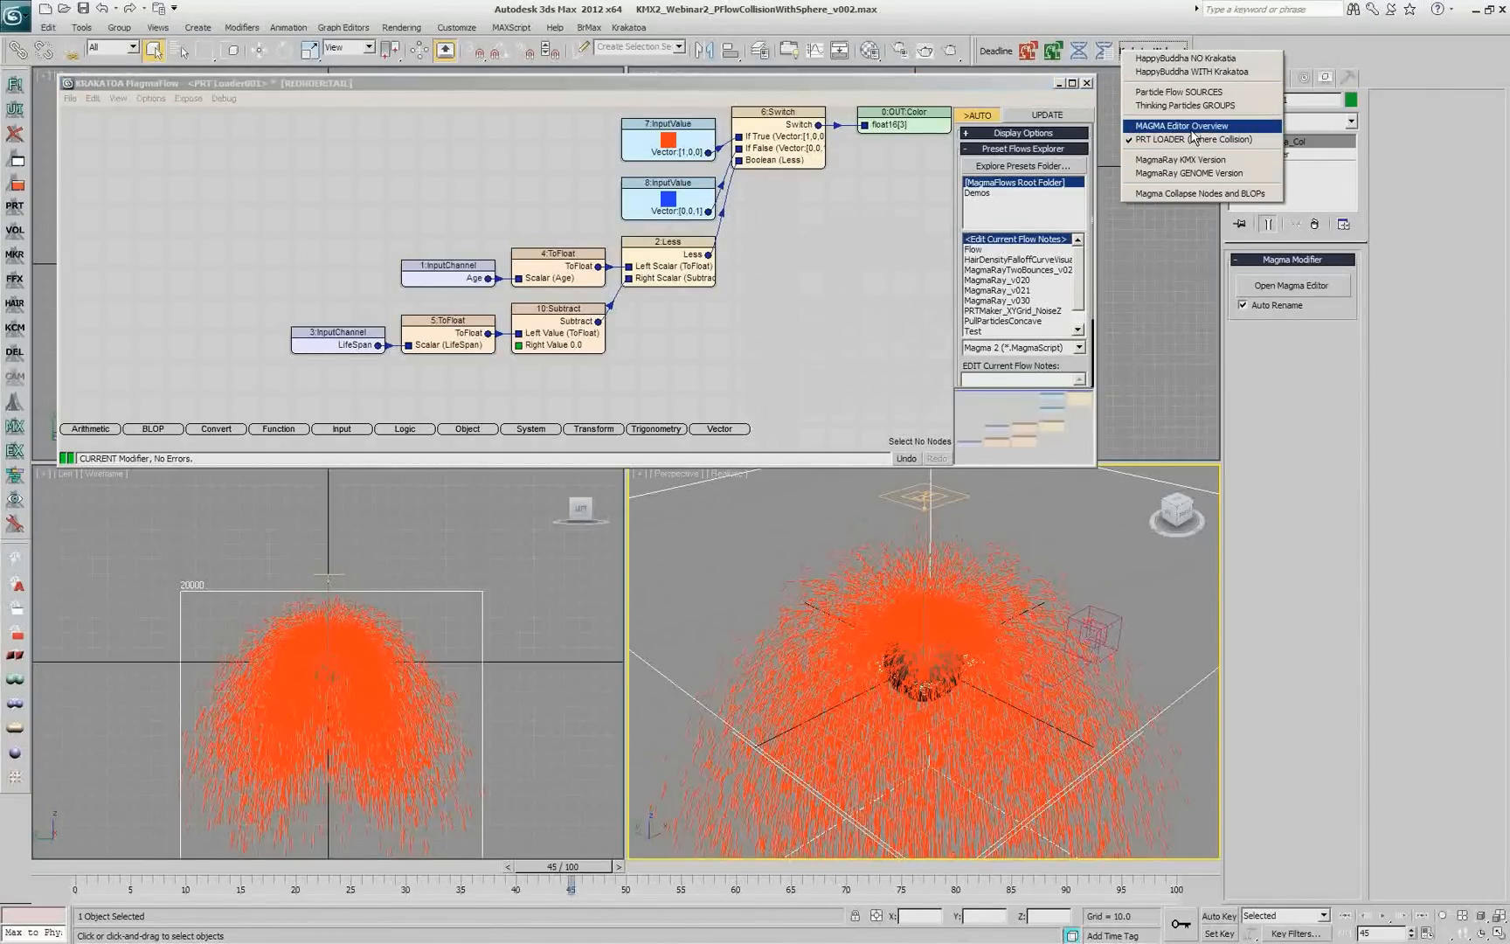
Load the MAGMA Editor Overview demo and add an Object IntersectRay node with an InputGeometry input.
left_click(1174, 126)
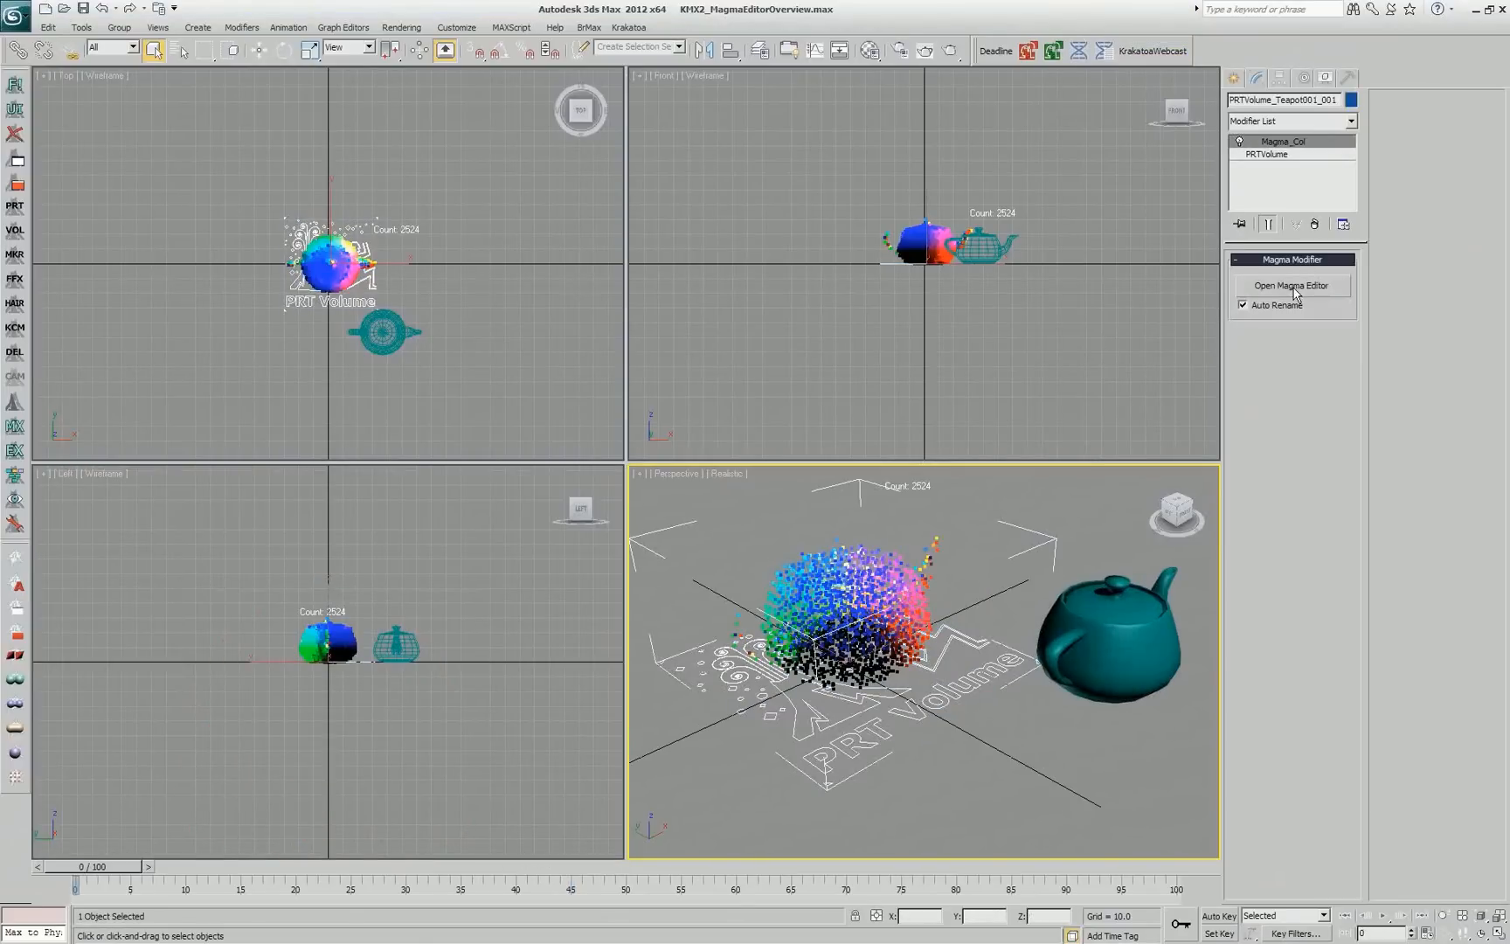
left_click(1290, 285)
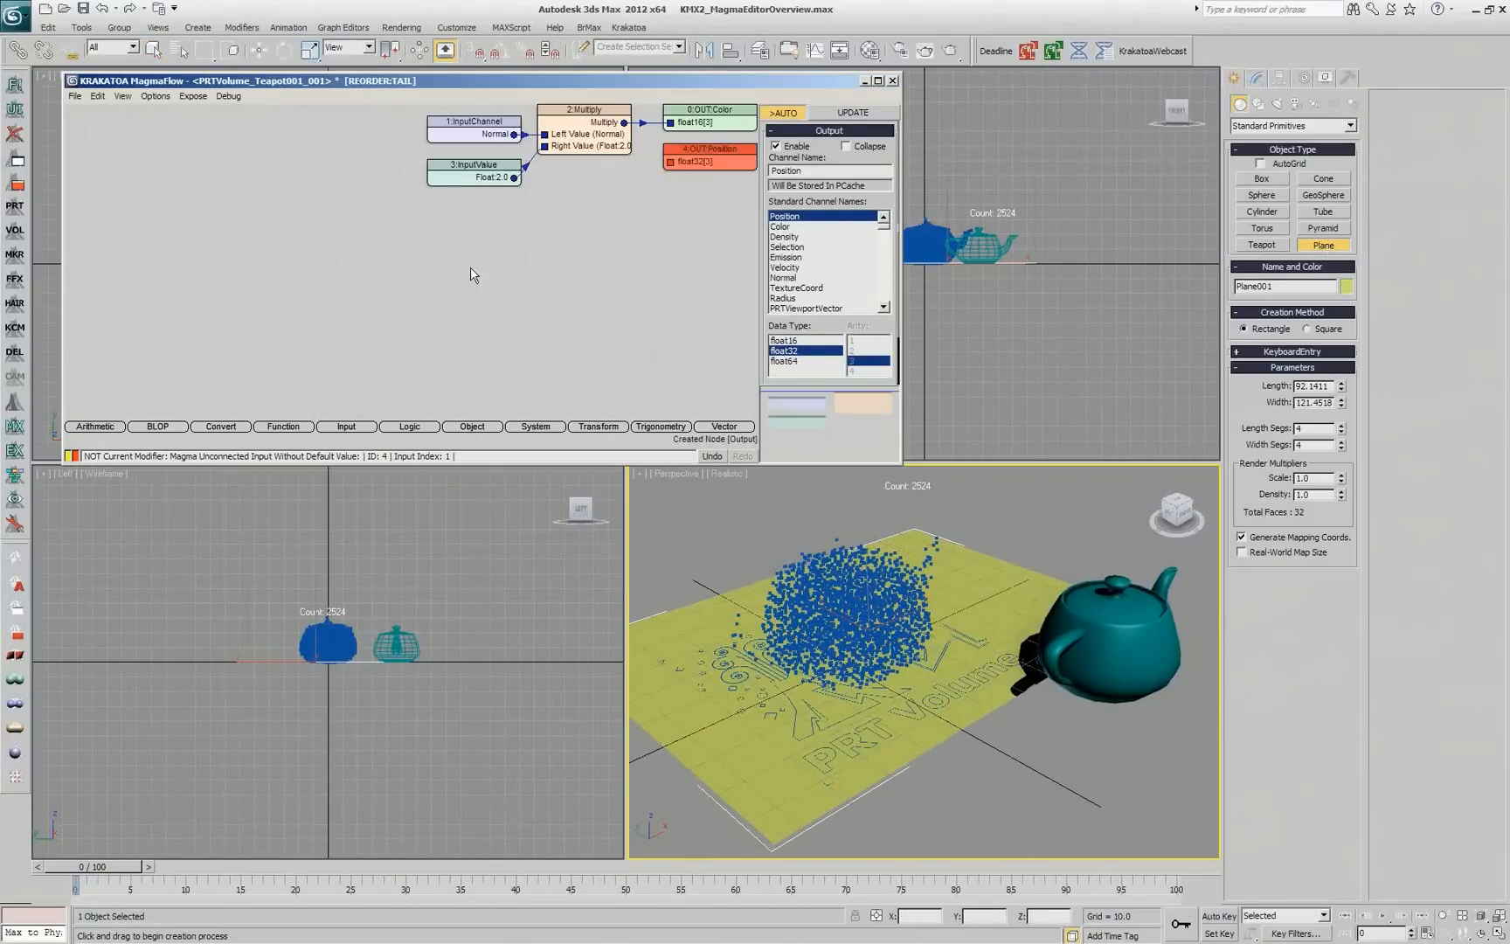
left_click(470, 427)
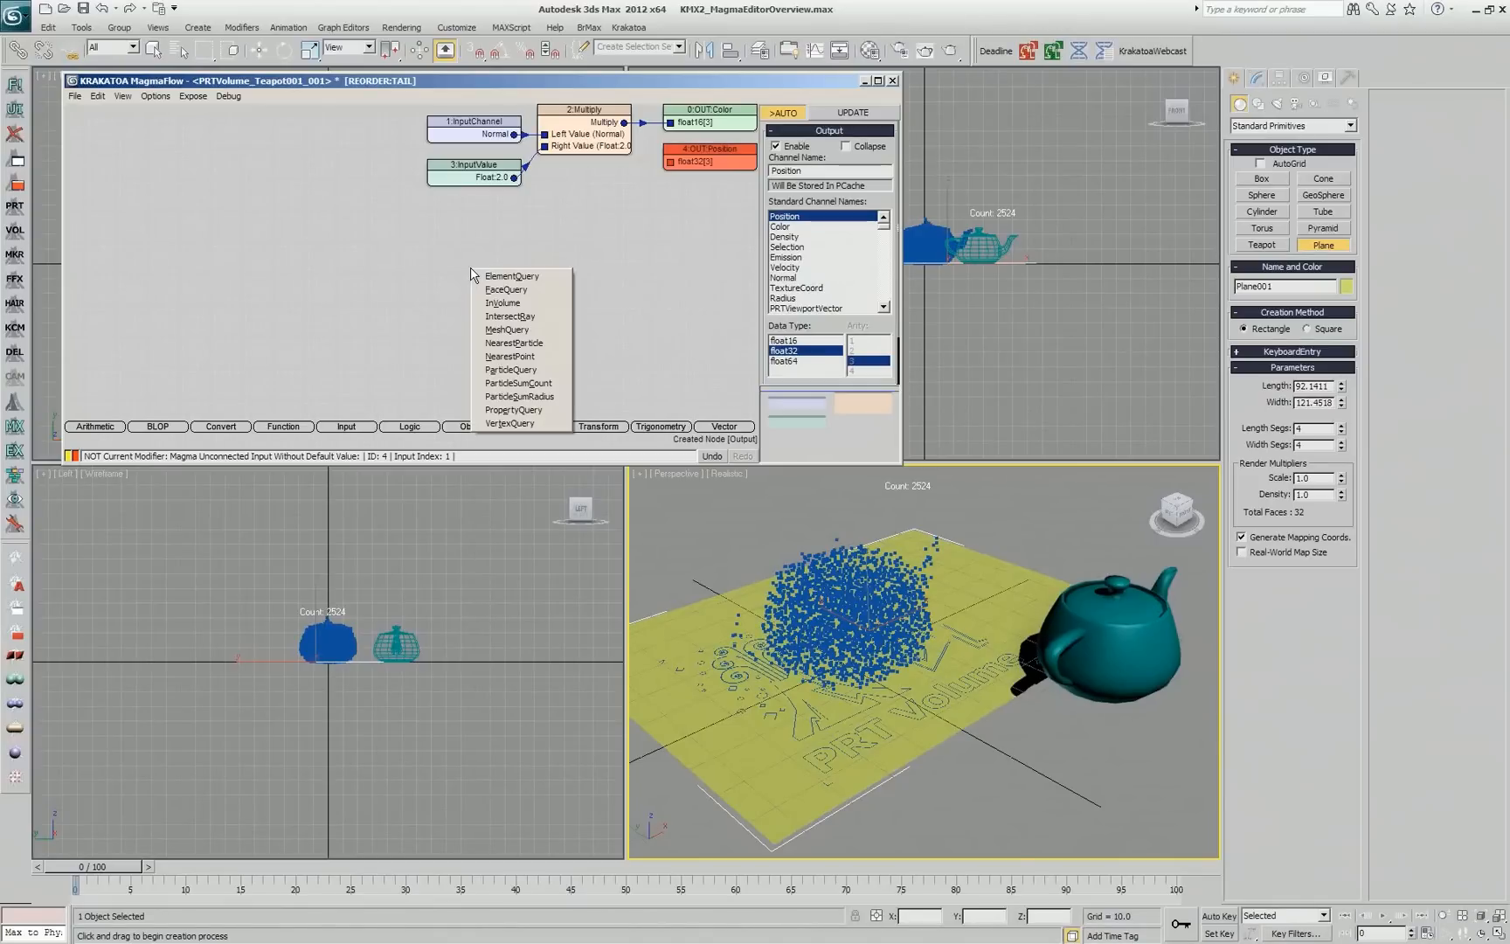
left_click(510, 317)
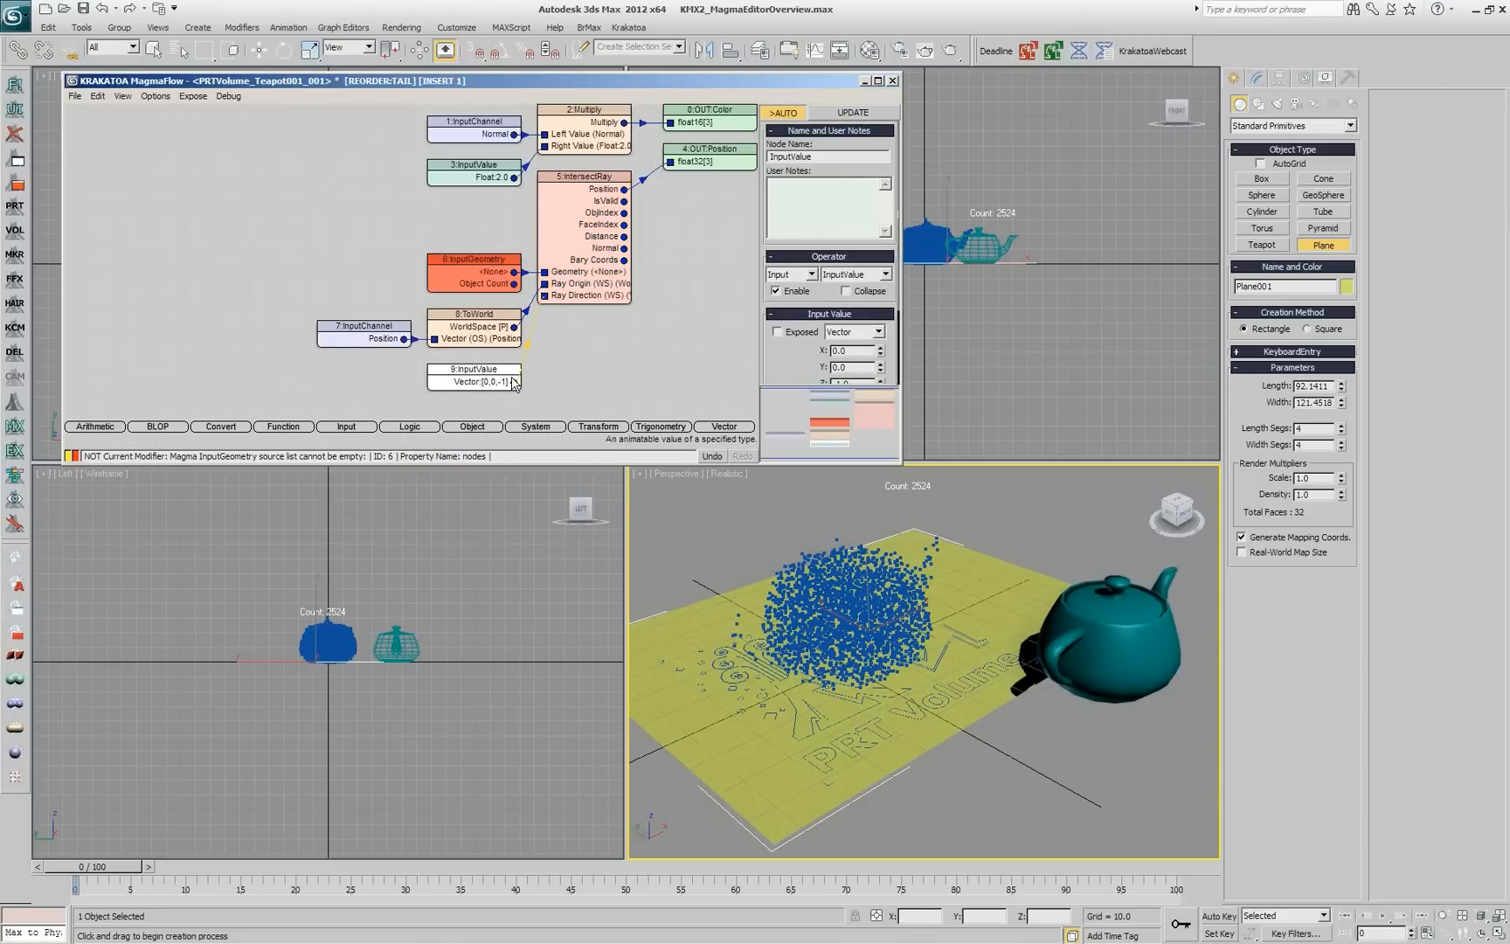
left_click(472, 269)
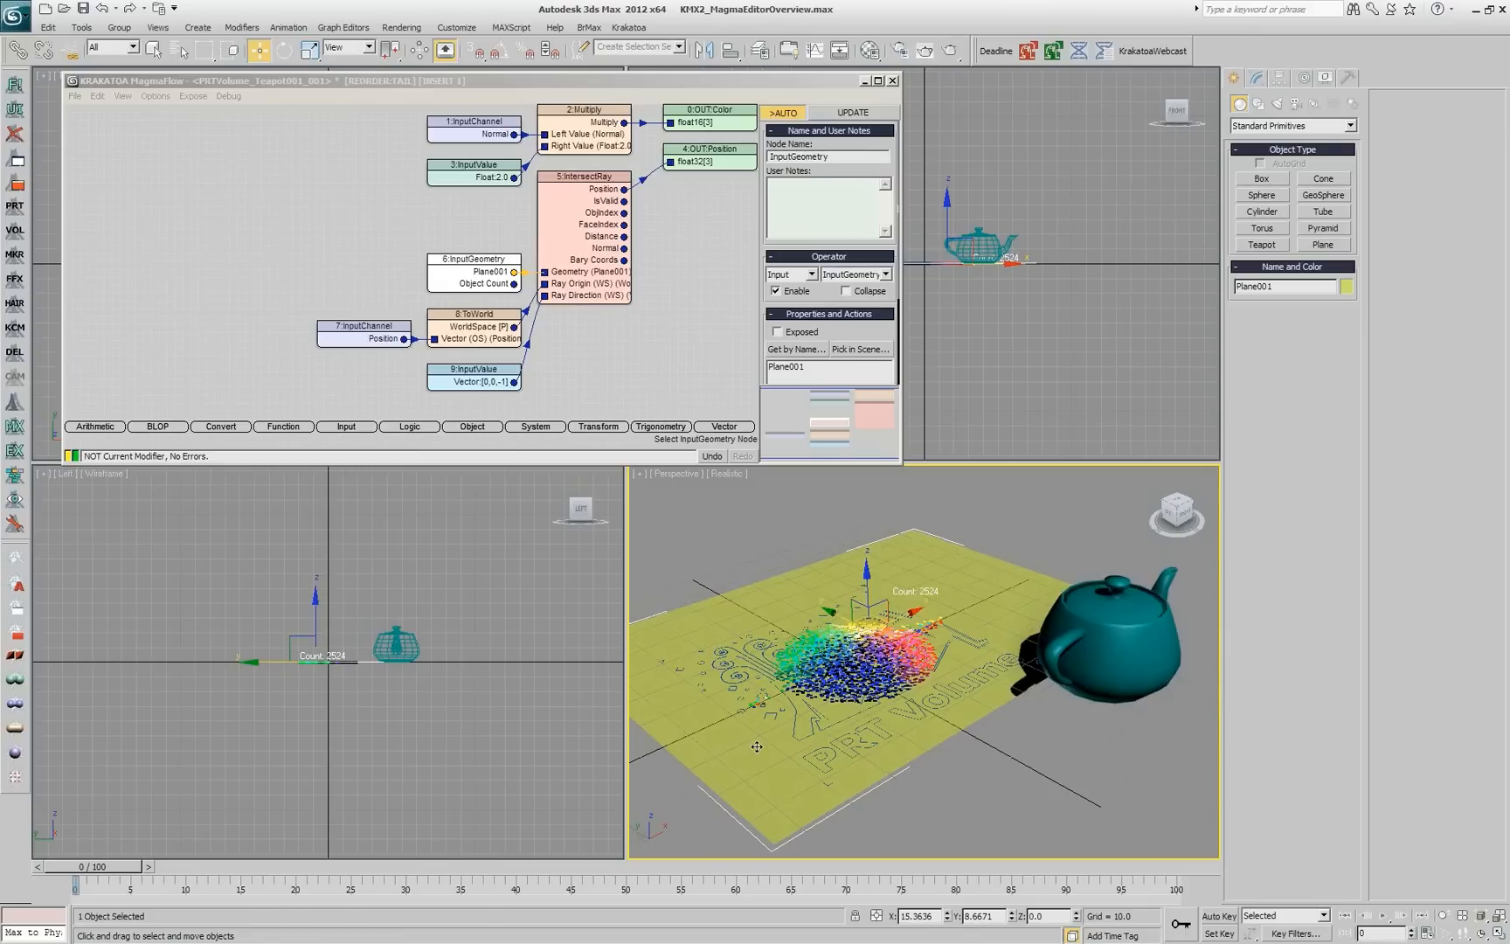
mouse_move(949, 549)
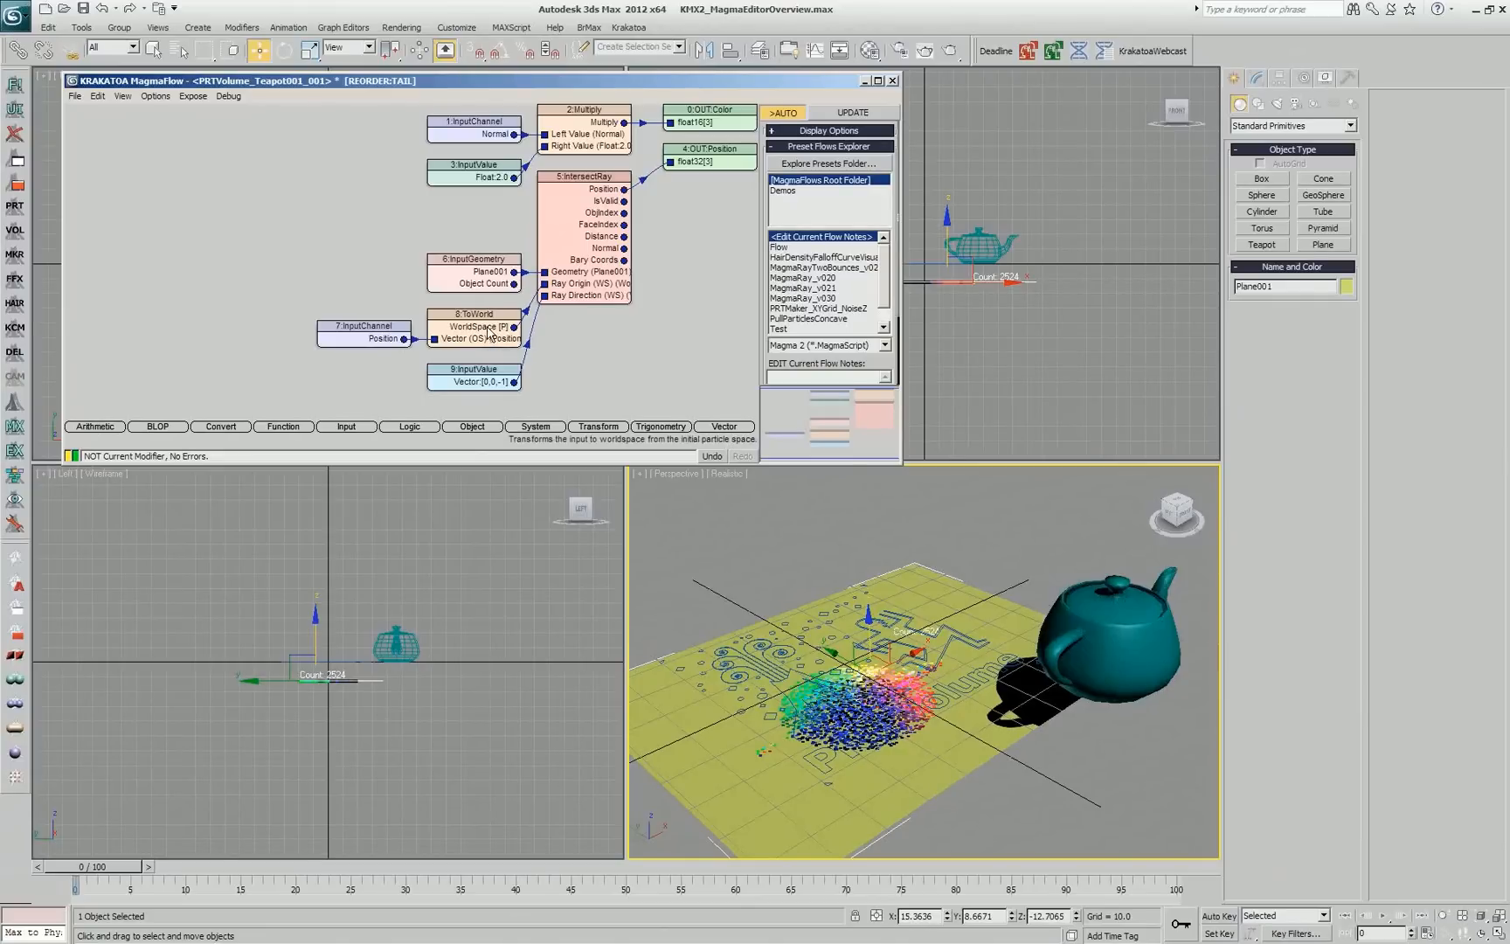
Drag the ToWorld node to the right of the canvas and select it.
left_click_drag(478, 326, 625, 365)
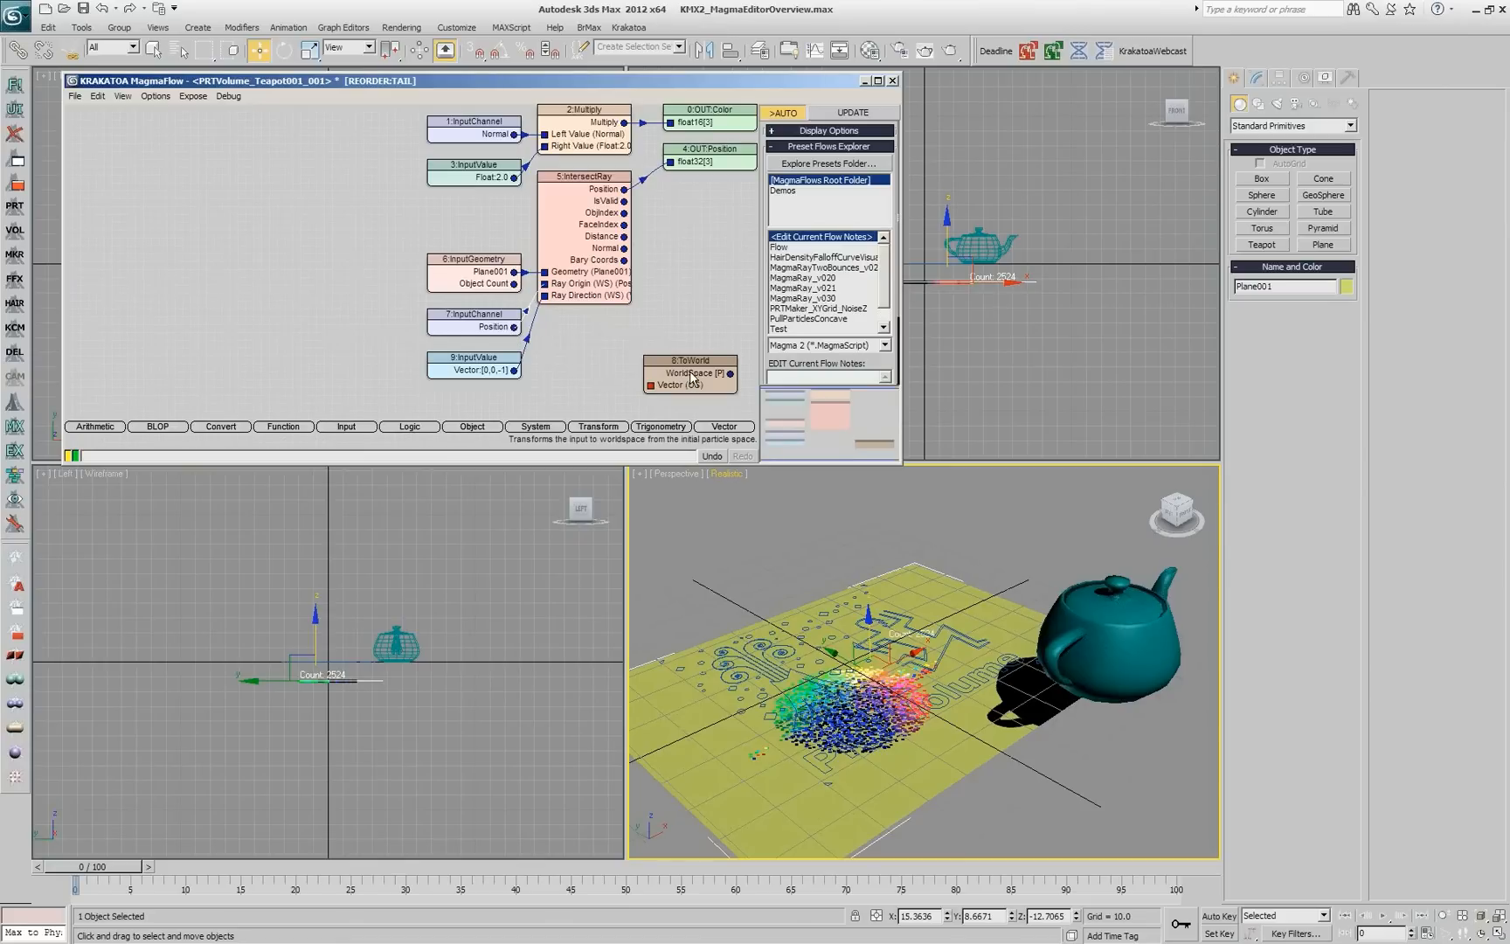
left_click(687, 367)
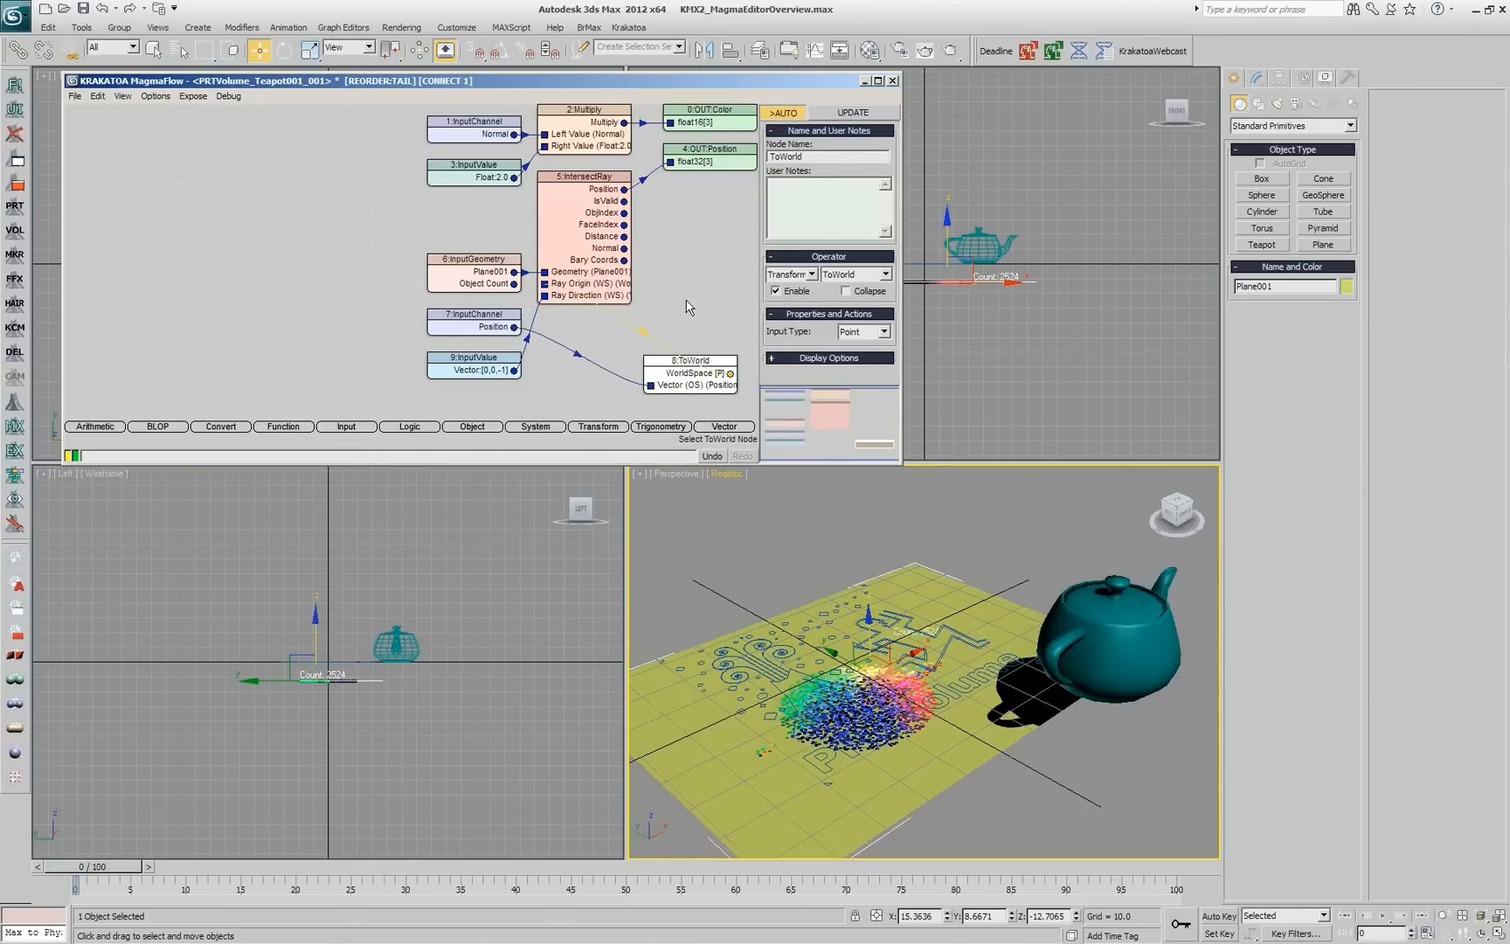
mouse_move(685, 379)
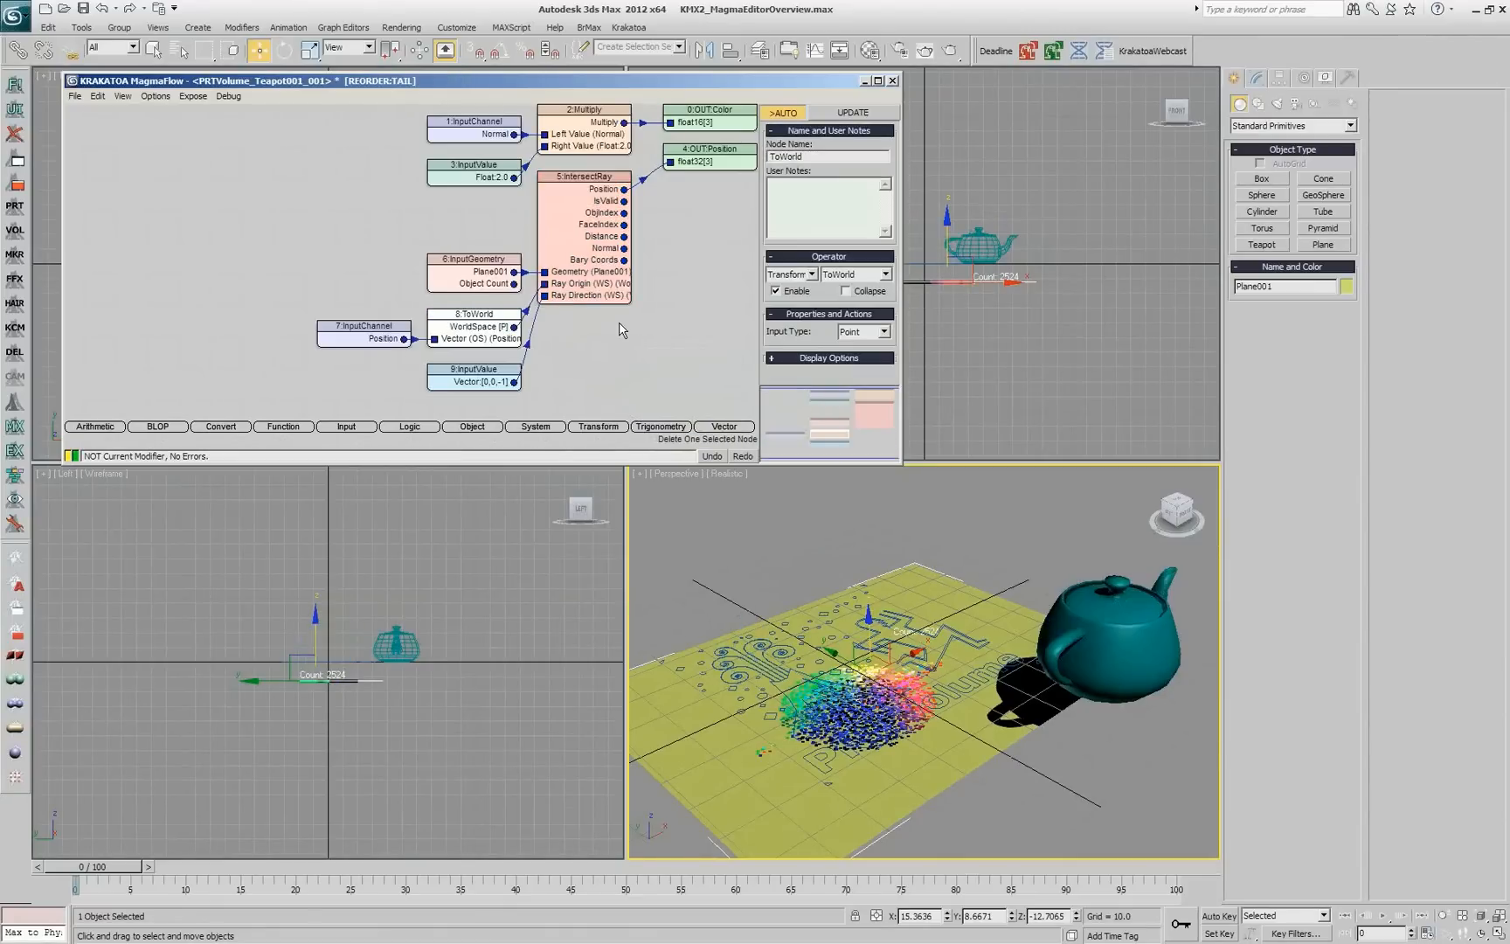
mouse_move(495, 338)
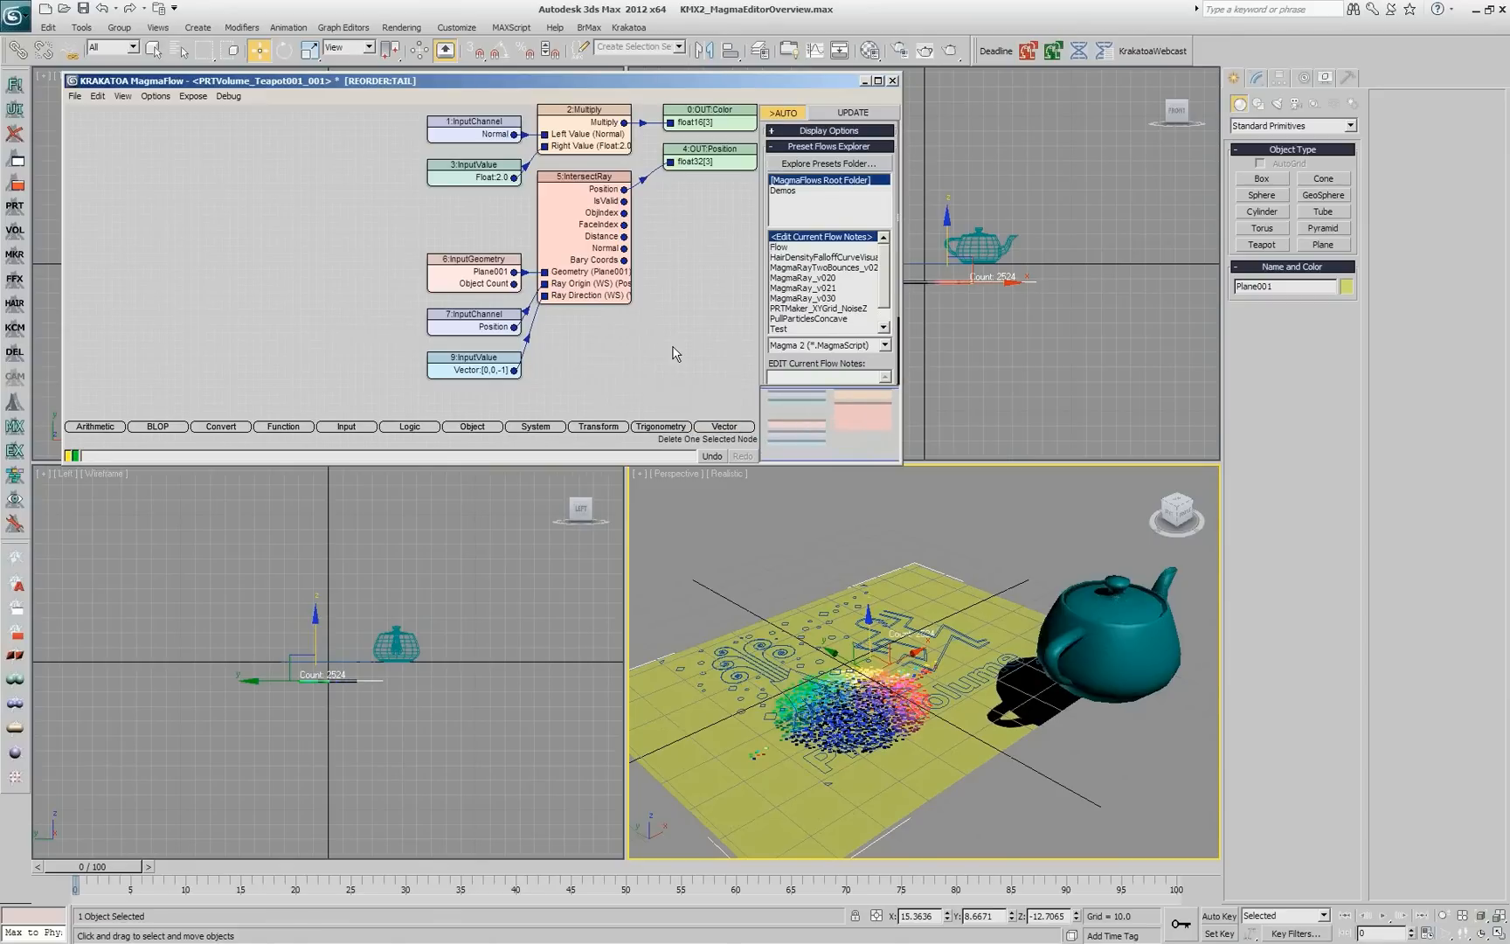
mouse_move(673, 353)
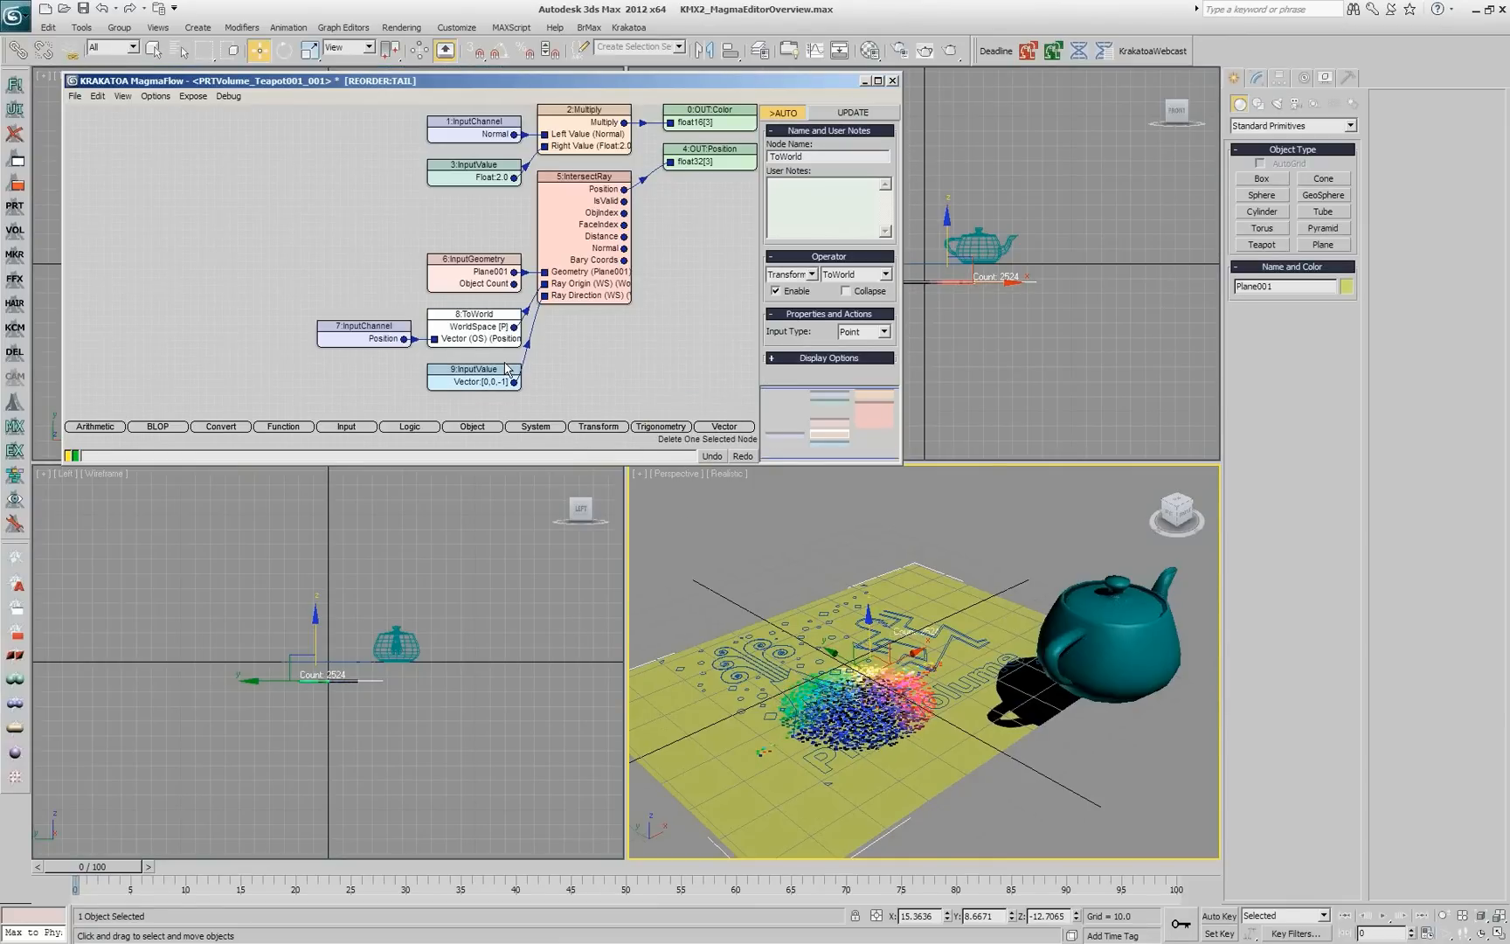
mouse_move(561, 336)
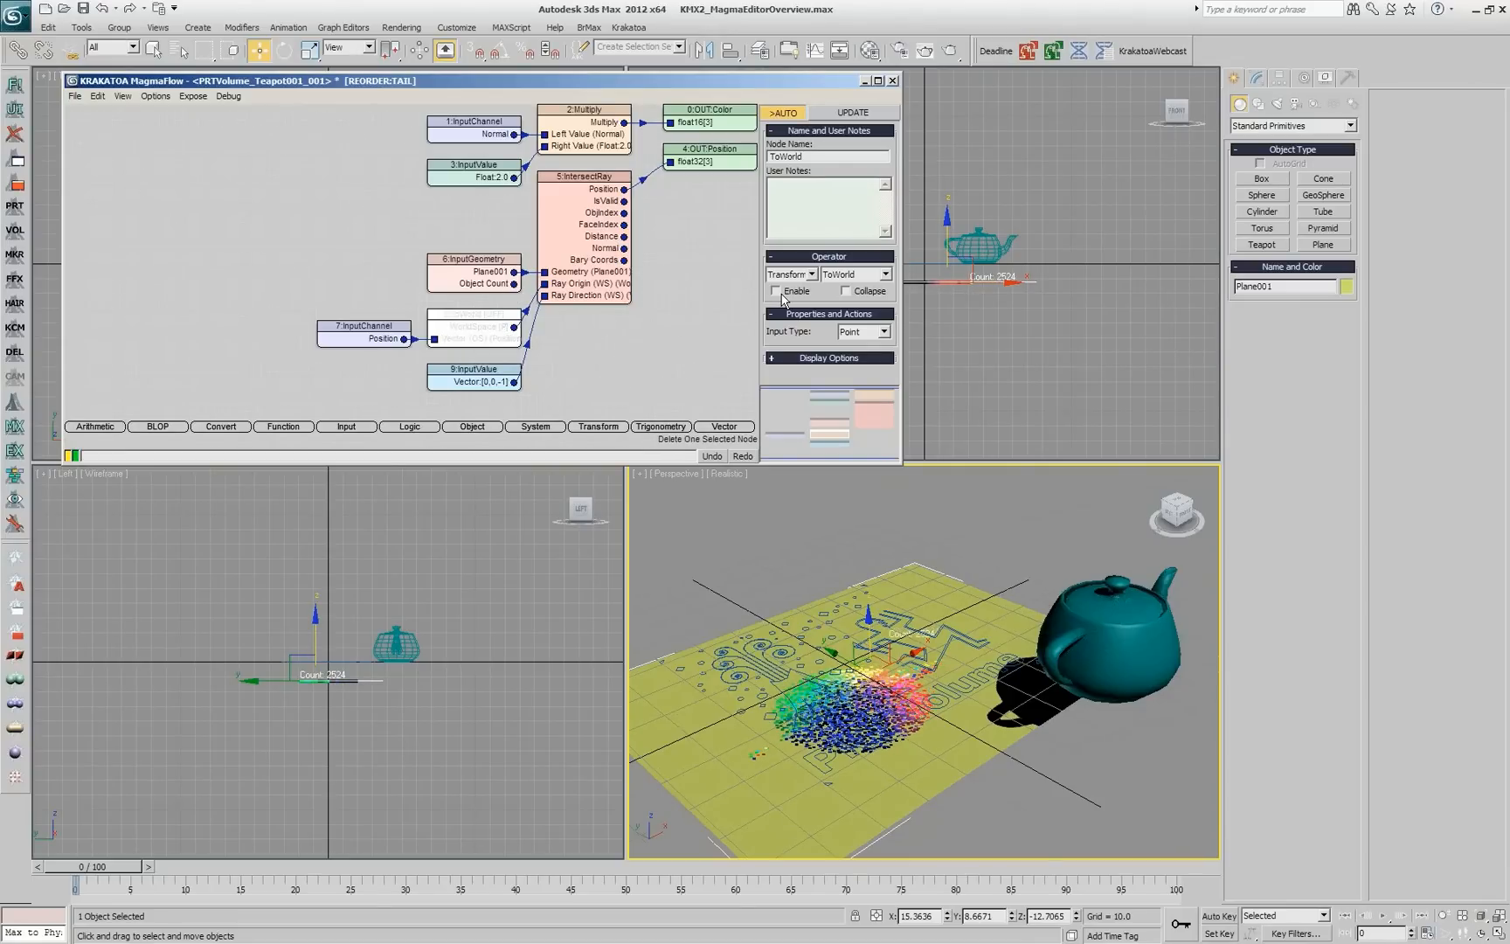
Toggle the restored ToWorld node's Enable checkbox so it converts Position before the ray origin.
left_click(776, 290)
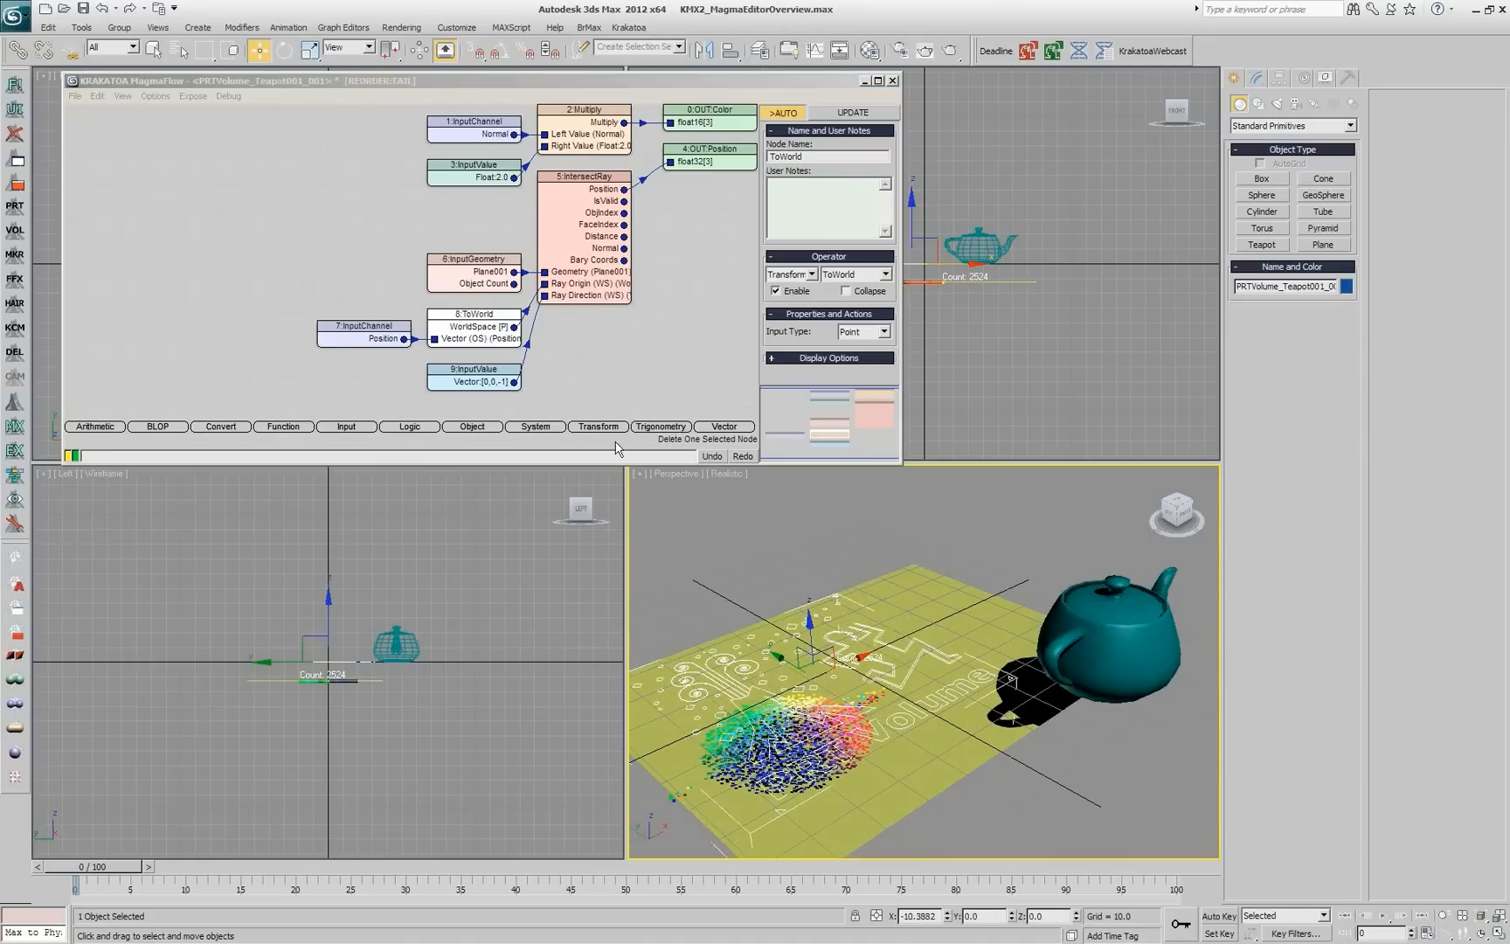
left_click(776, 290)
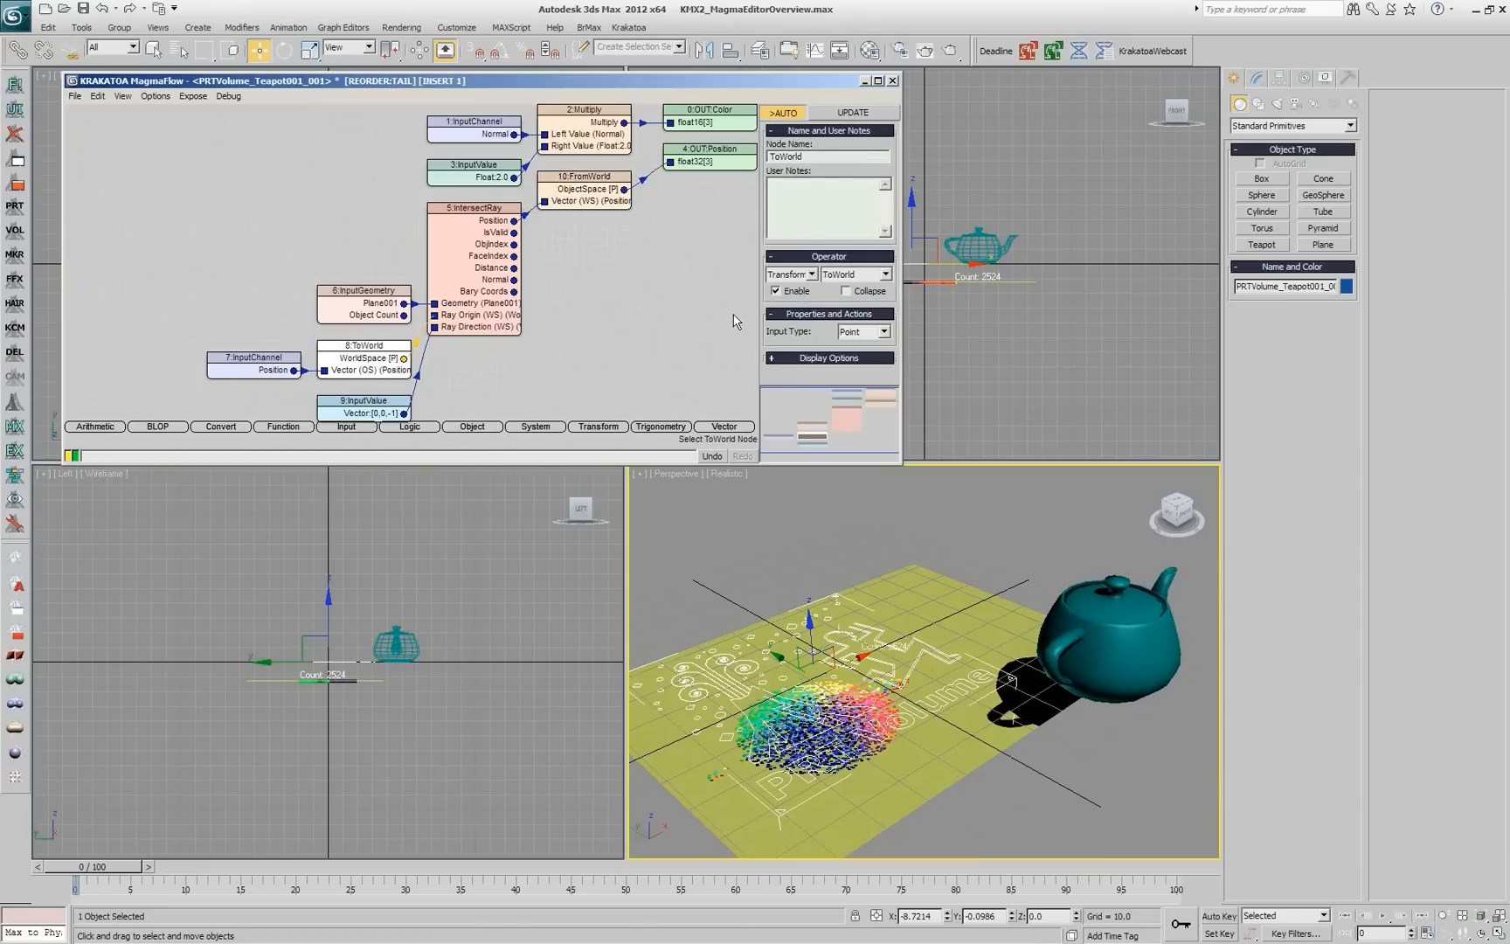
mouse_move(374, 362)
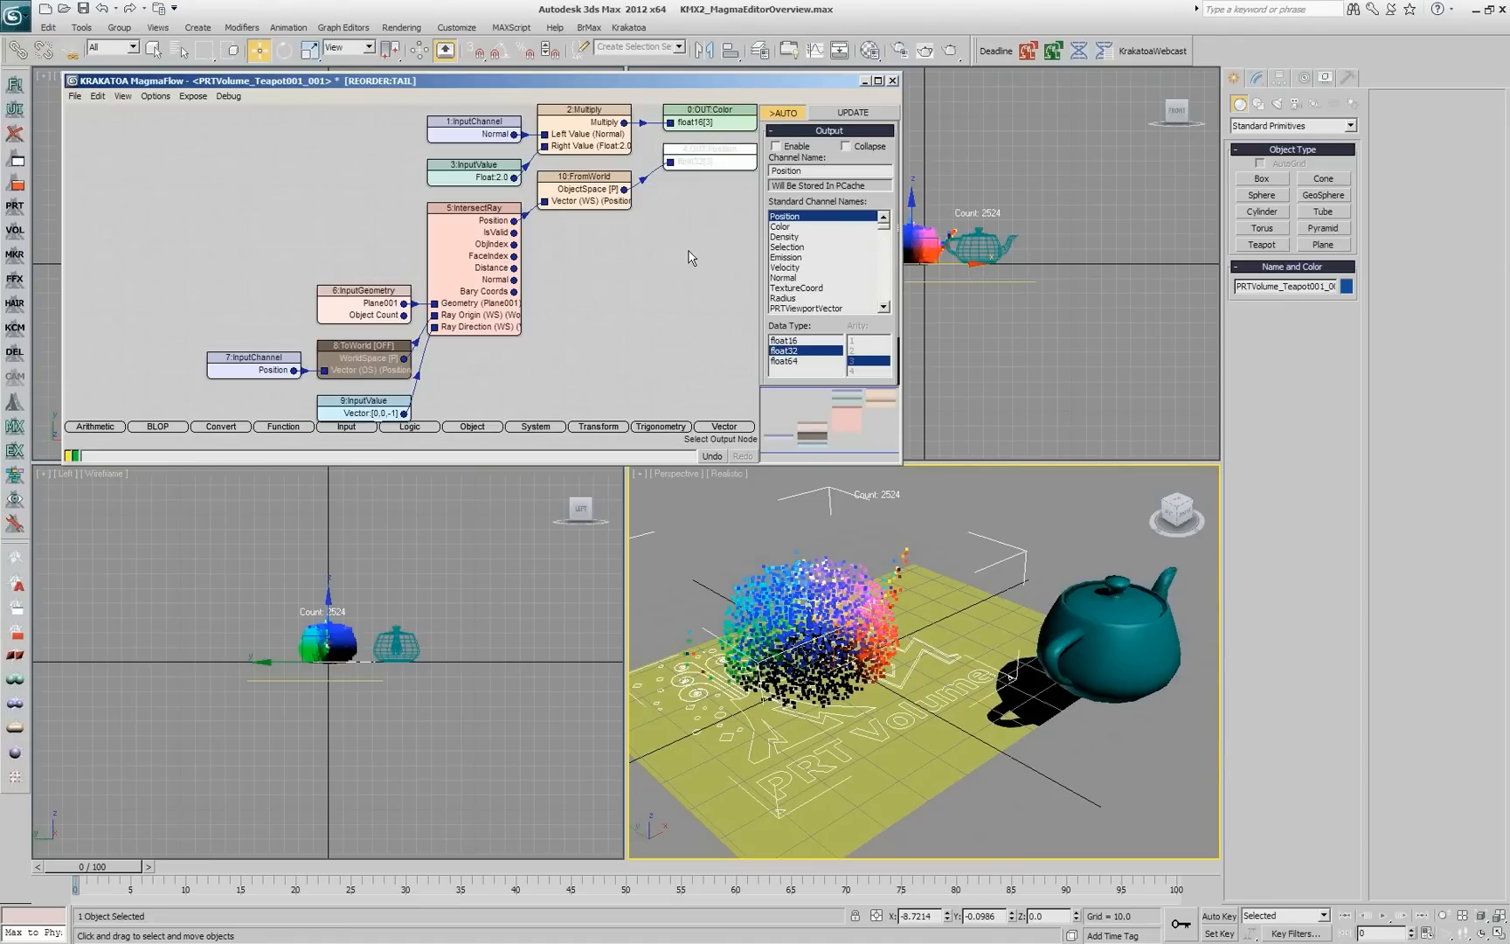
mouse_move(332, 304)
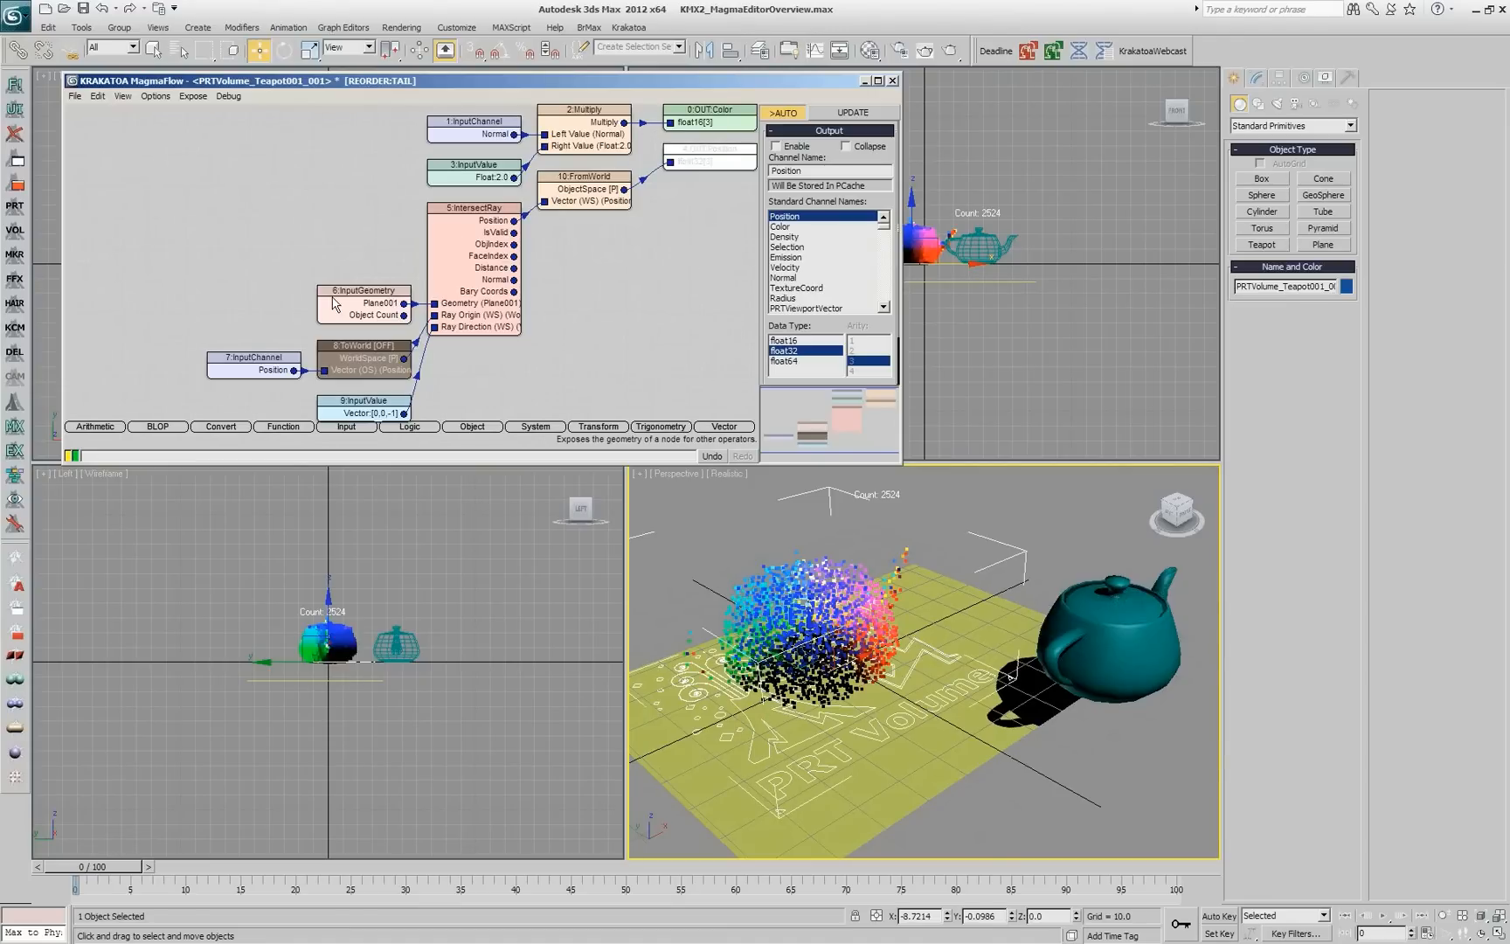
mouse_move(675, 230)
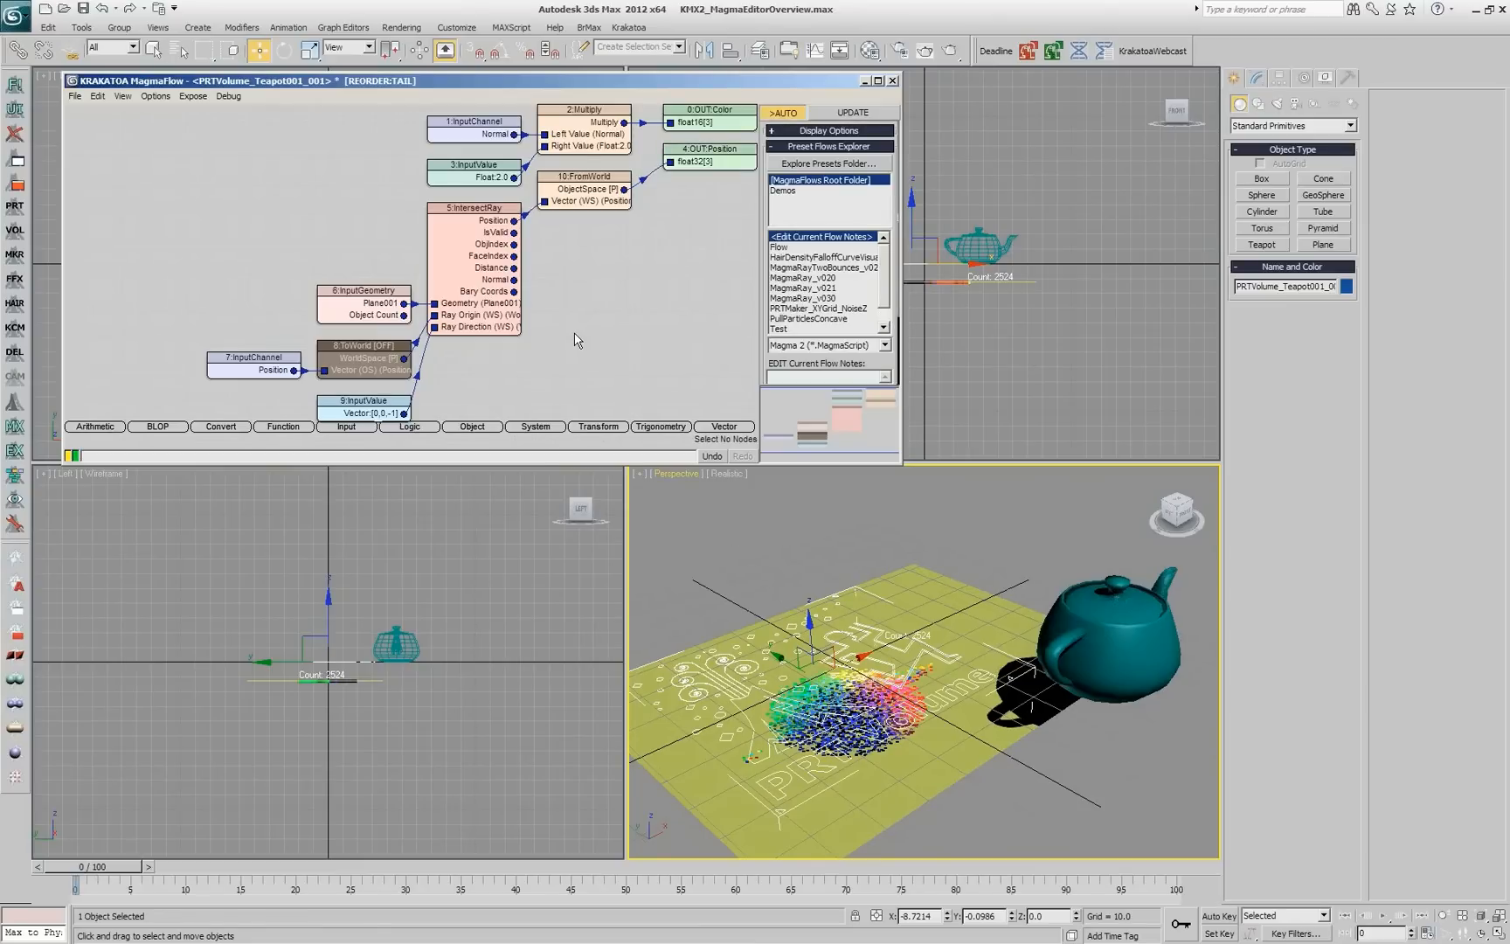
Re-enable ToWorld so particles flatten, then move the Plane001 geometry input node to the upper left.
left_click(363, 357)
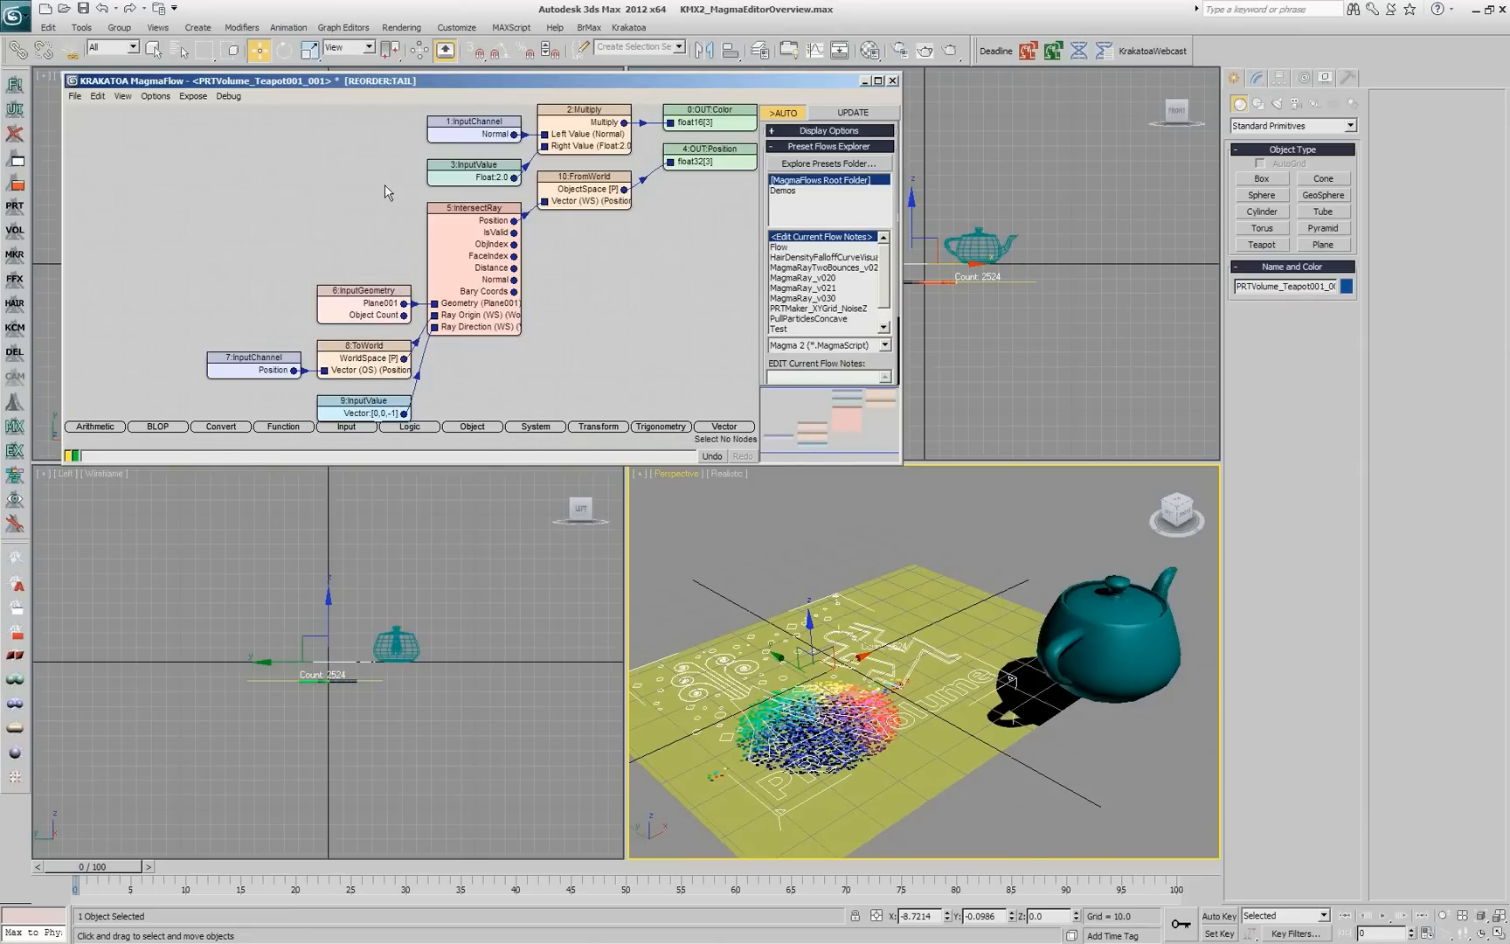
left_click_drag(364, 299, 166, 145)
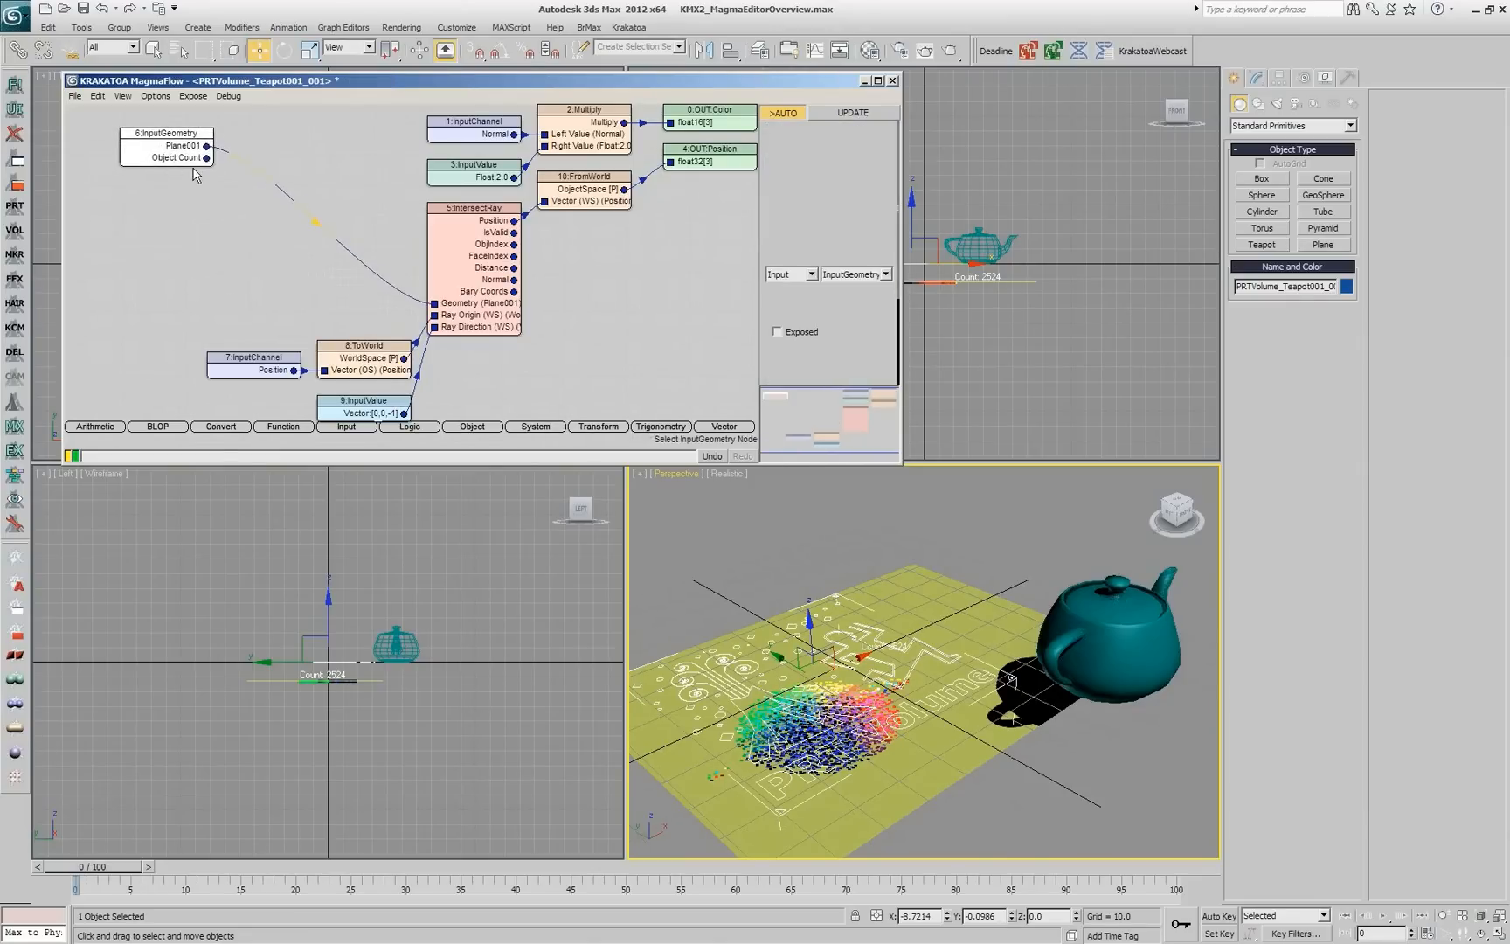
left_click(166, 146)
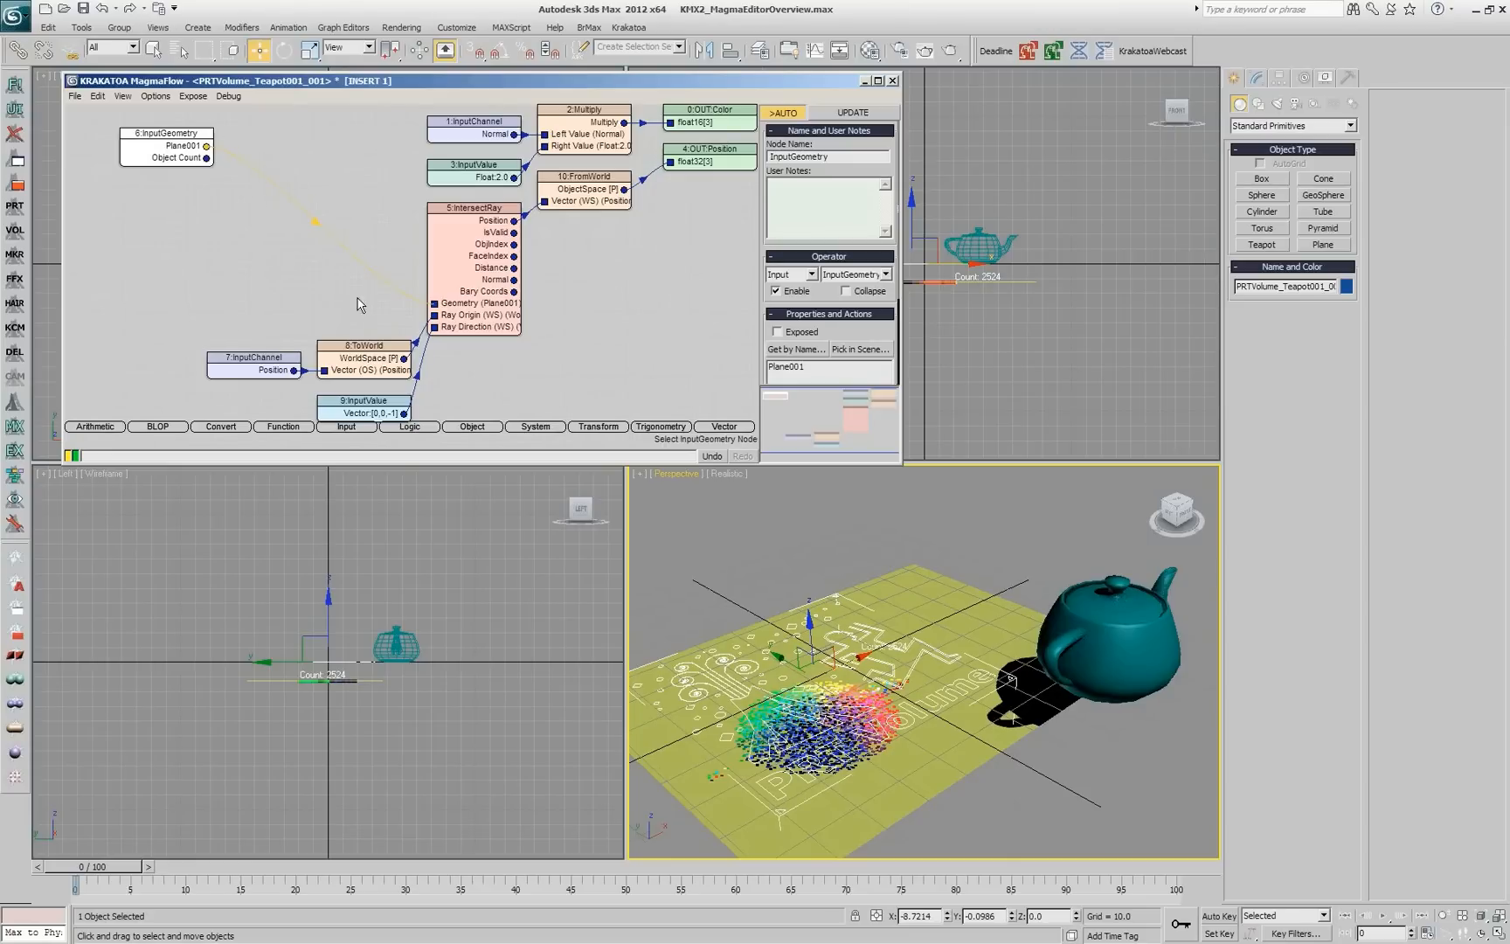